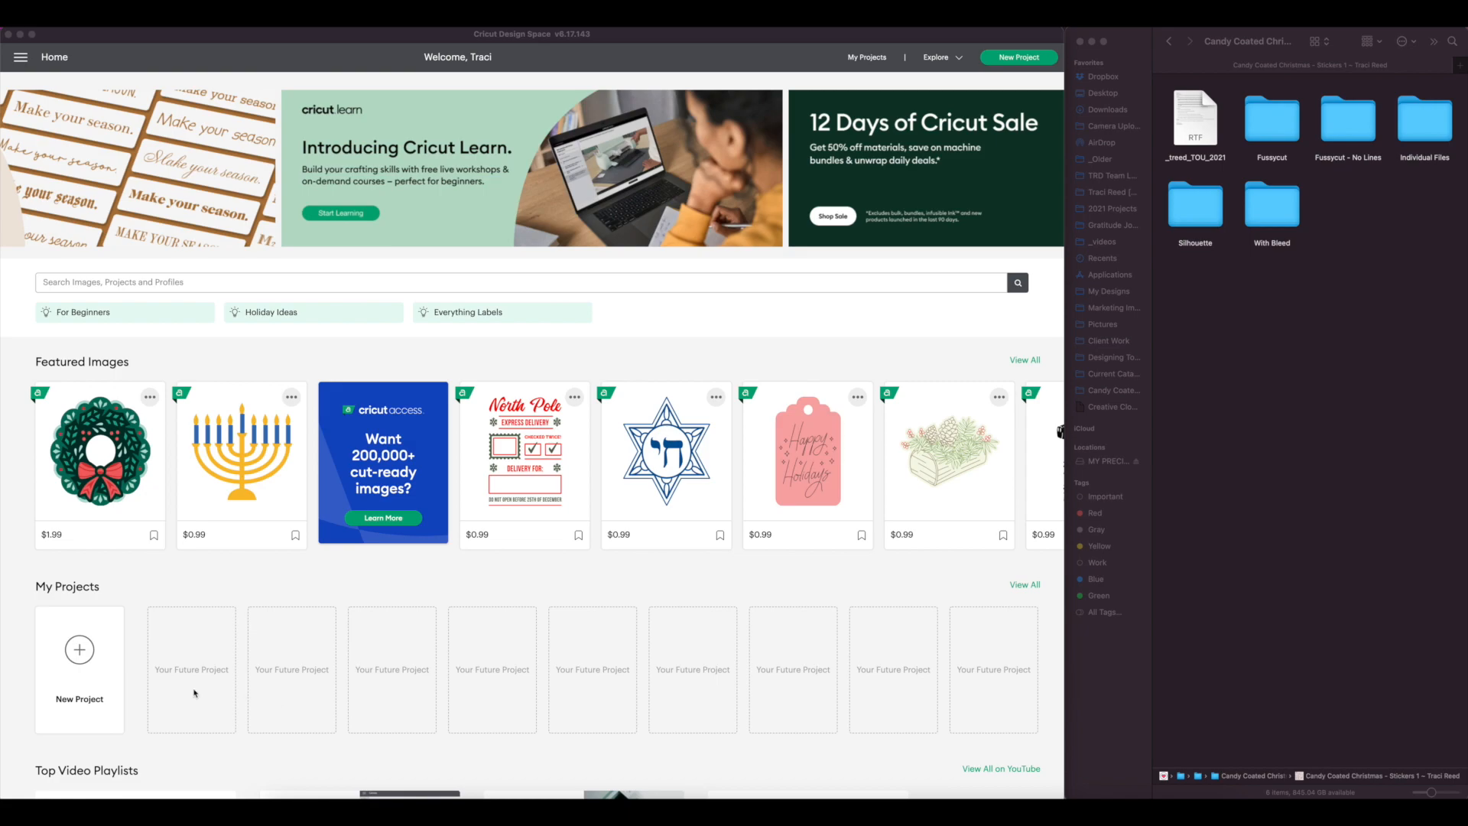
mouse_move(182, 666)
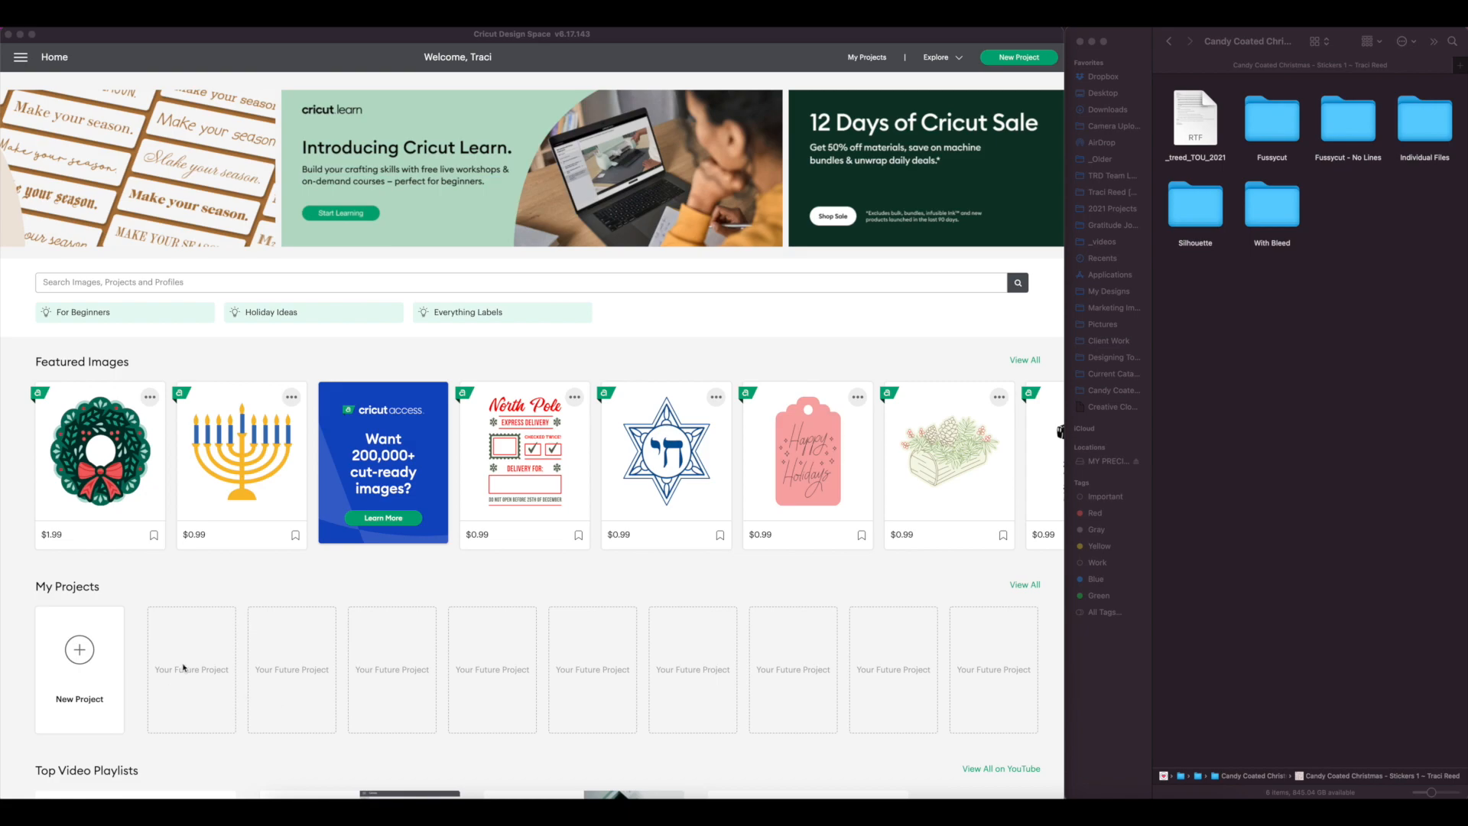
mouse_move(107, 658)
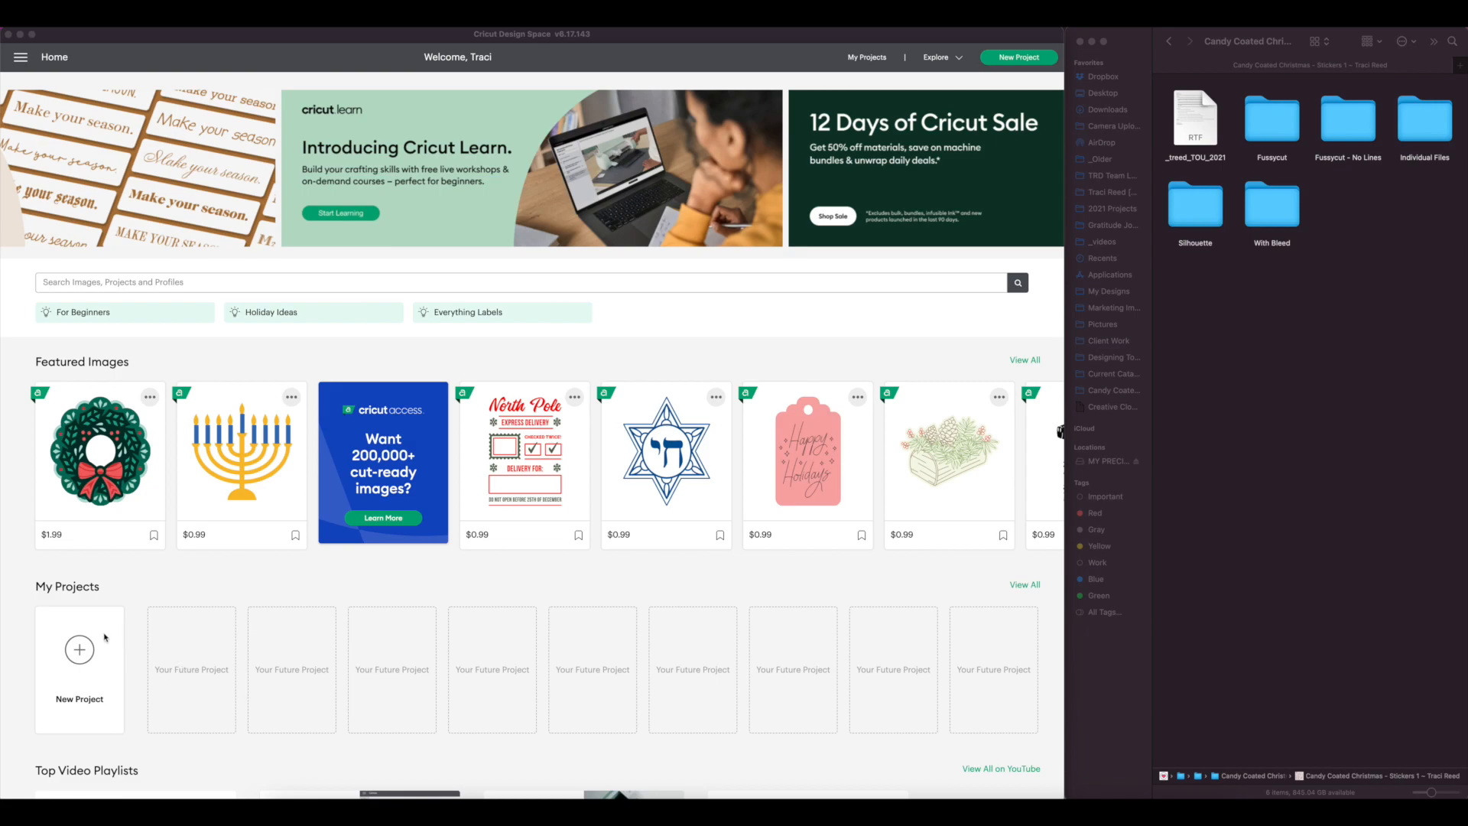
mouse_move(99, 647)
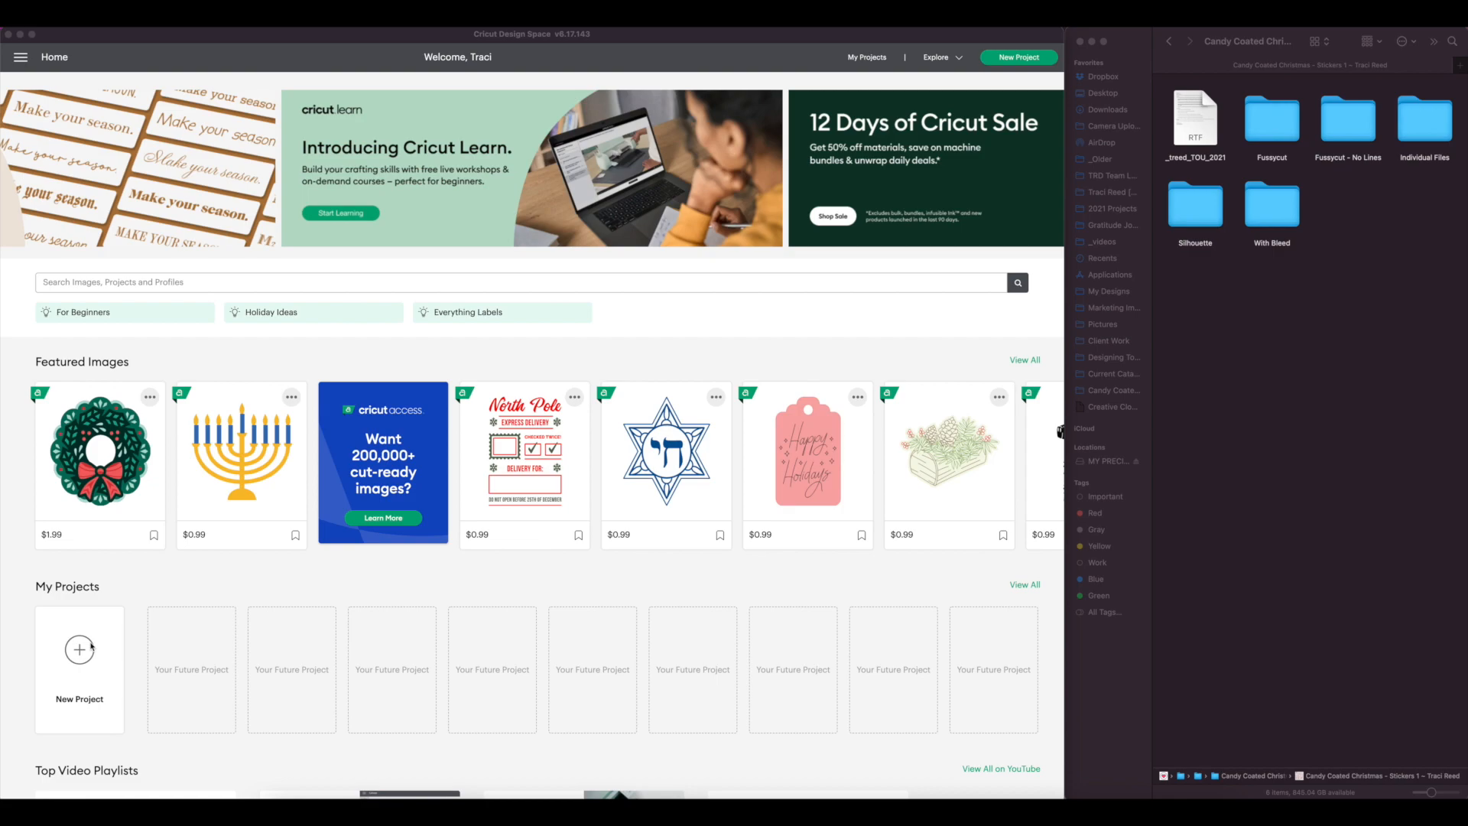
mouse_move(395, 86)
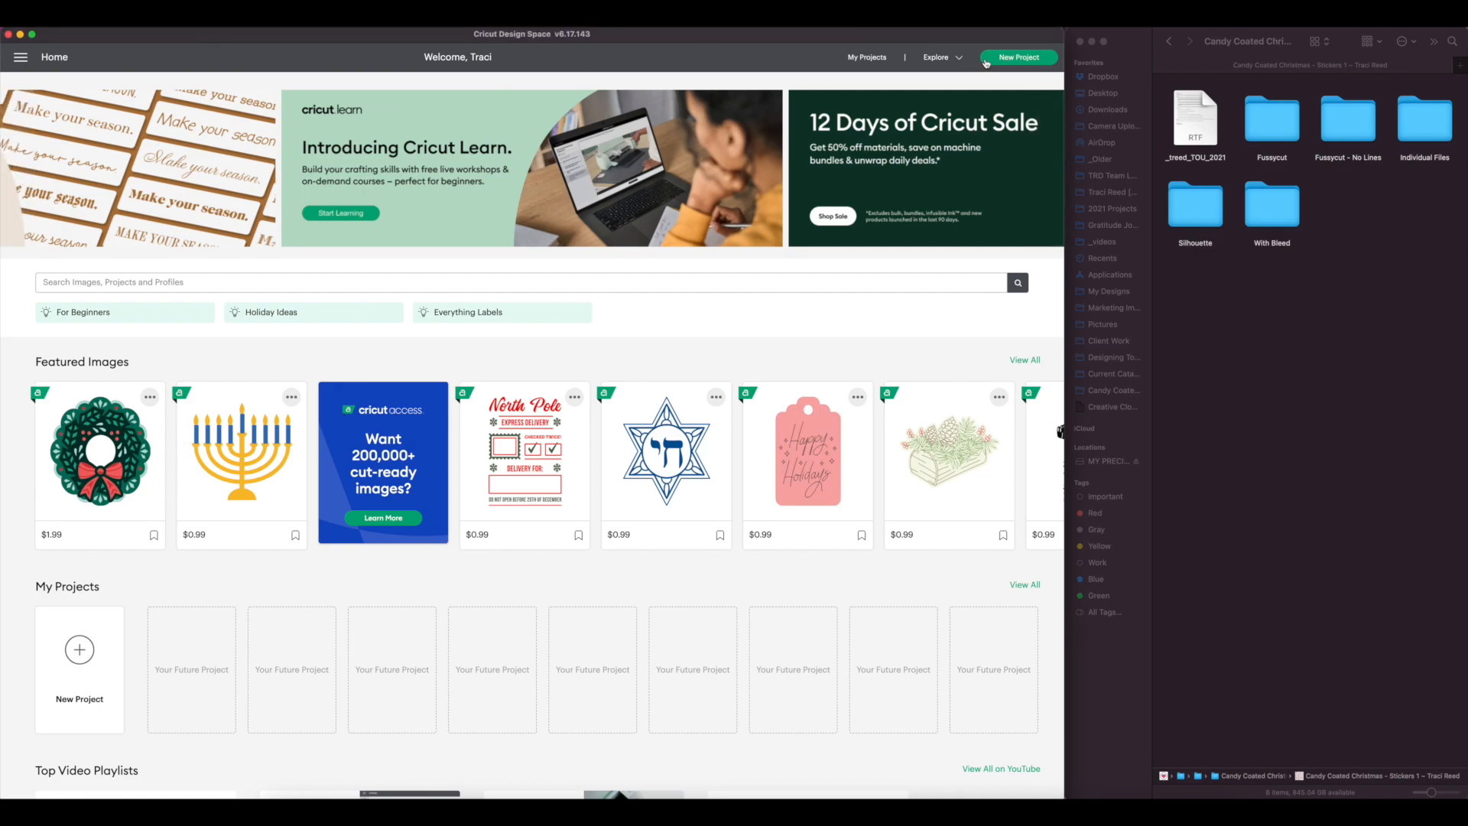
Step: Start a new project and load the first Fussycut sticker sheet PNG as a Complex image
left_click(1019, 57)
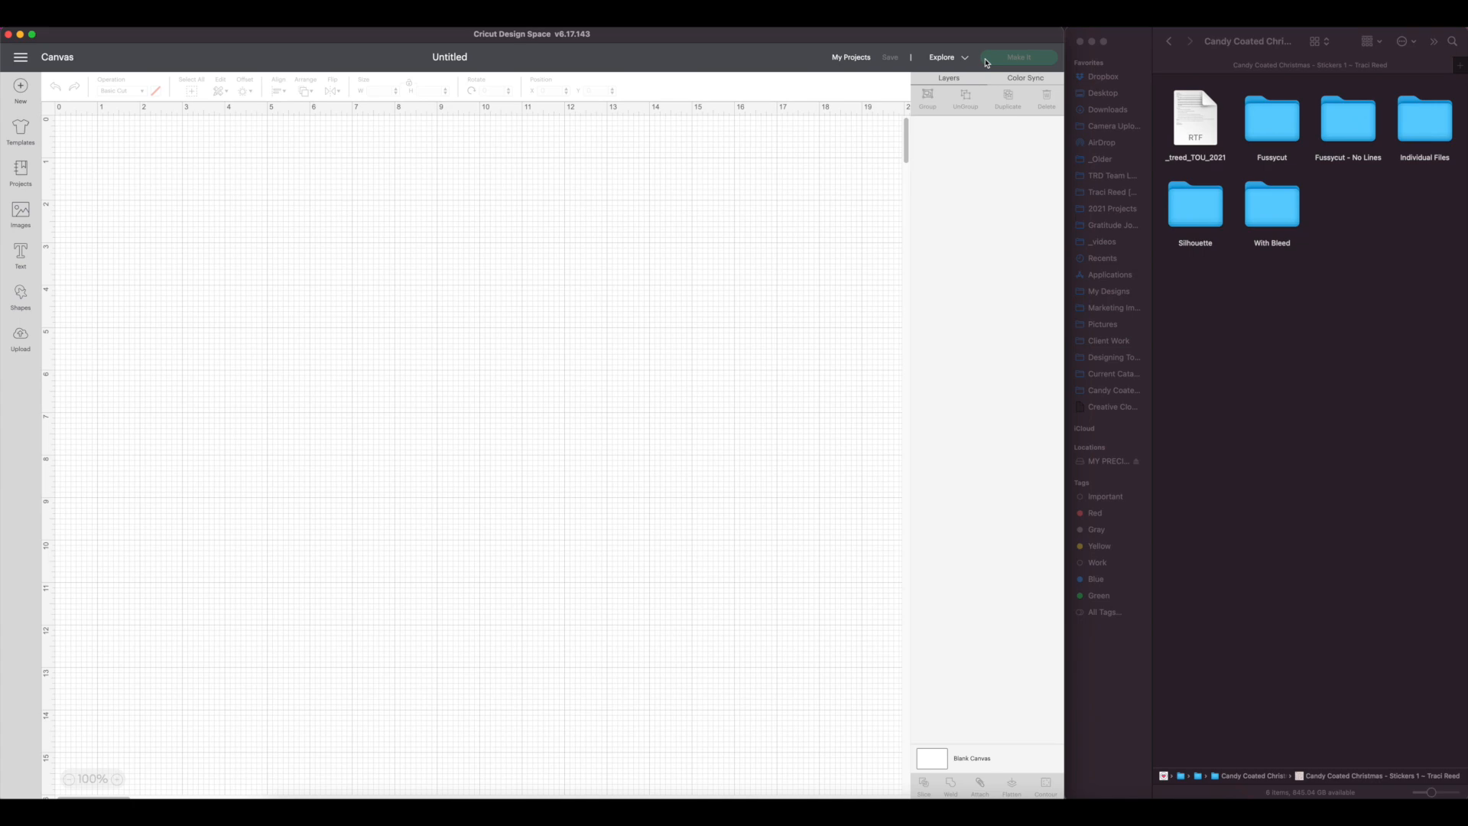
left_click(20, 336)
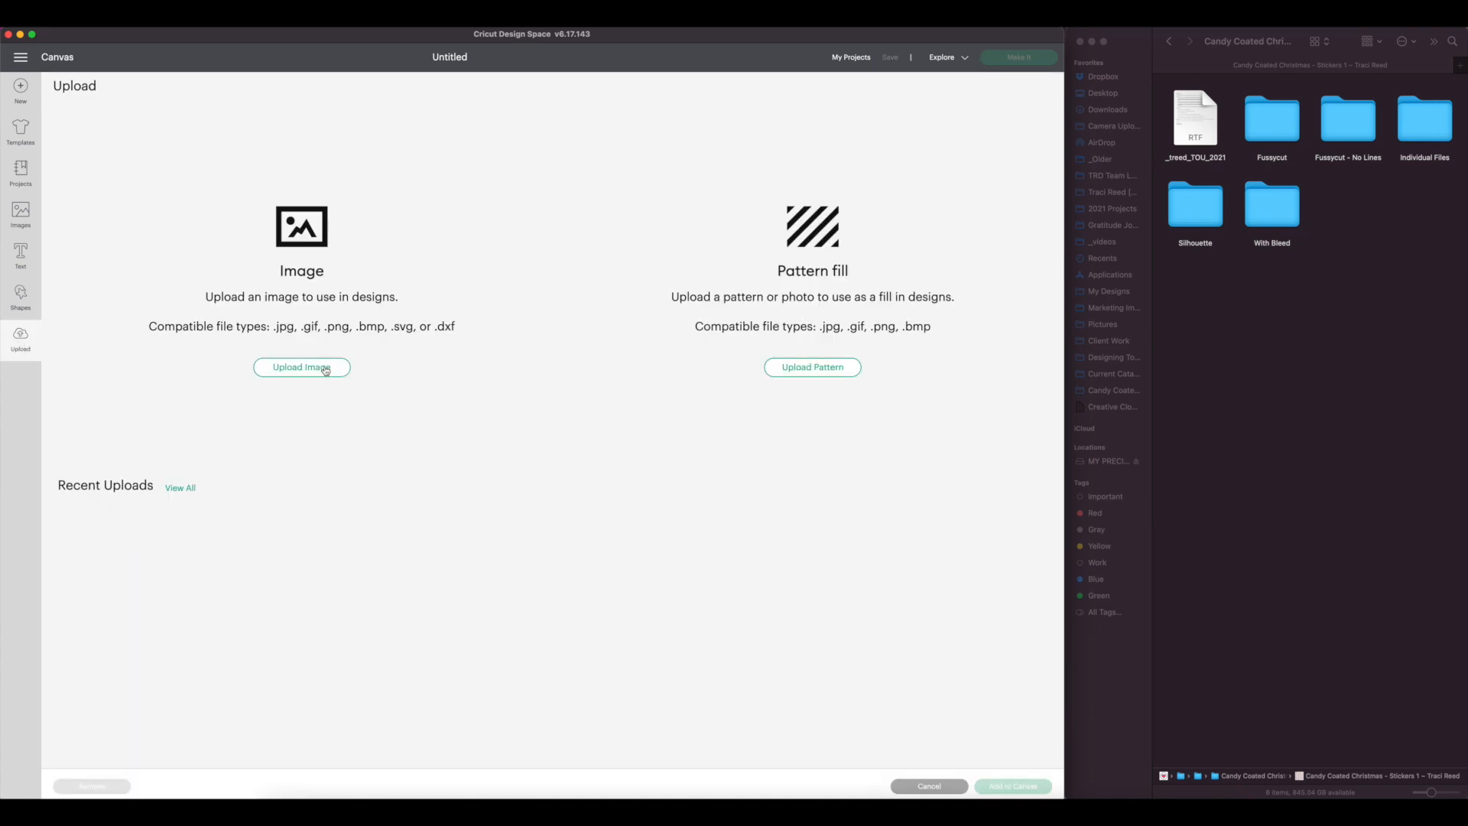
left_click(302, 367)
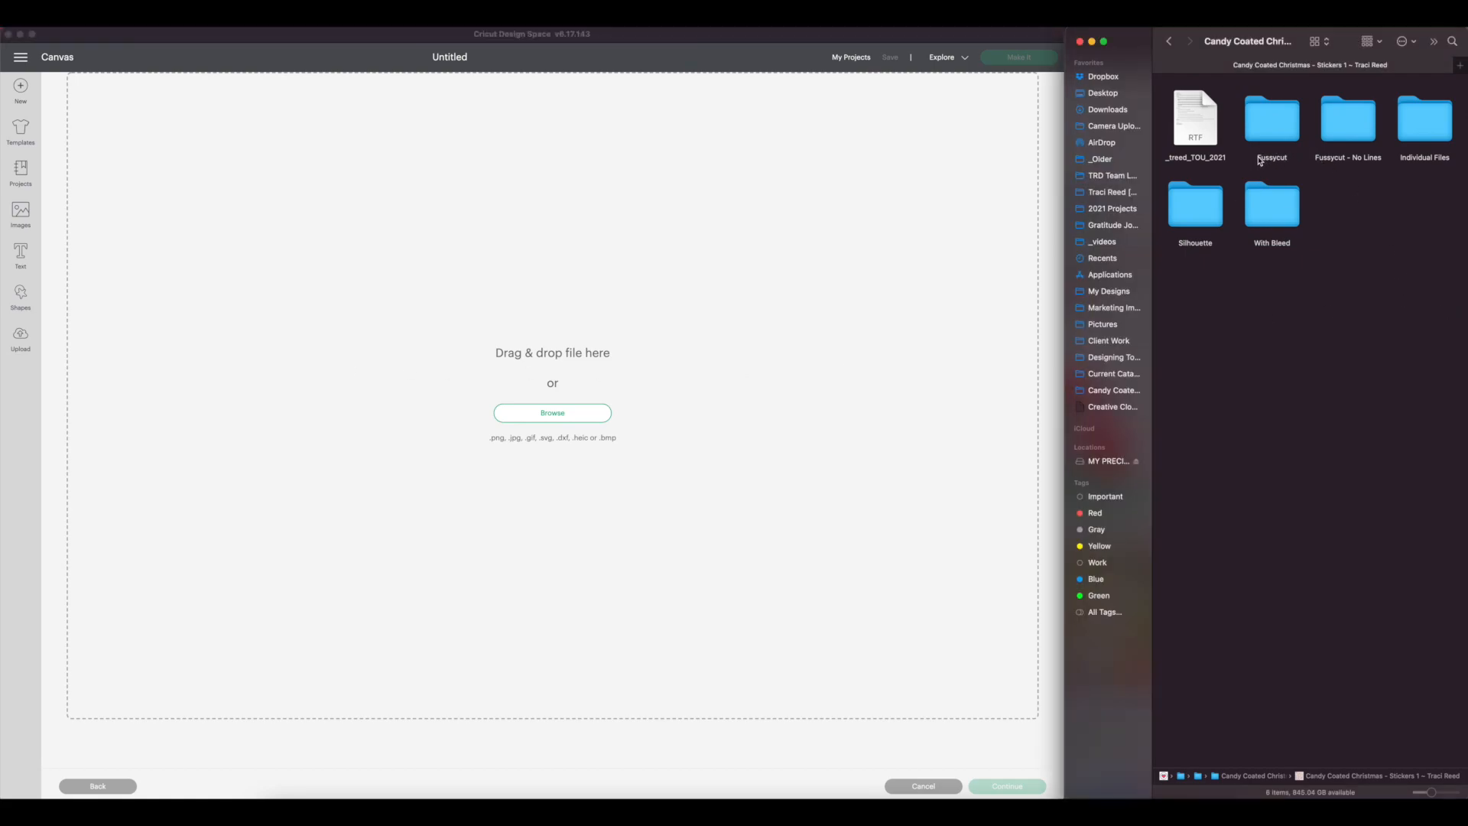
double_click(1347, 118)
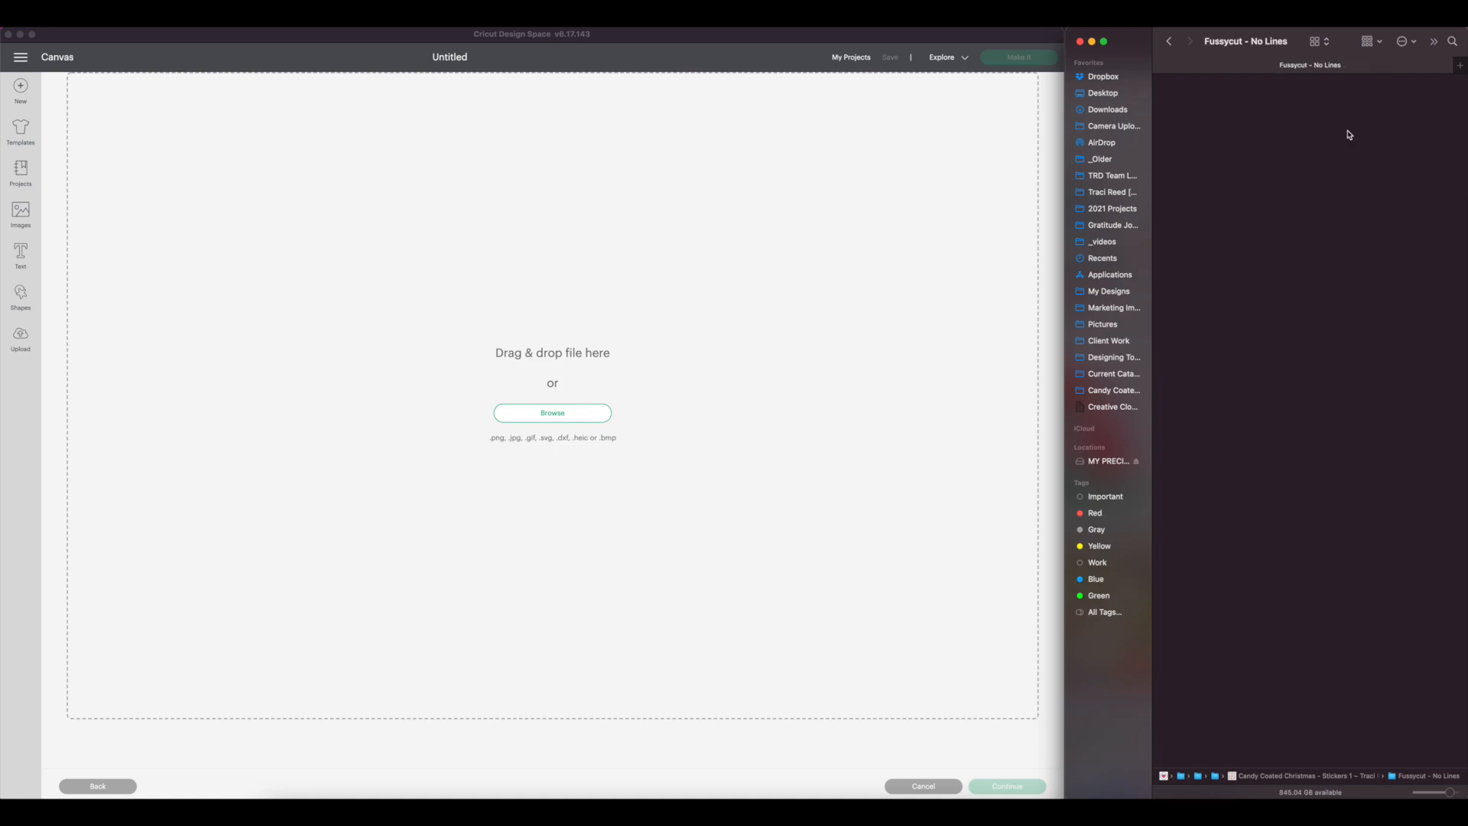
left_click_drag(1309, 200, 552, 408)
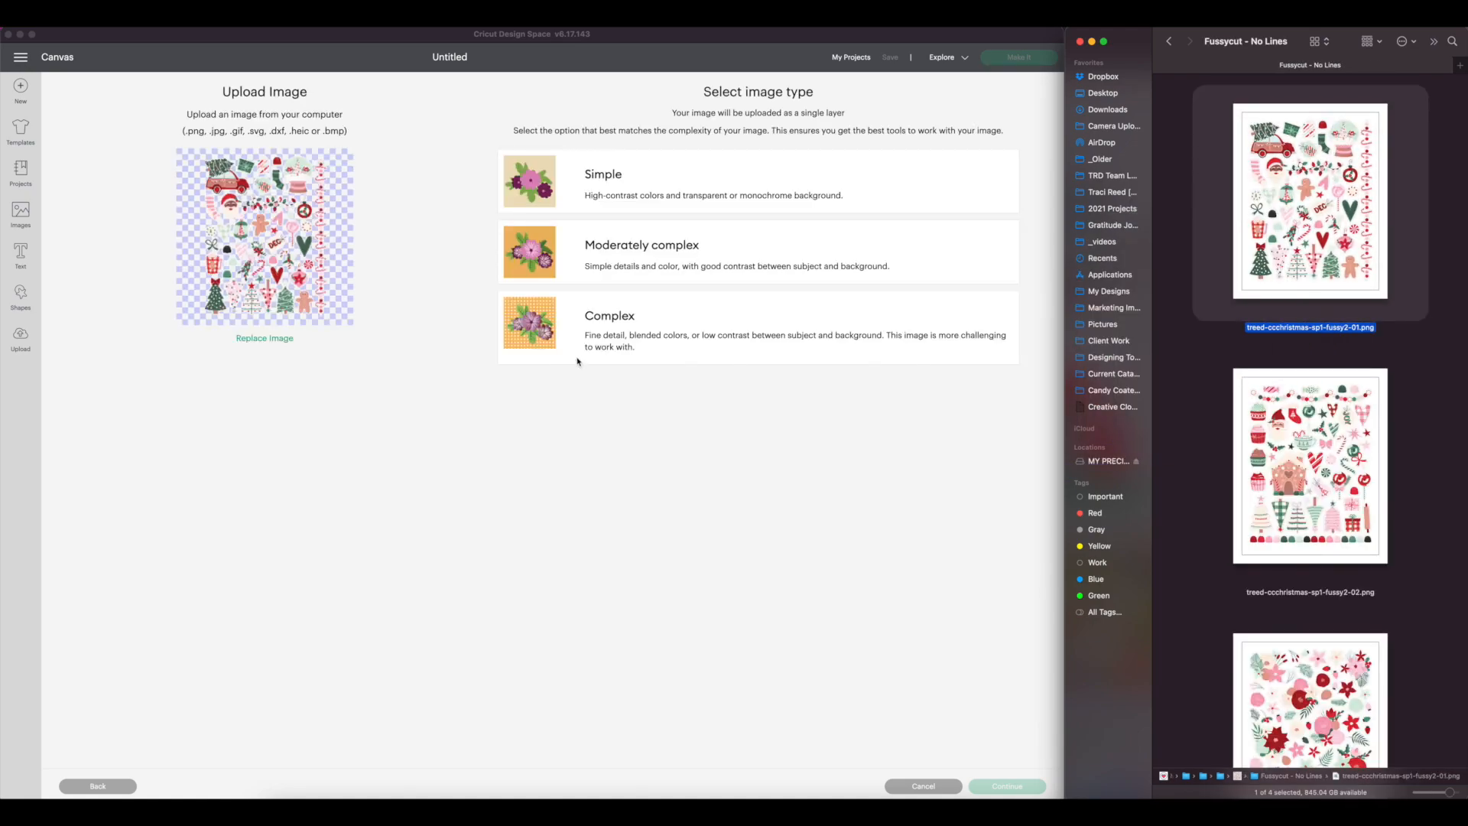
left_click(615, 332)
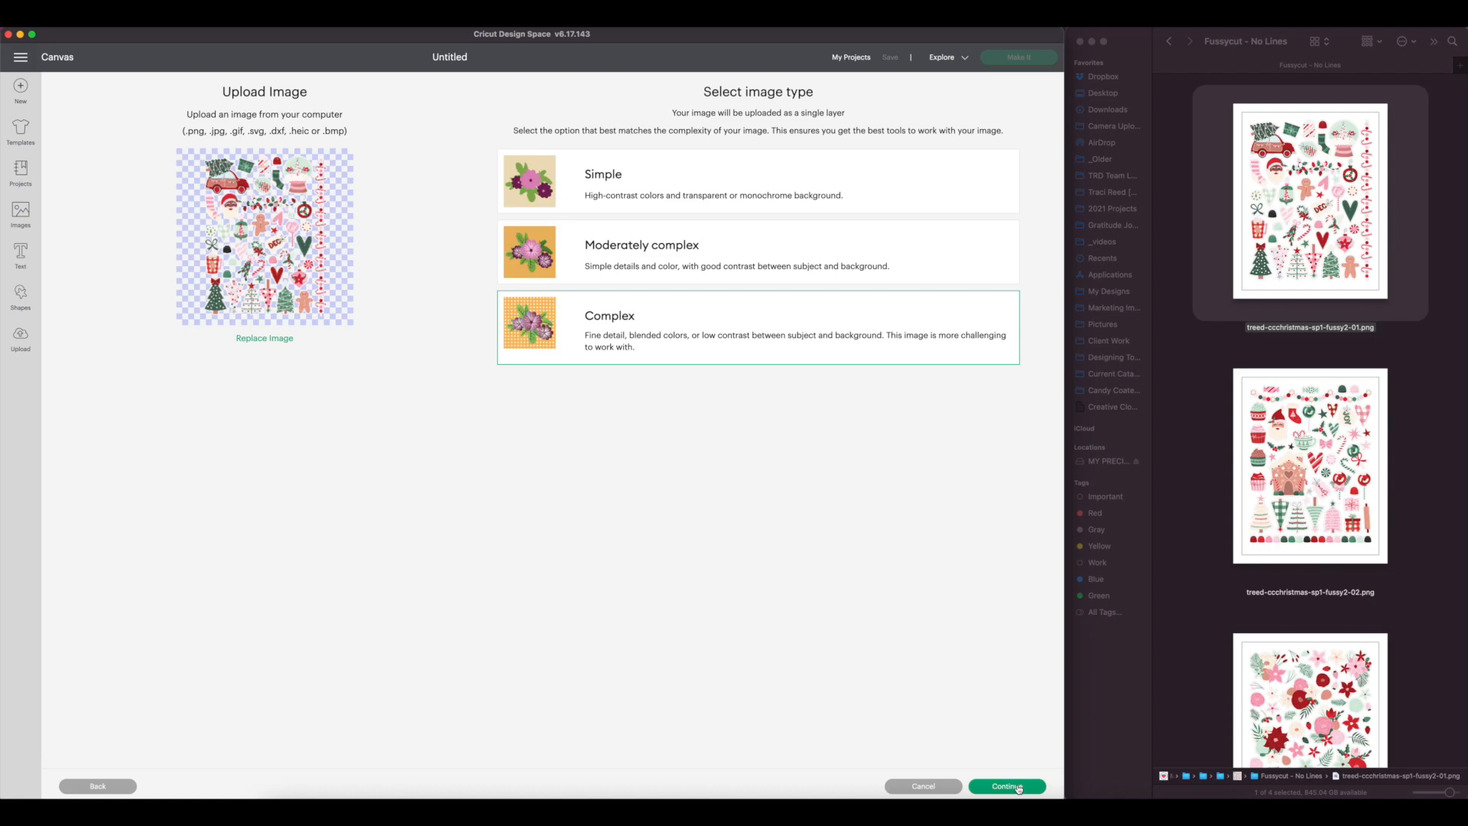
Step: Continue past the image type, then preview and apply automatic background removal
left_click(1007, 787)
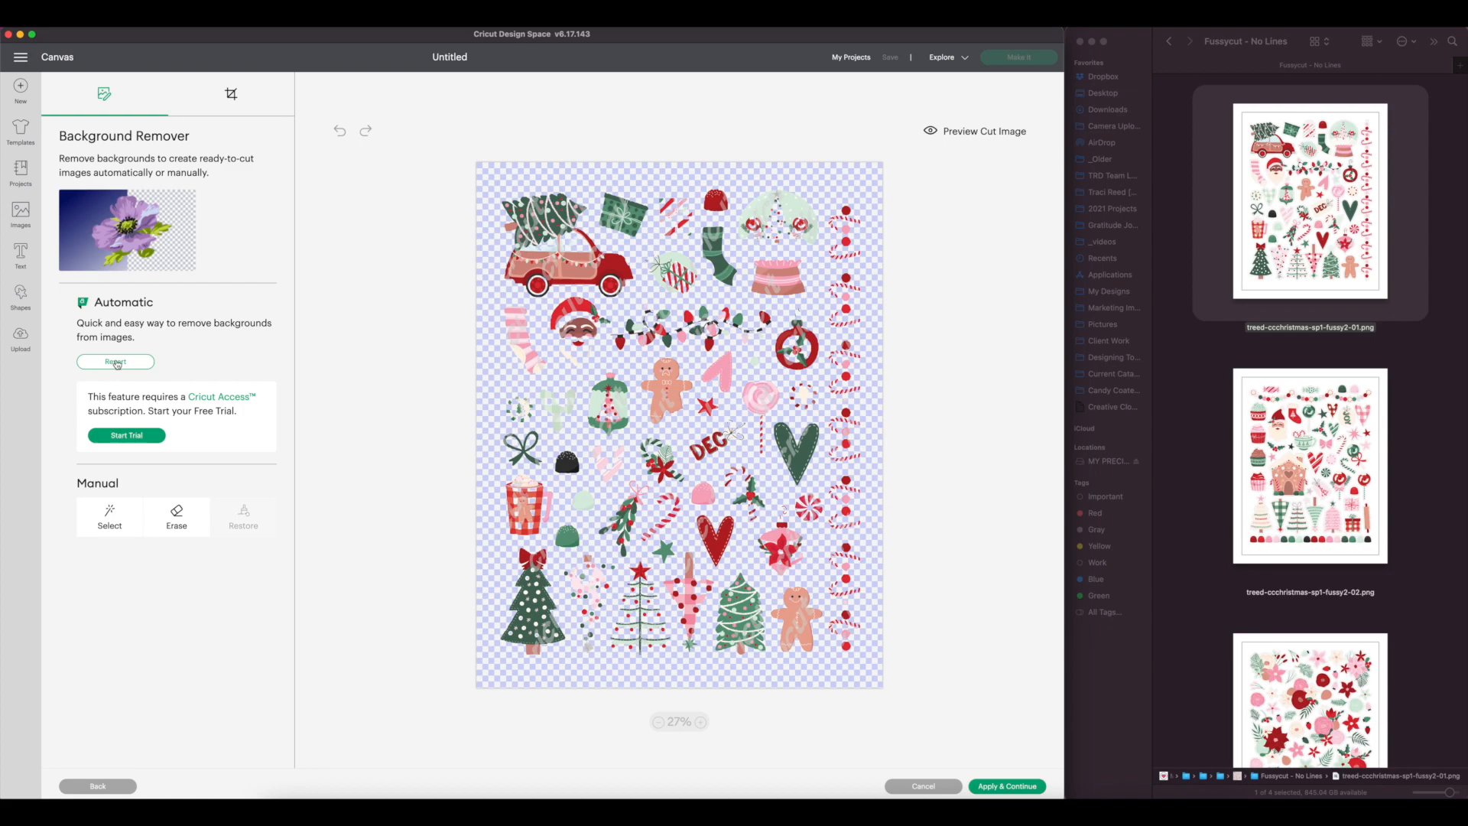
left_click(116, 362)
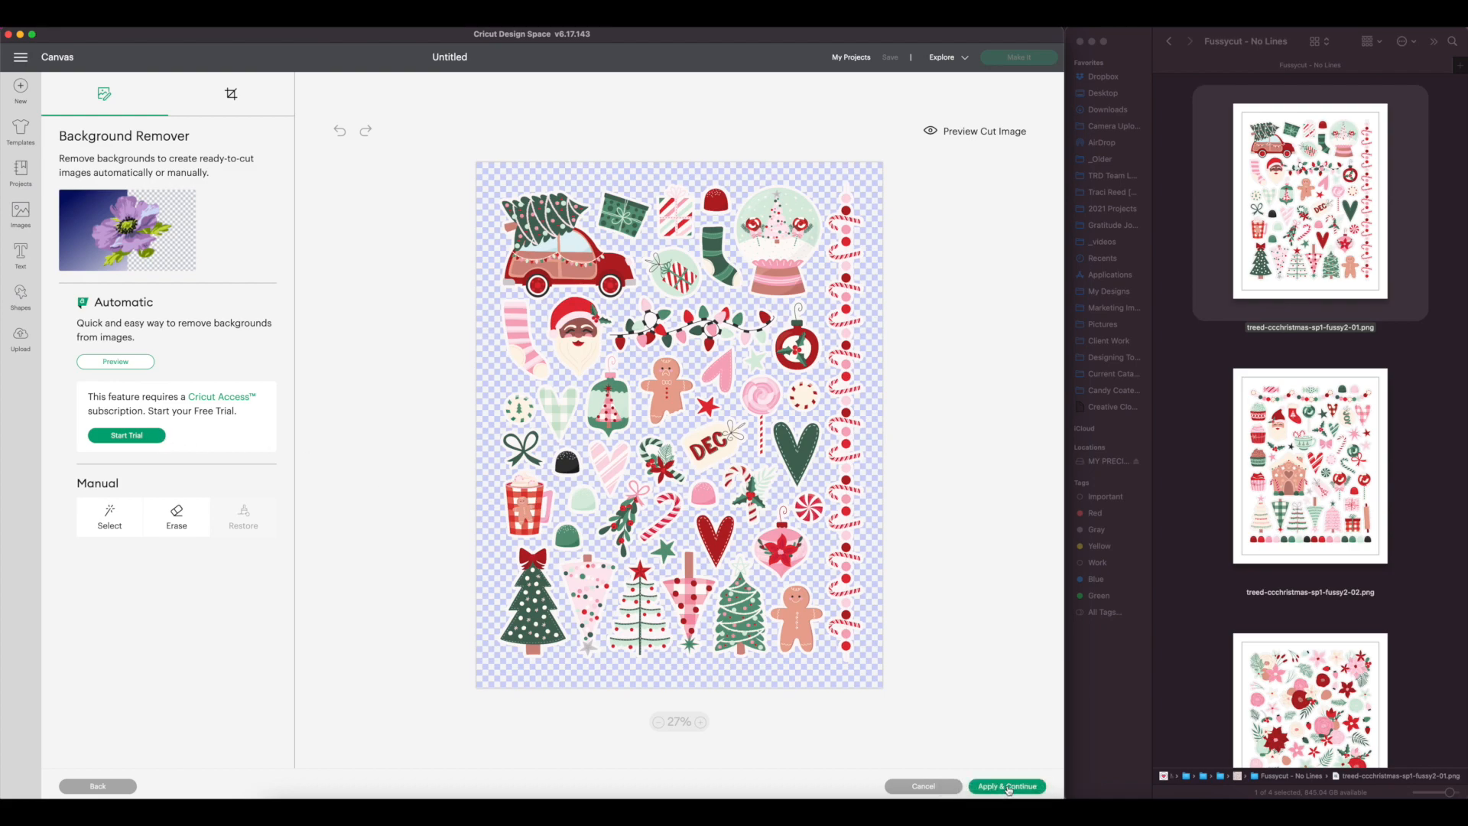
left_click(1007, 786)
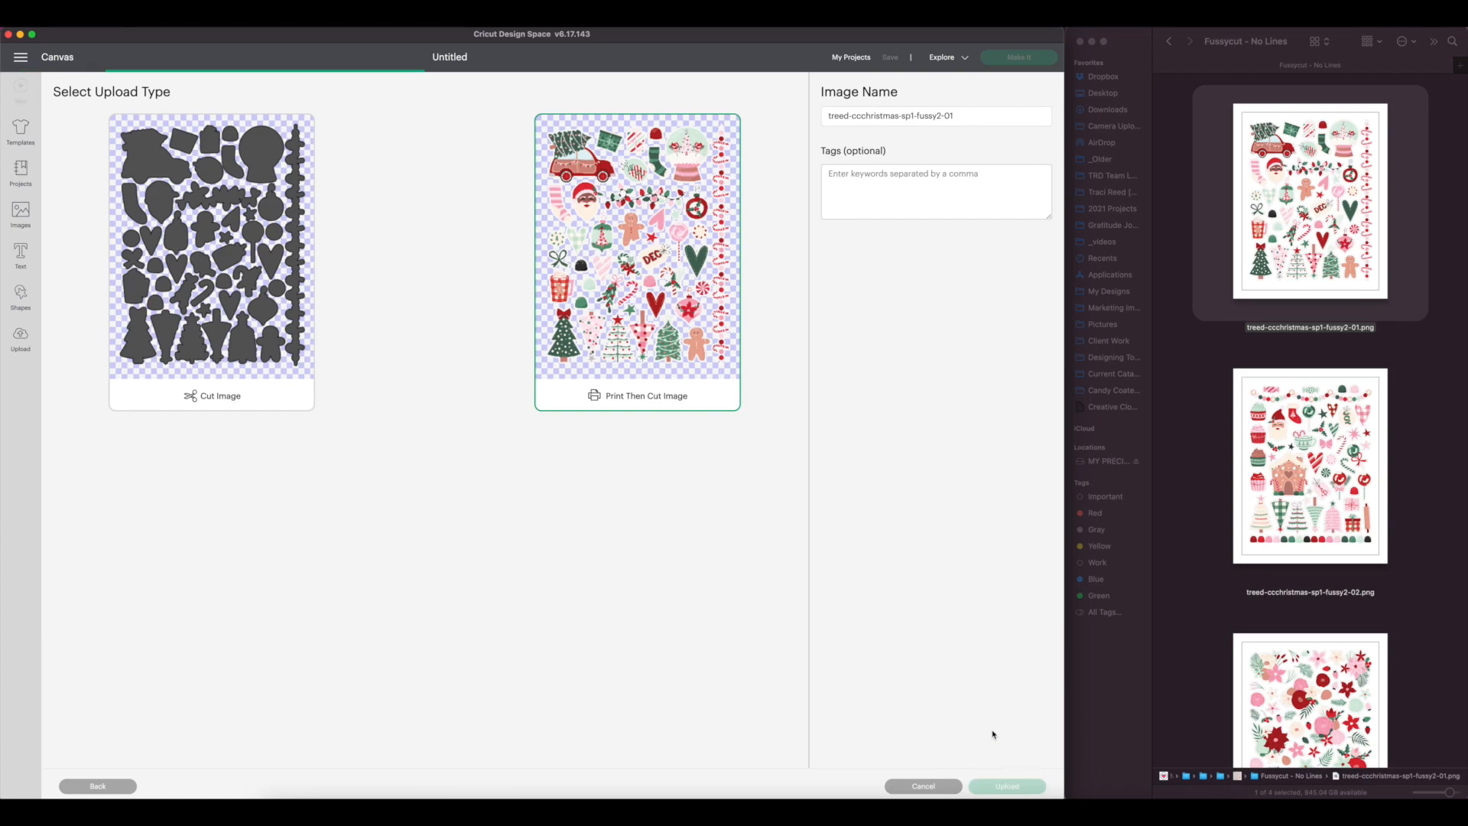
mouse_move(620, 411)
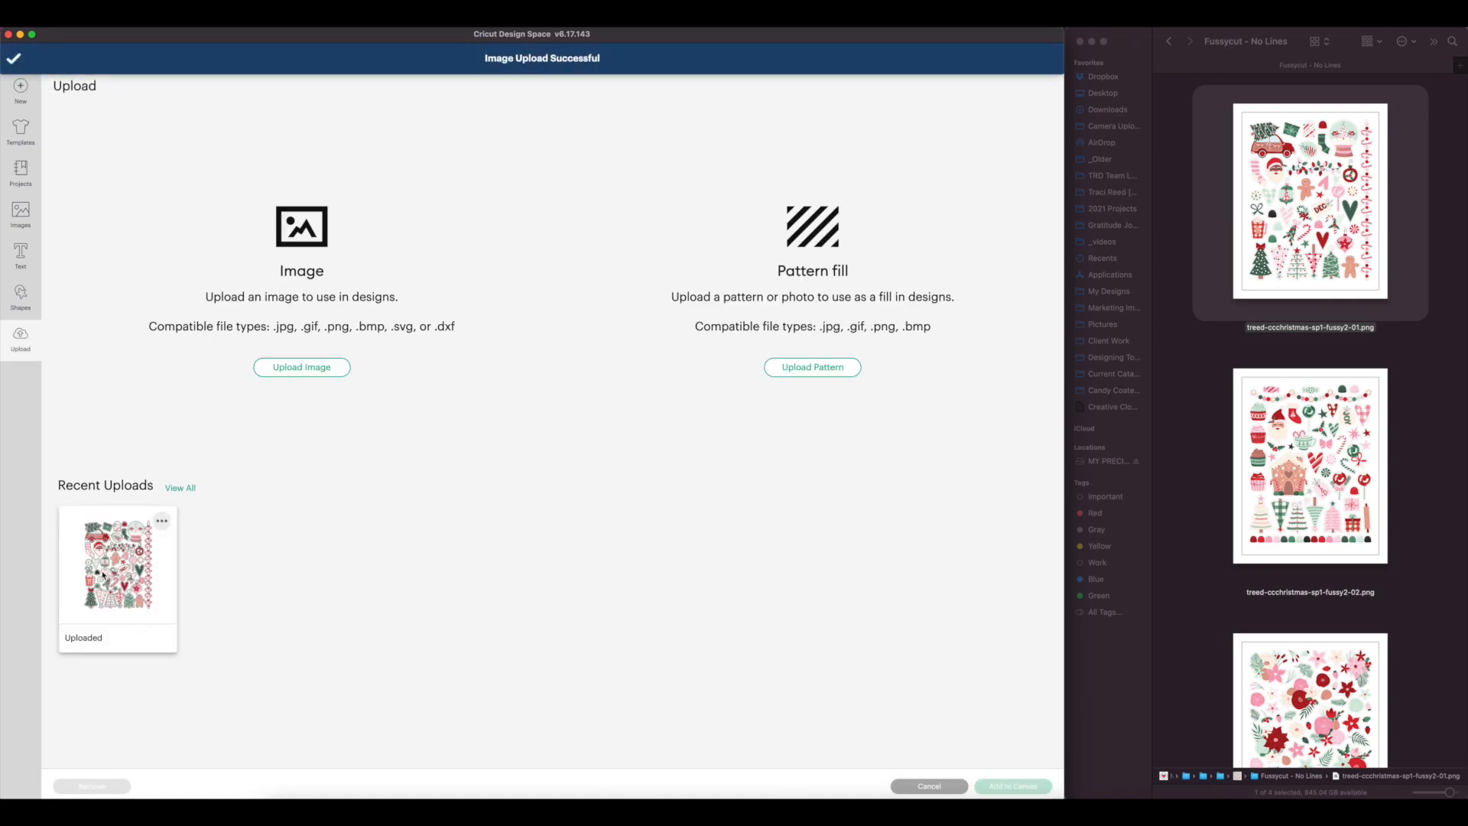
Step: Add the uploaded sticker sheet to the canvas and resize it to 6.75 inches wide
left_click(117, 567)
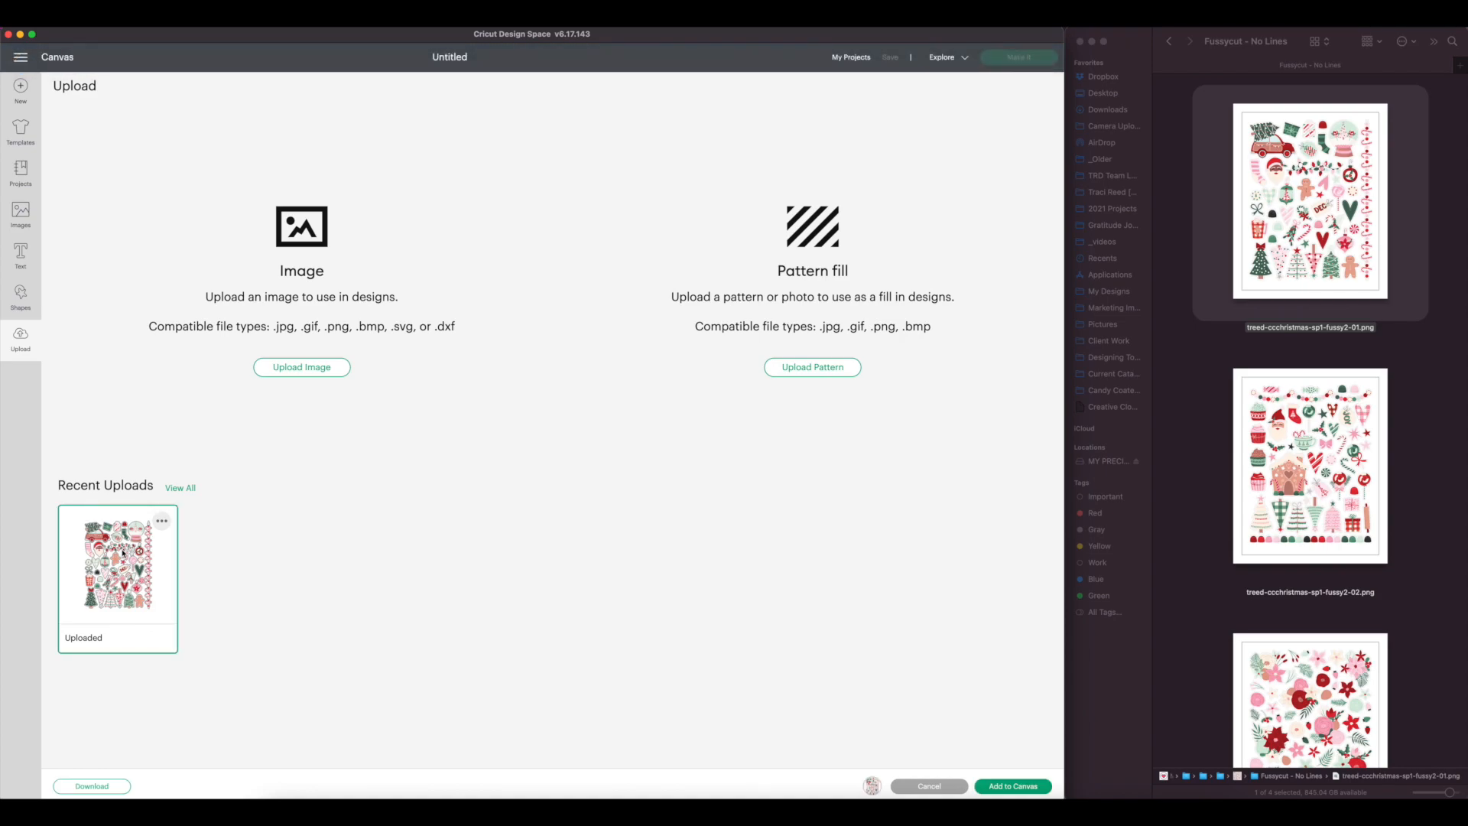
left_click(1013, 786)
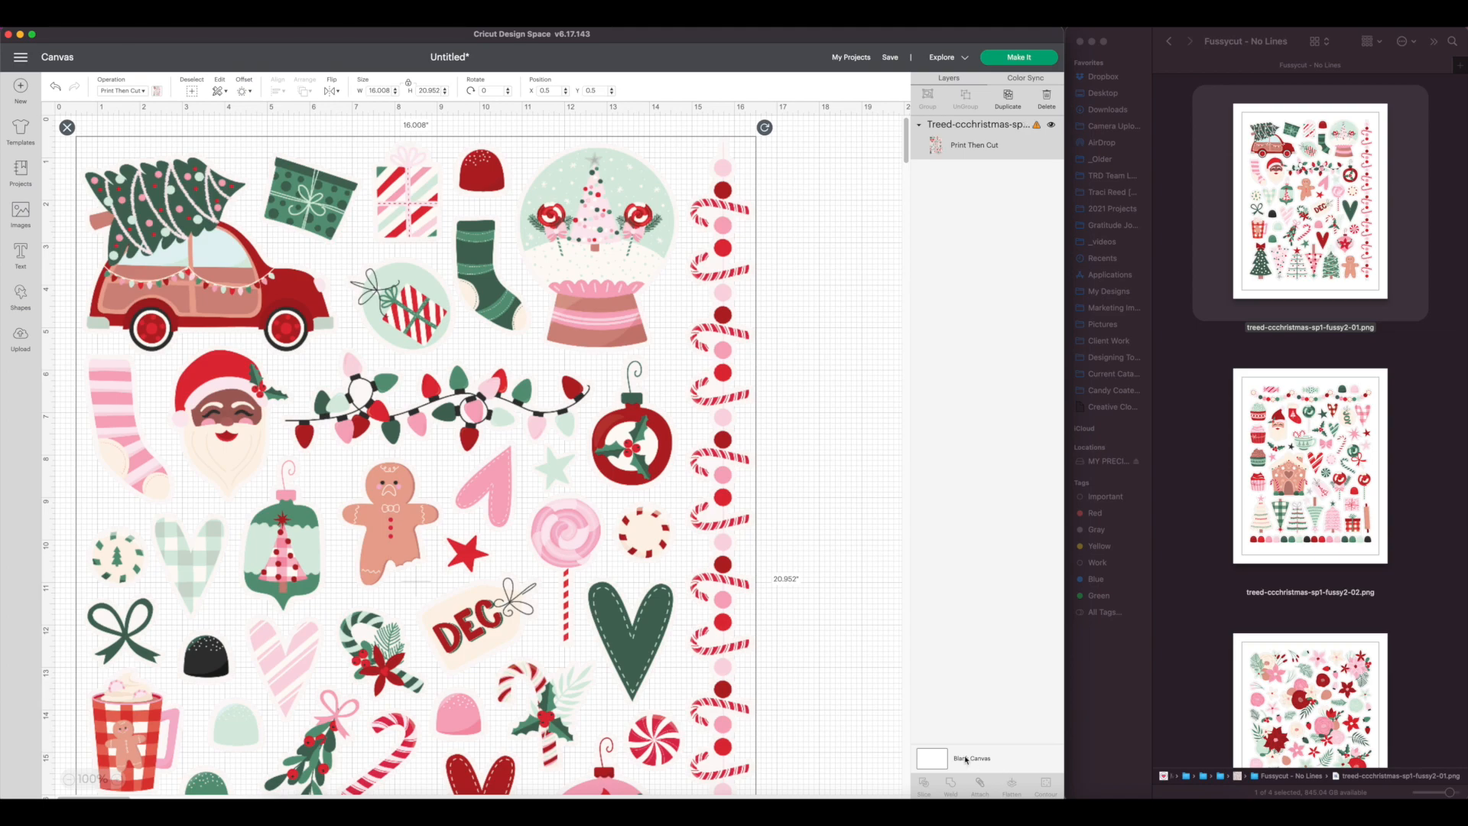
mouse_move(696, 608)
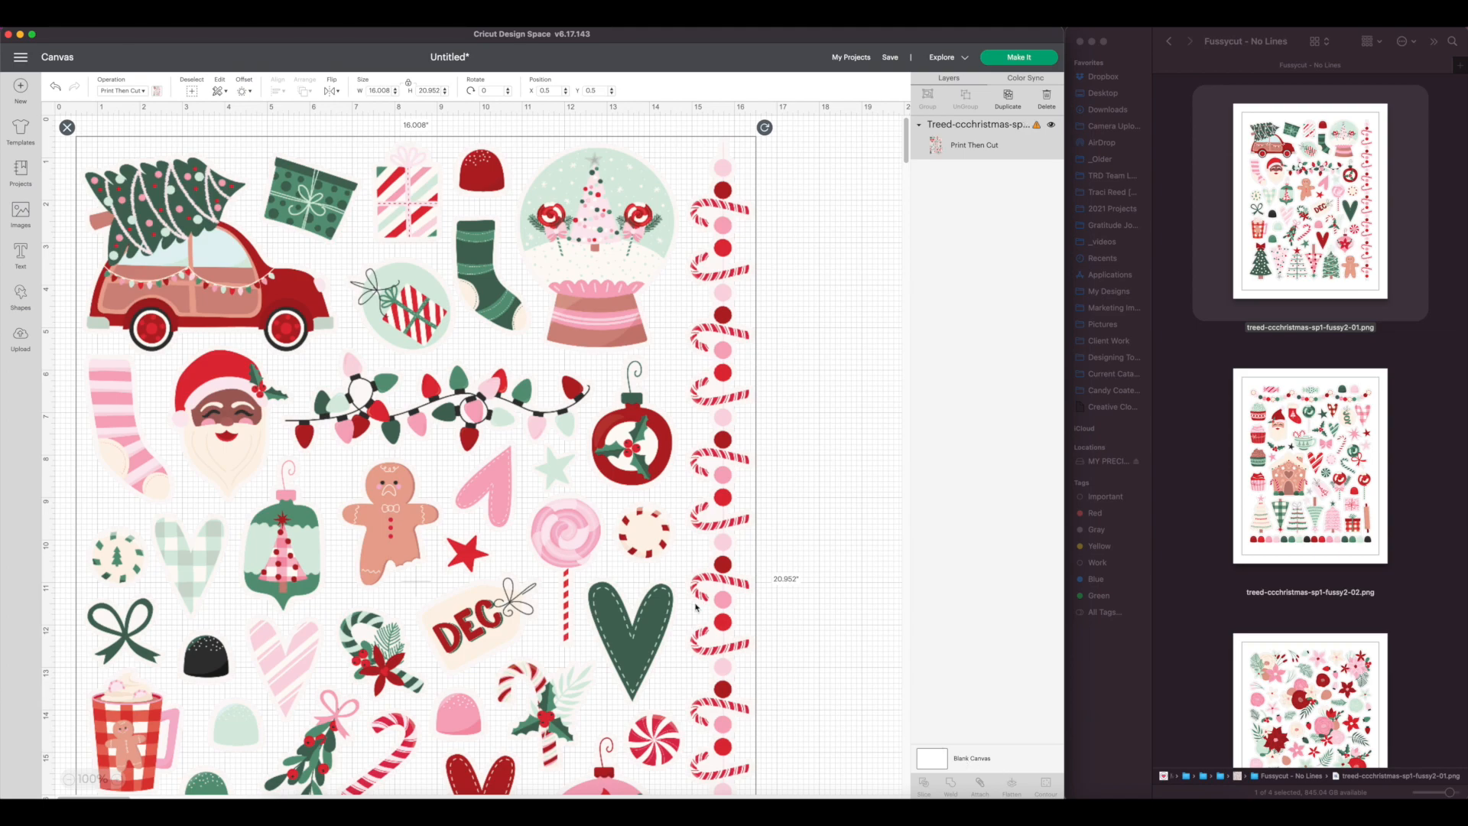
mouse_move(1035, 124)
type("8")
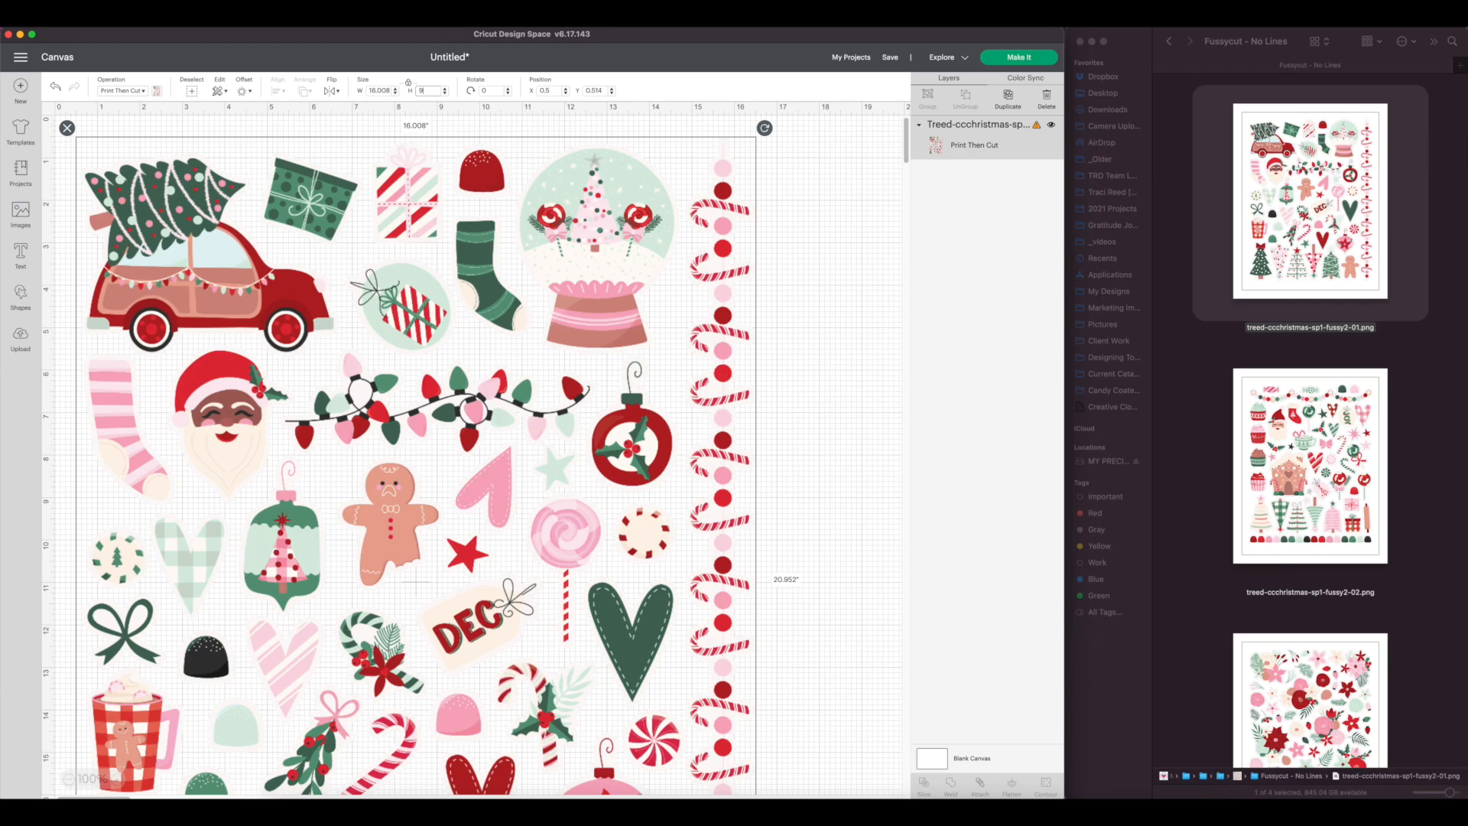
left_click_drag(764, 128, 385, 537)
type(".25")
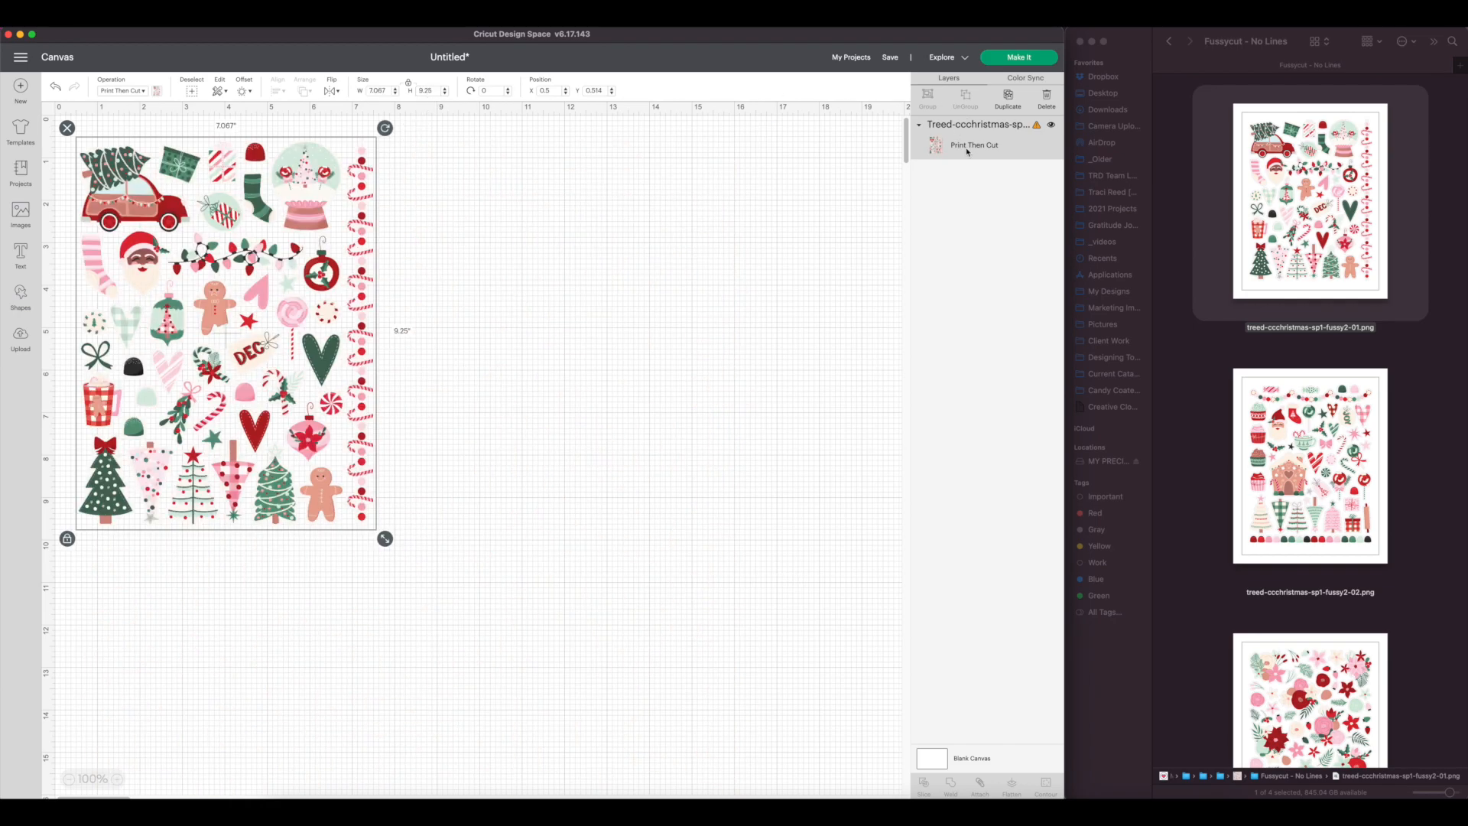
mouse_move(1037, 126)
type("6.")
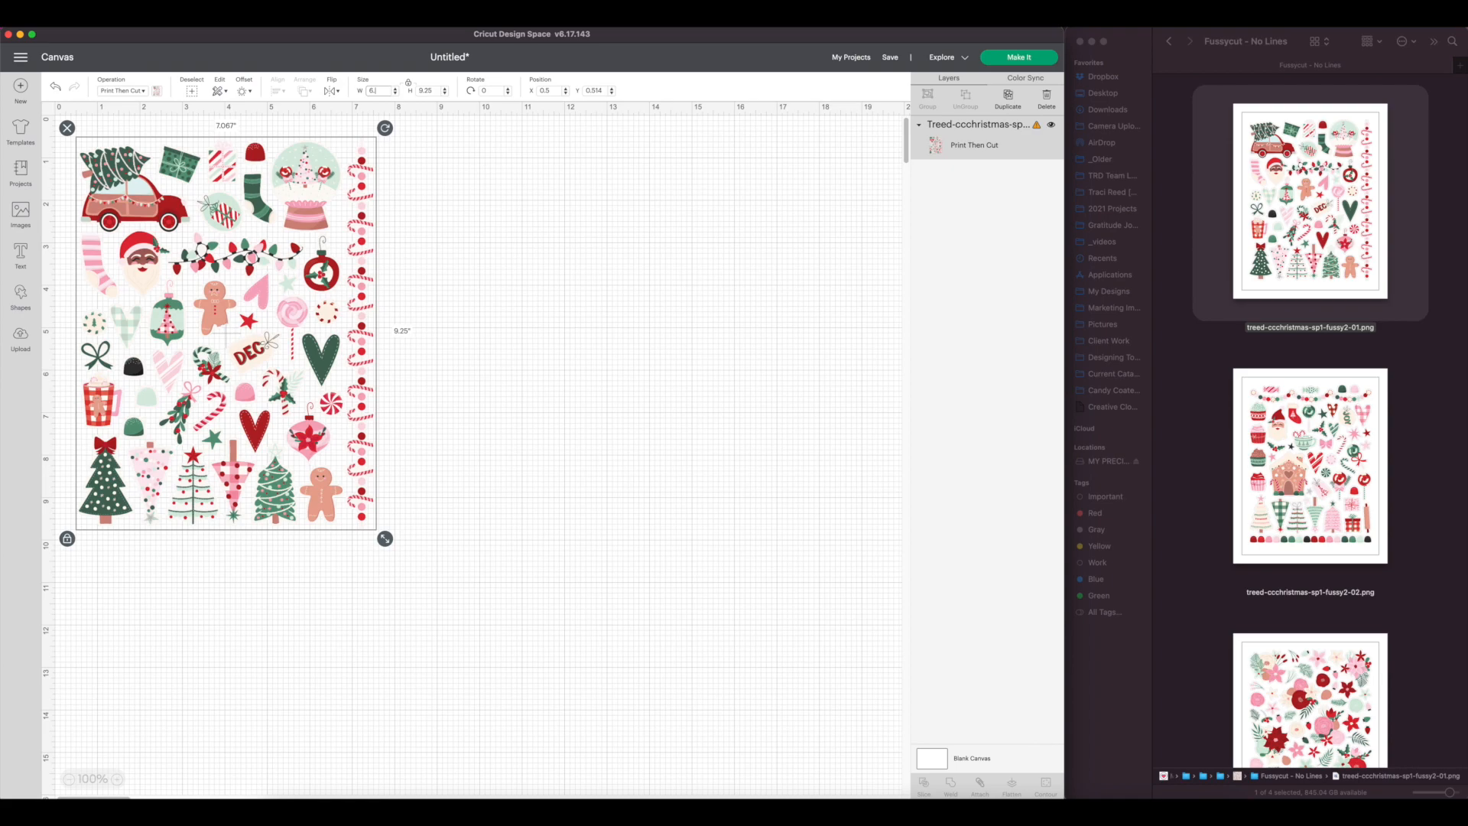
left_click_drag(385, 537, 371, 521)
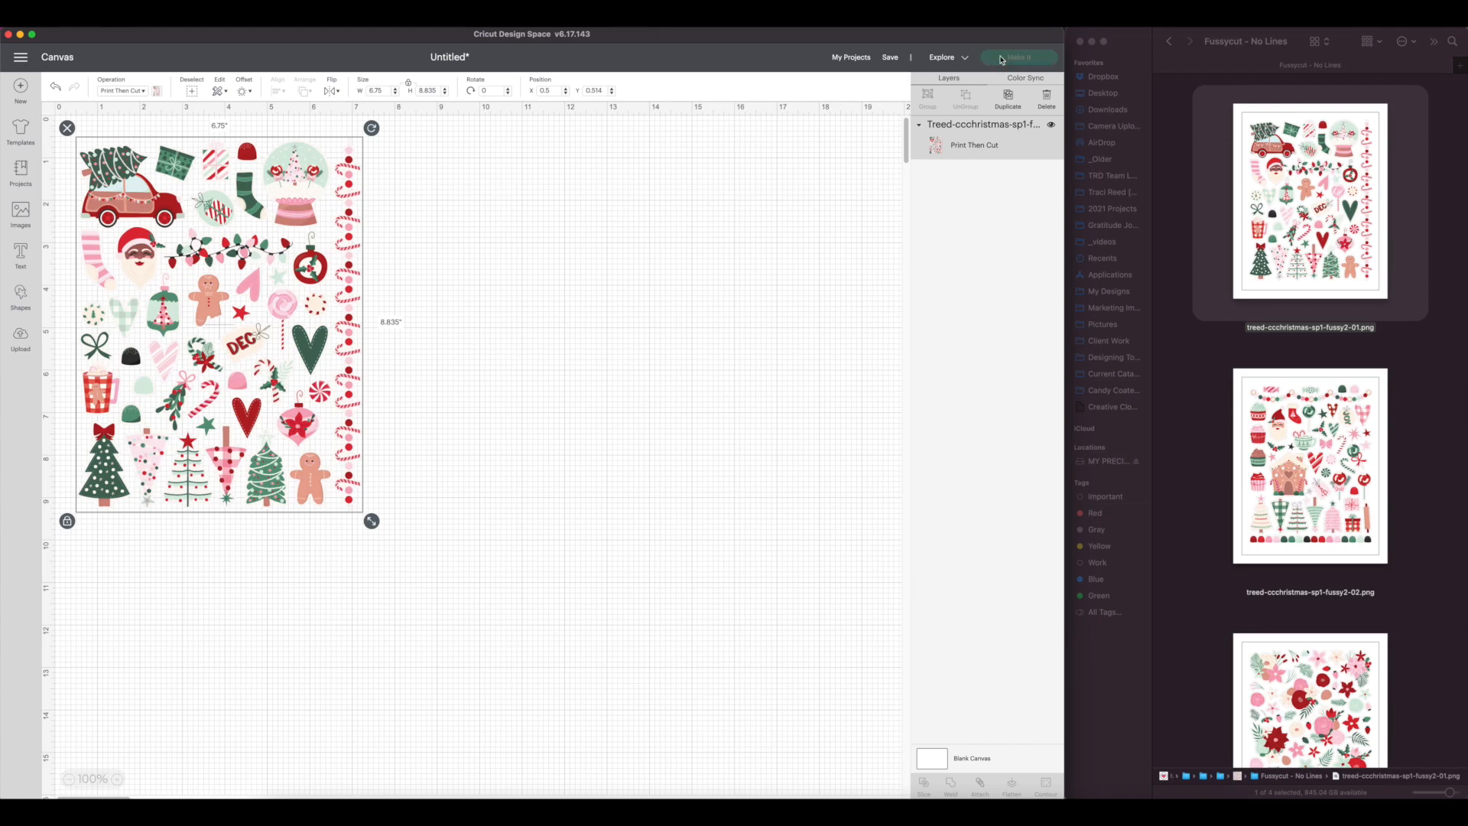
Step: Preview the sticker sheet on a letter-size mat, then return to the canvas and Upload panel
left_click(1019, 57)
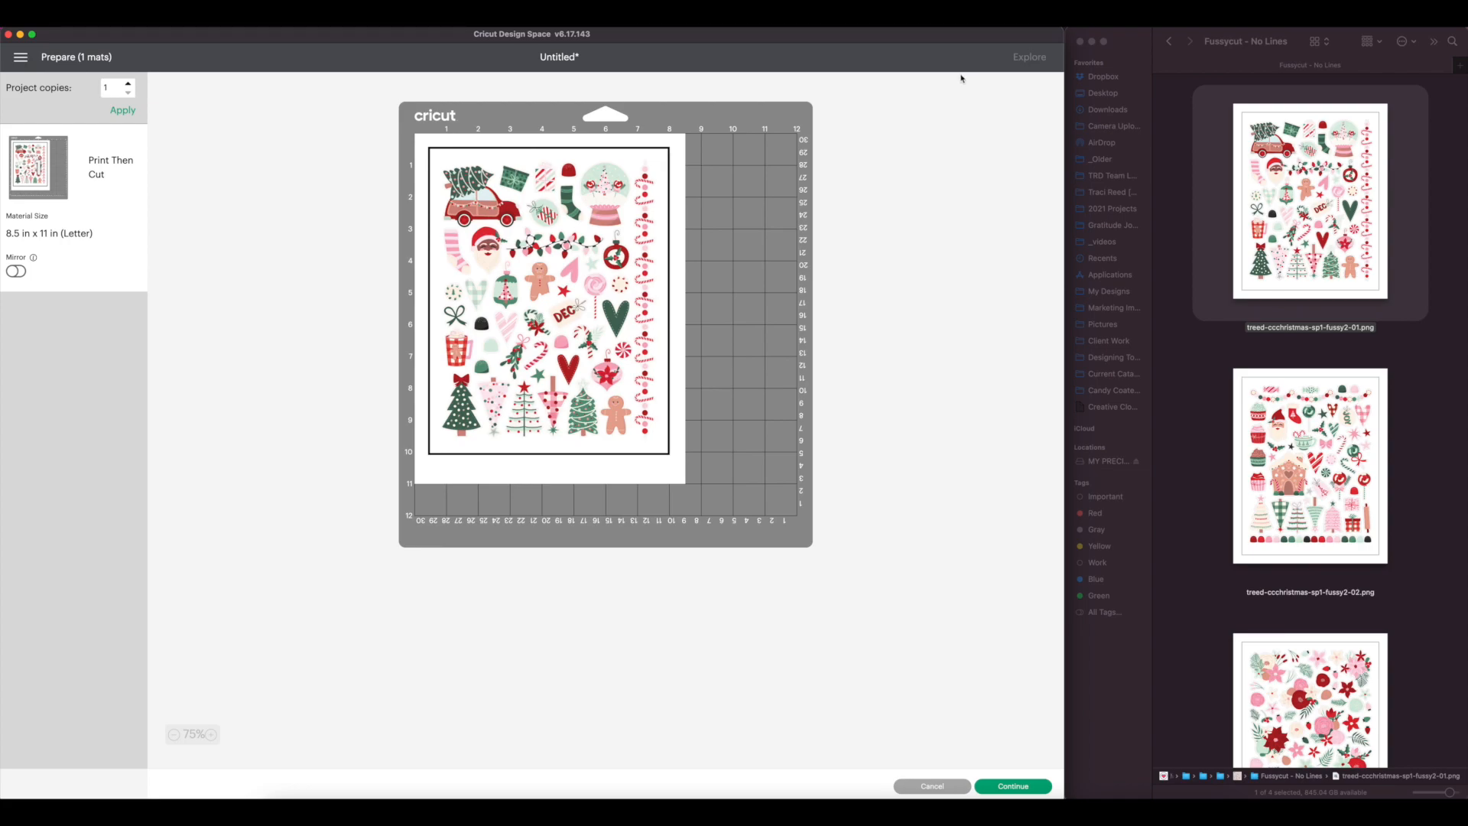
left_click(933, 787)
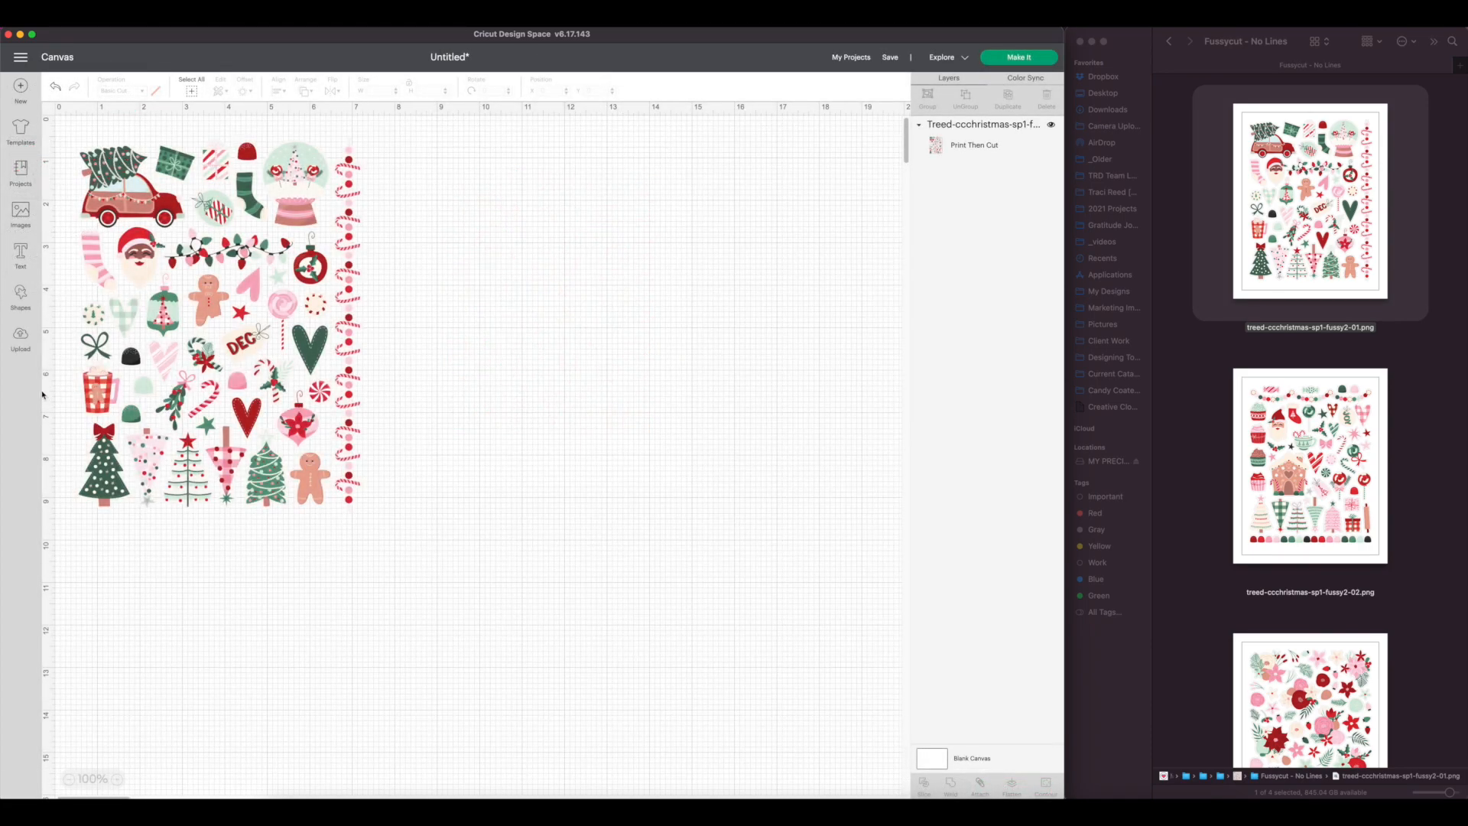
left_click(218, 330)
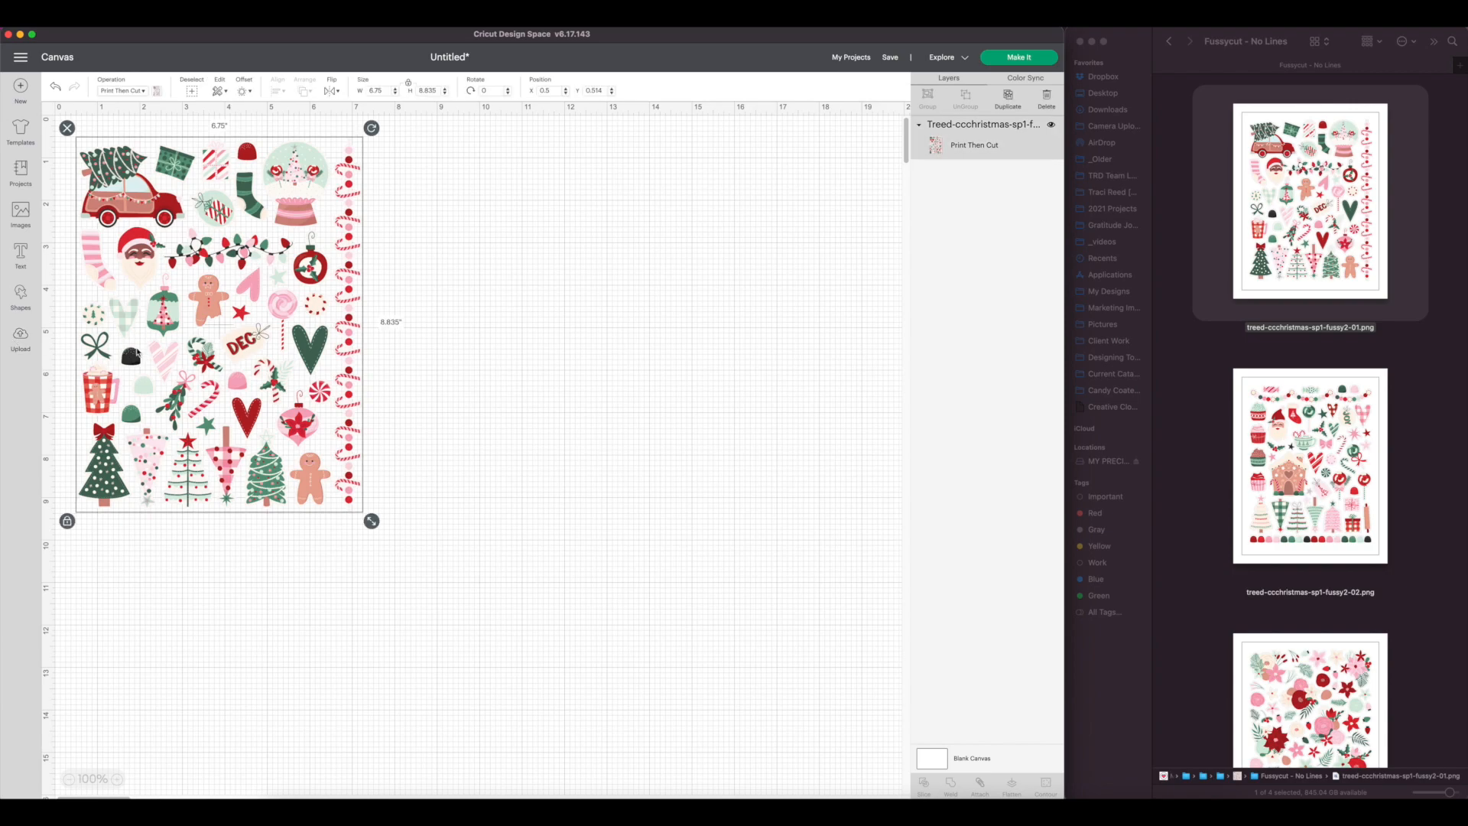
left_click(21, 336)
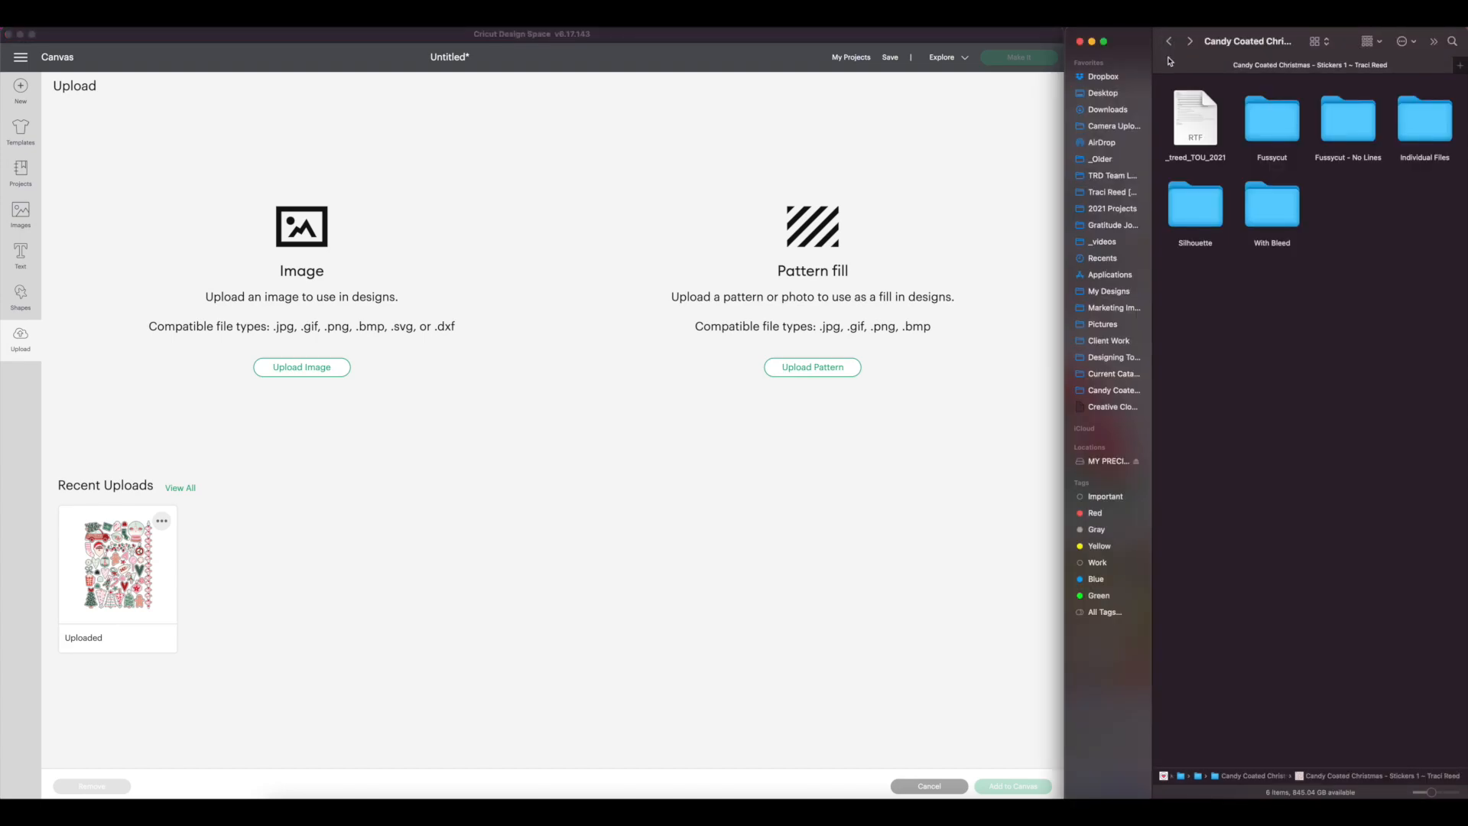
Step: Upload the fussy2-01 sticker sheet as Print Then Cut and select it in Recent Uploads
left_click(1168, 41)
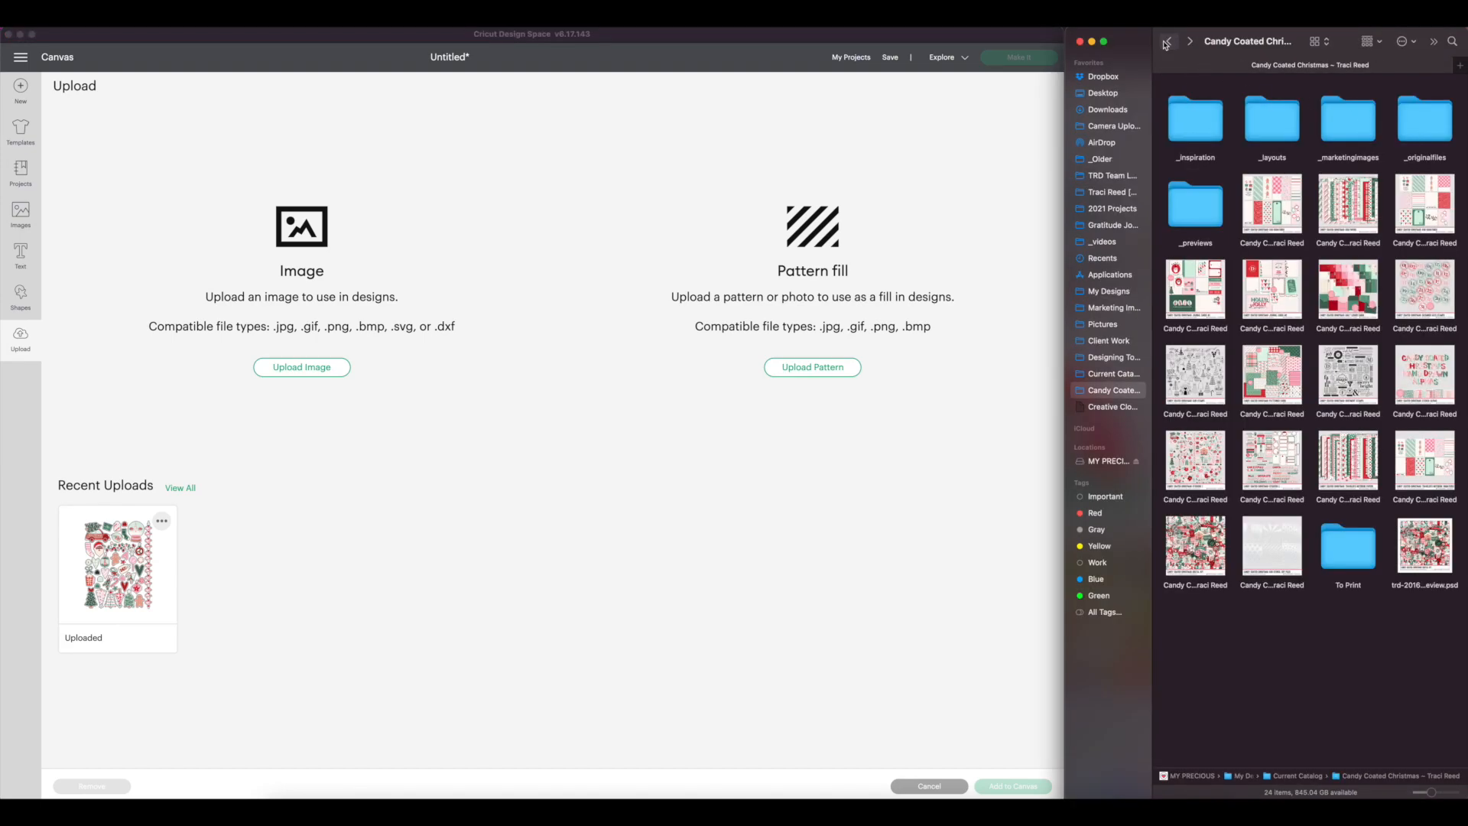
left_click(1271, 460)
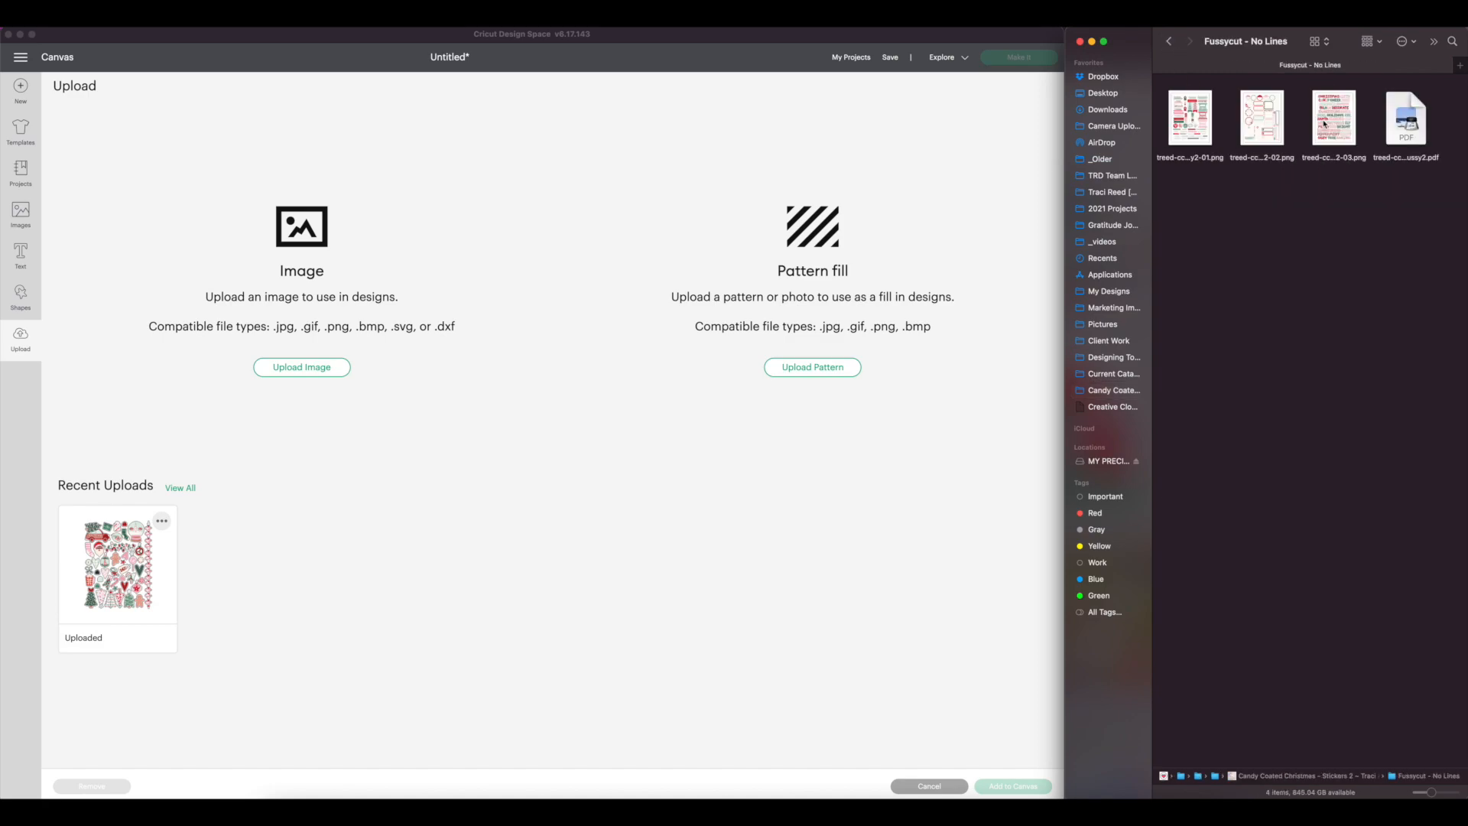
left_click(1189, 118)
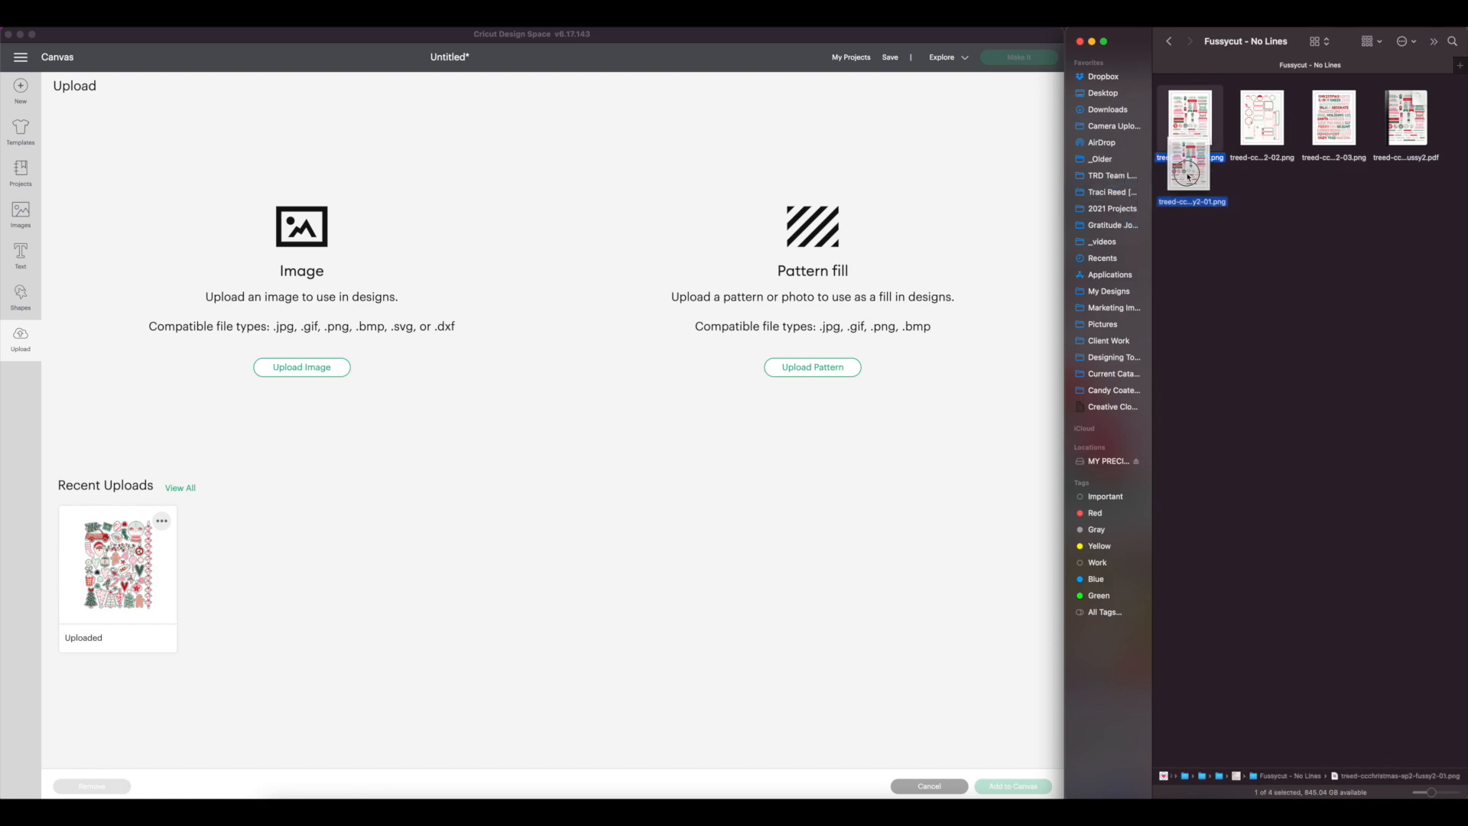
left_click(301, 367)
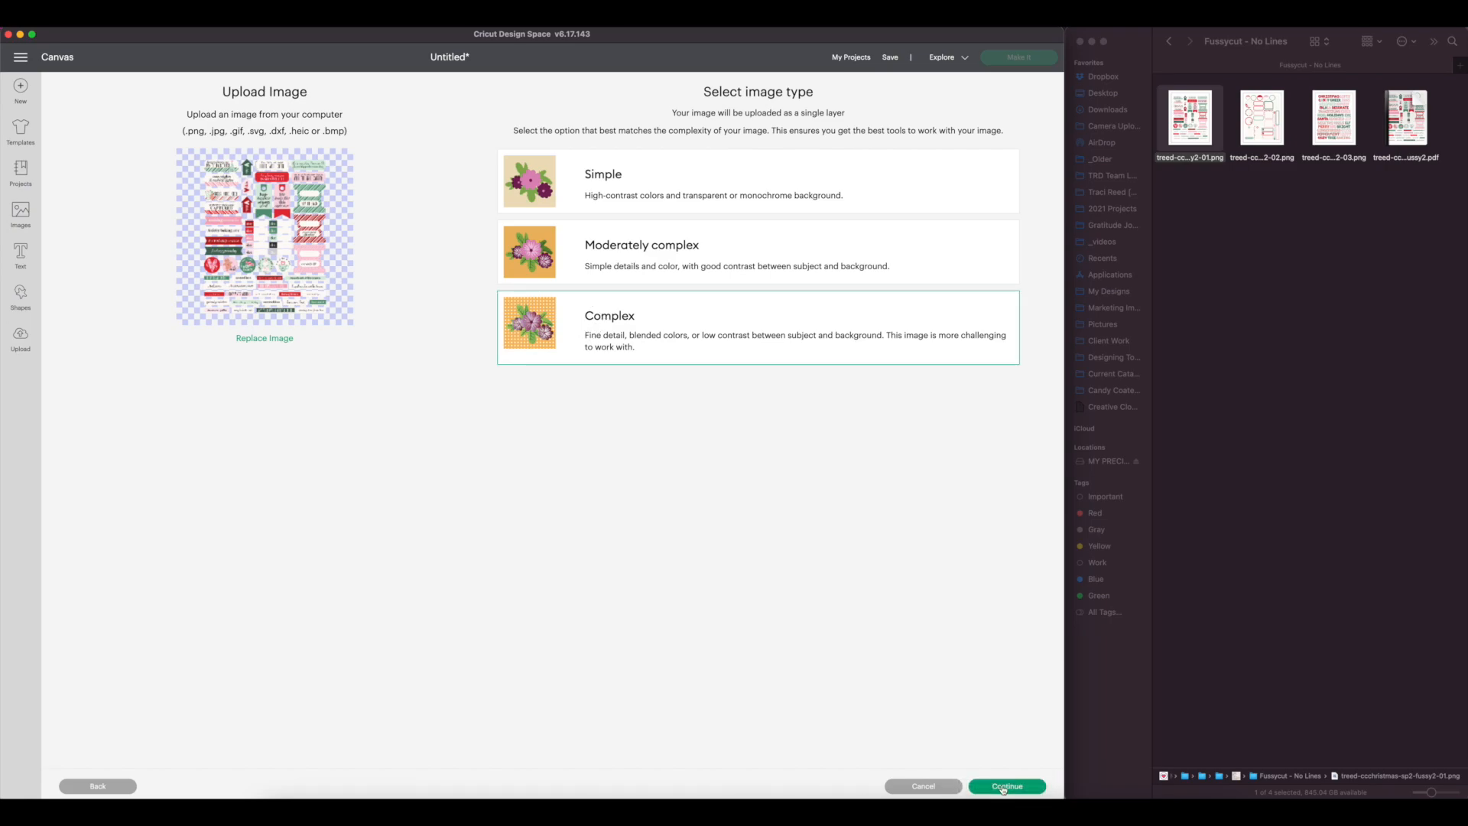
left_click(1006, 787)
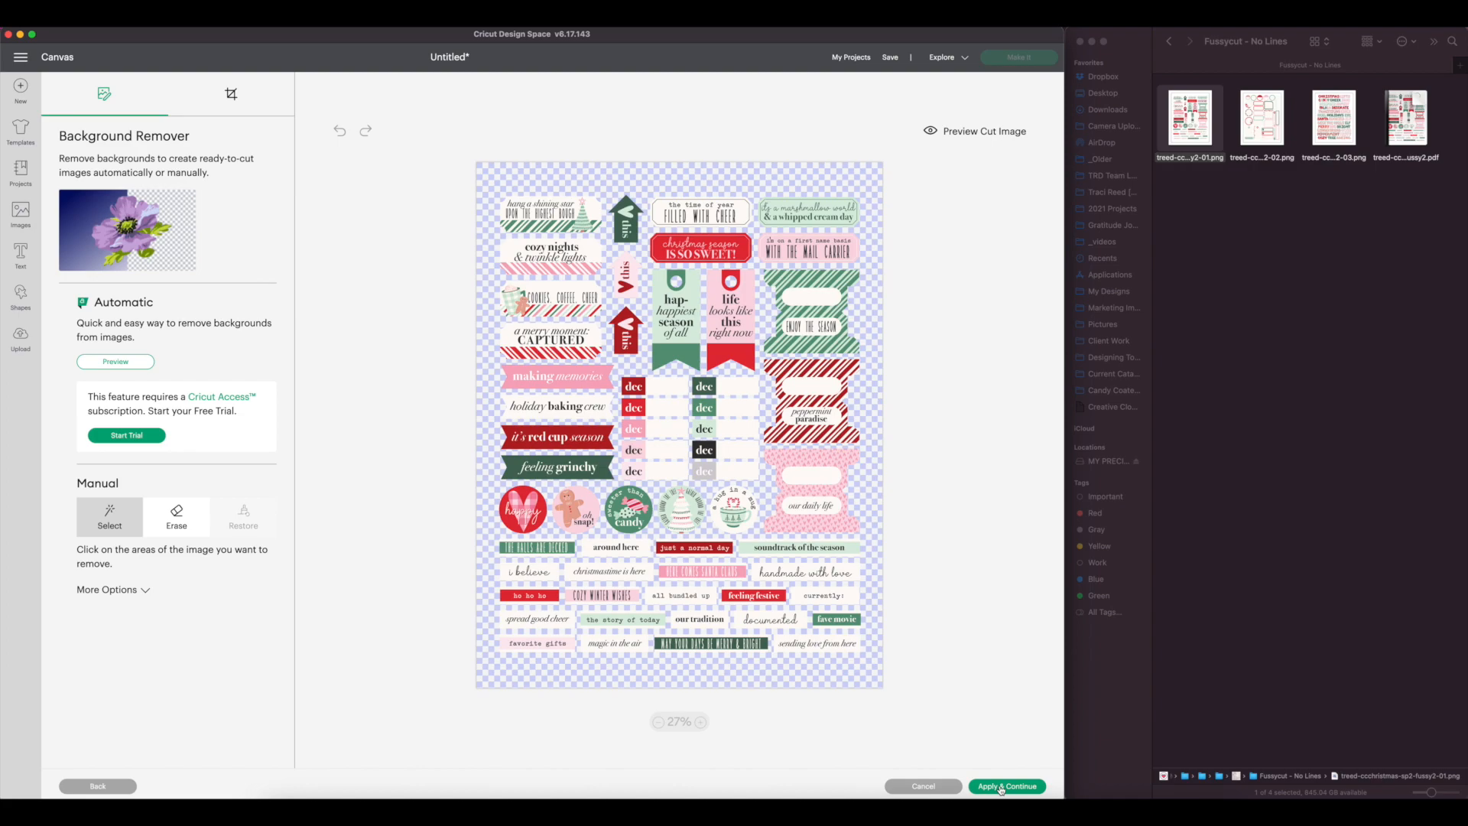
left_click(1007, 787)
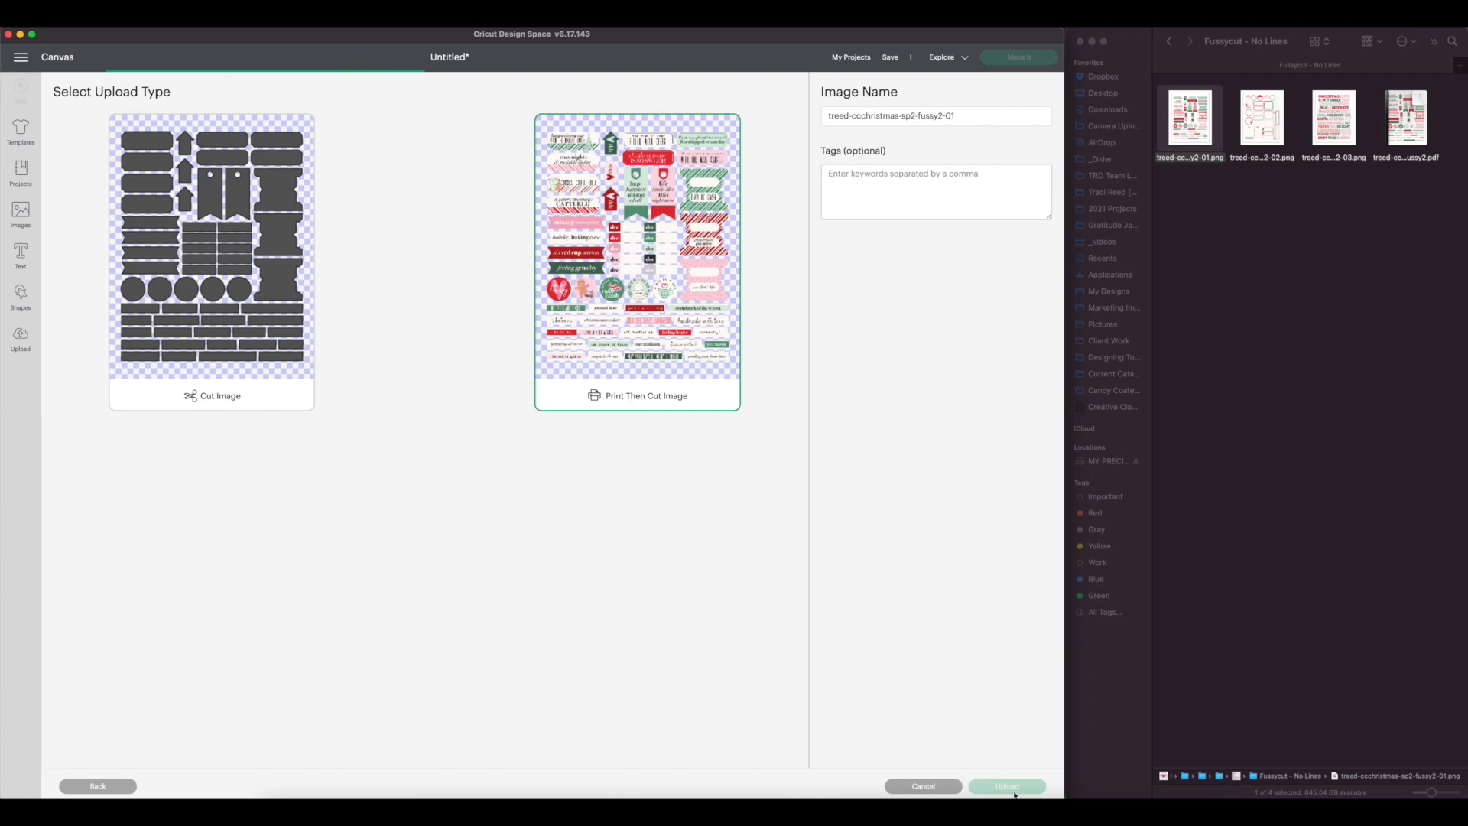
left_click(1007, 786)
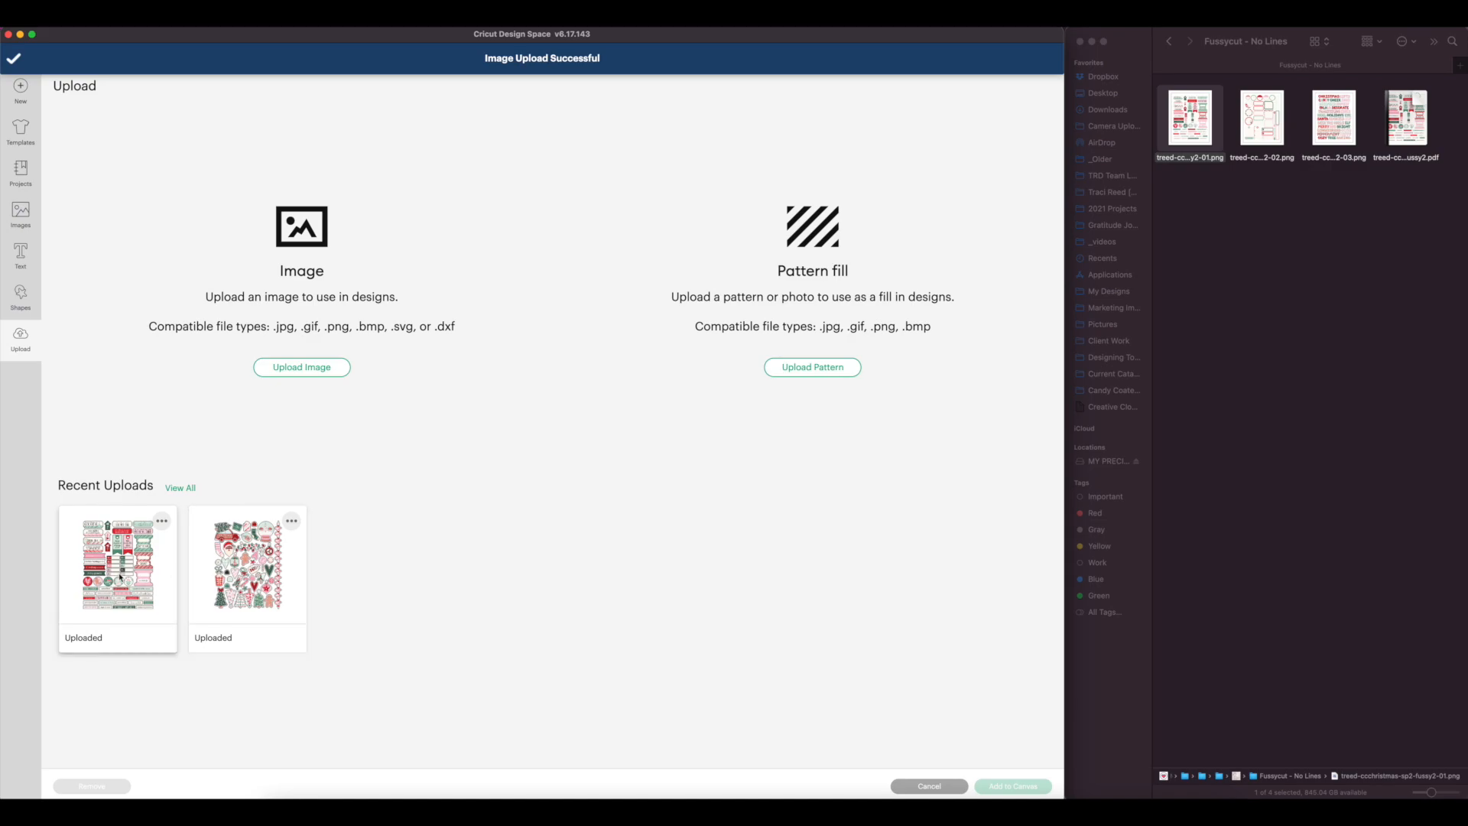
left_click(117, 569)
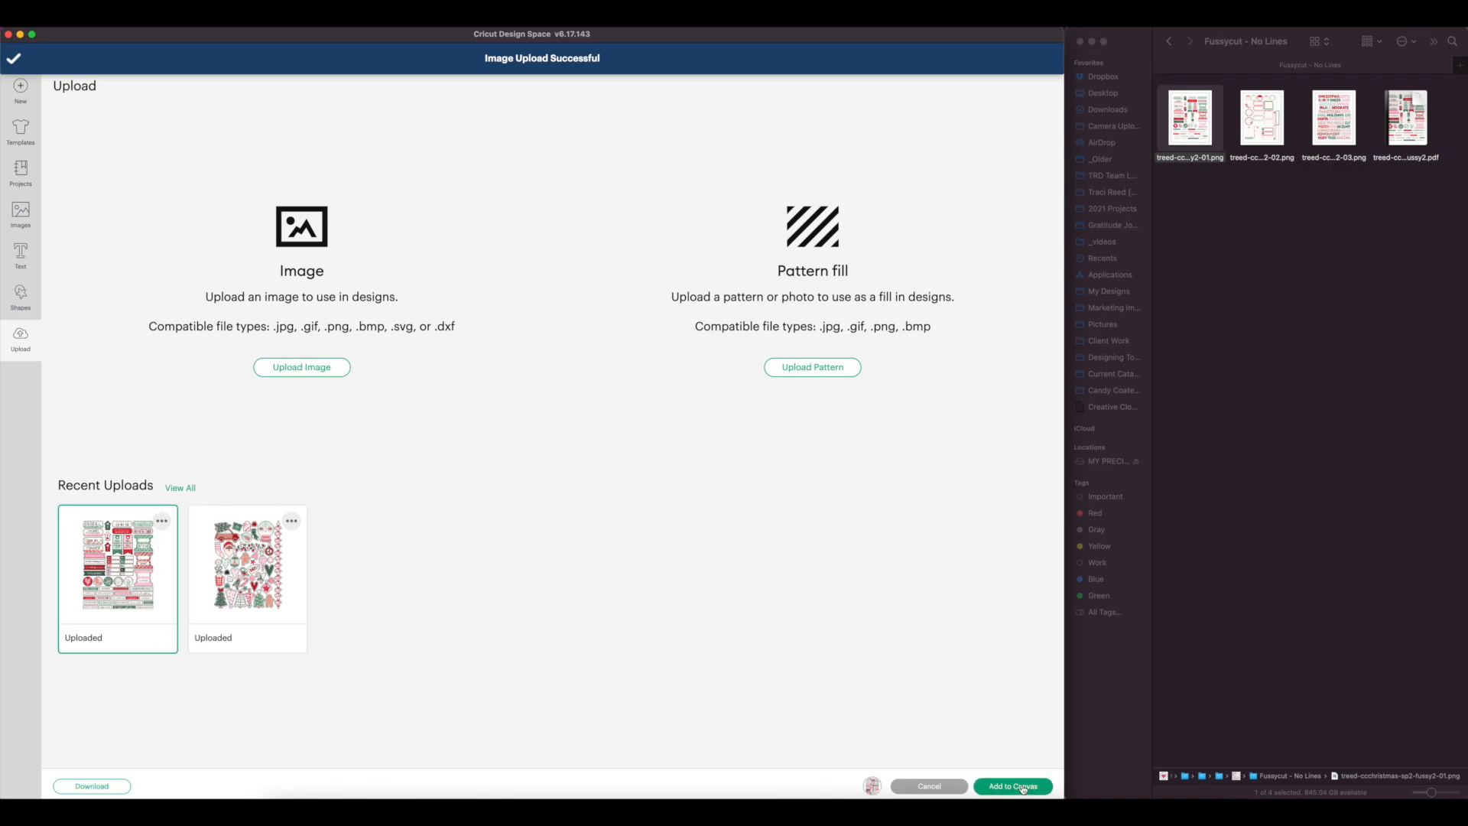
Step: Add the second sticker sheet to the canvas and preview it at 6.75 × 8.53 in on the mat
left_click(1013, 787)
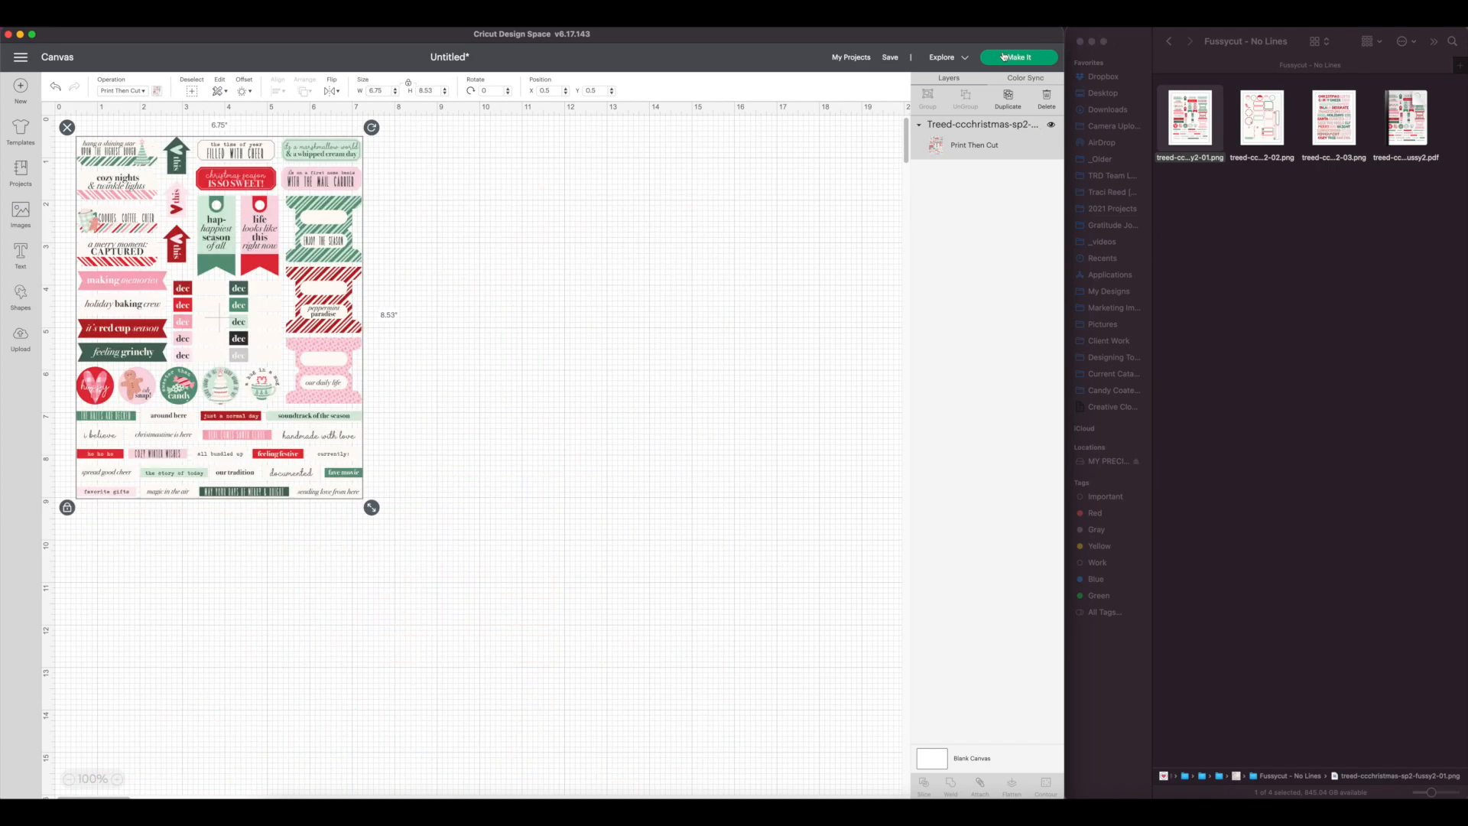
left_click(1018, 57)
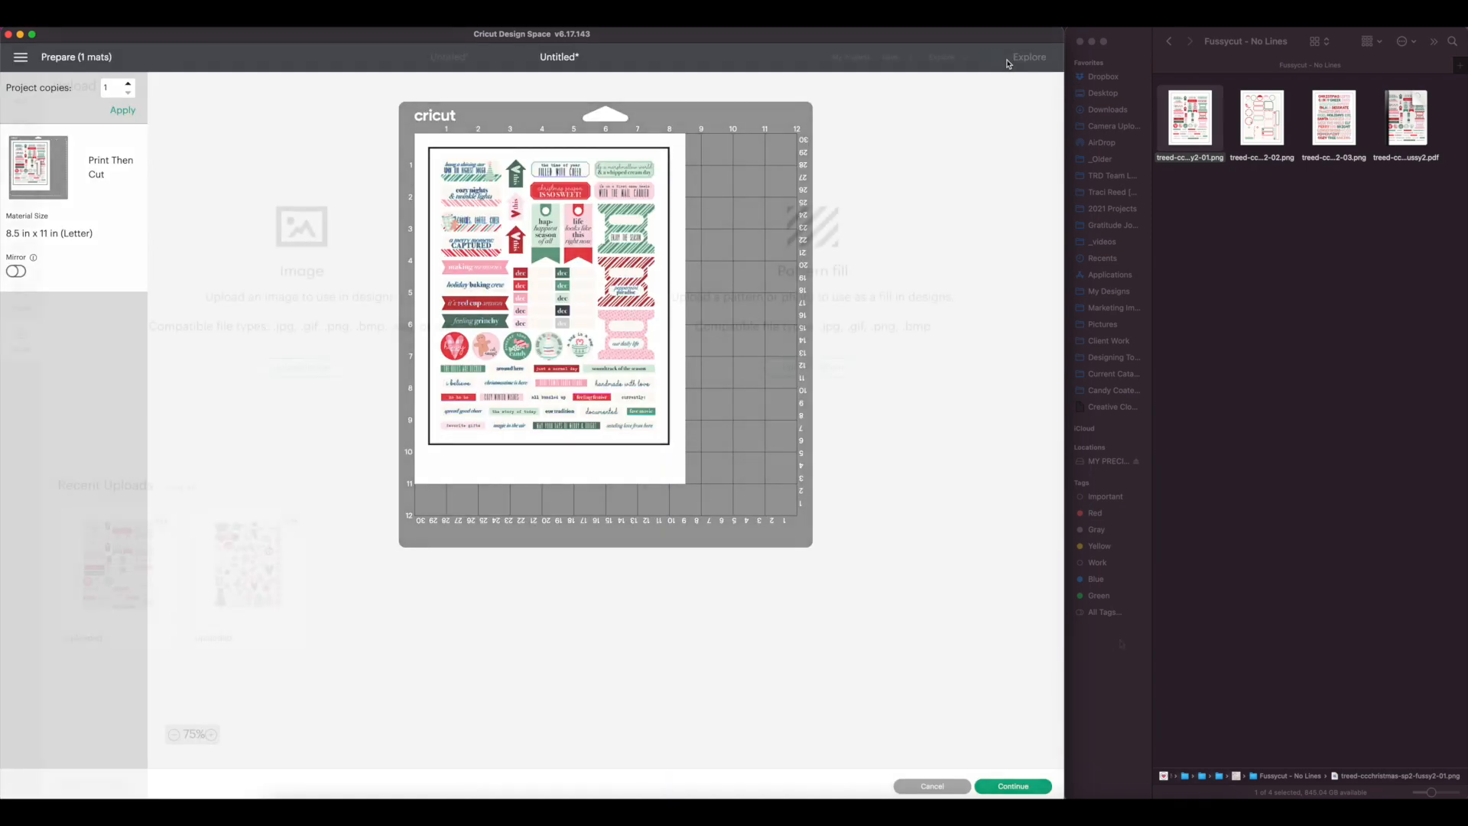
left_click(932, 786)
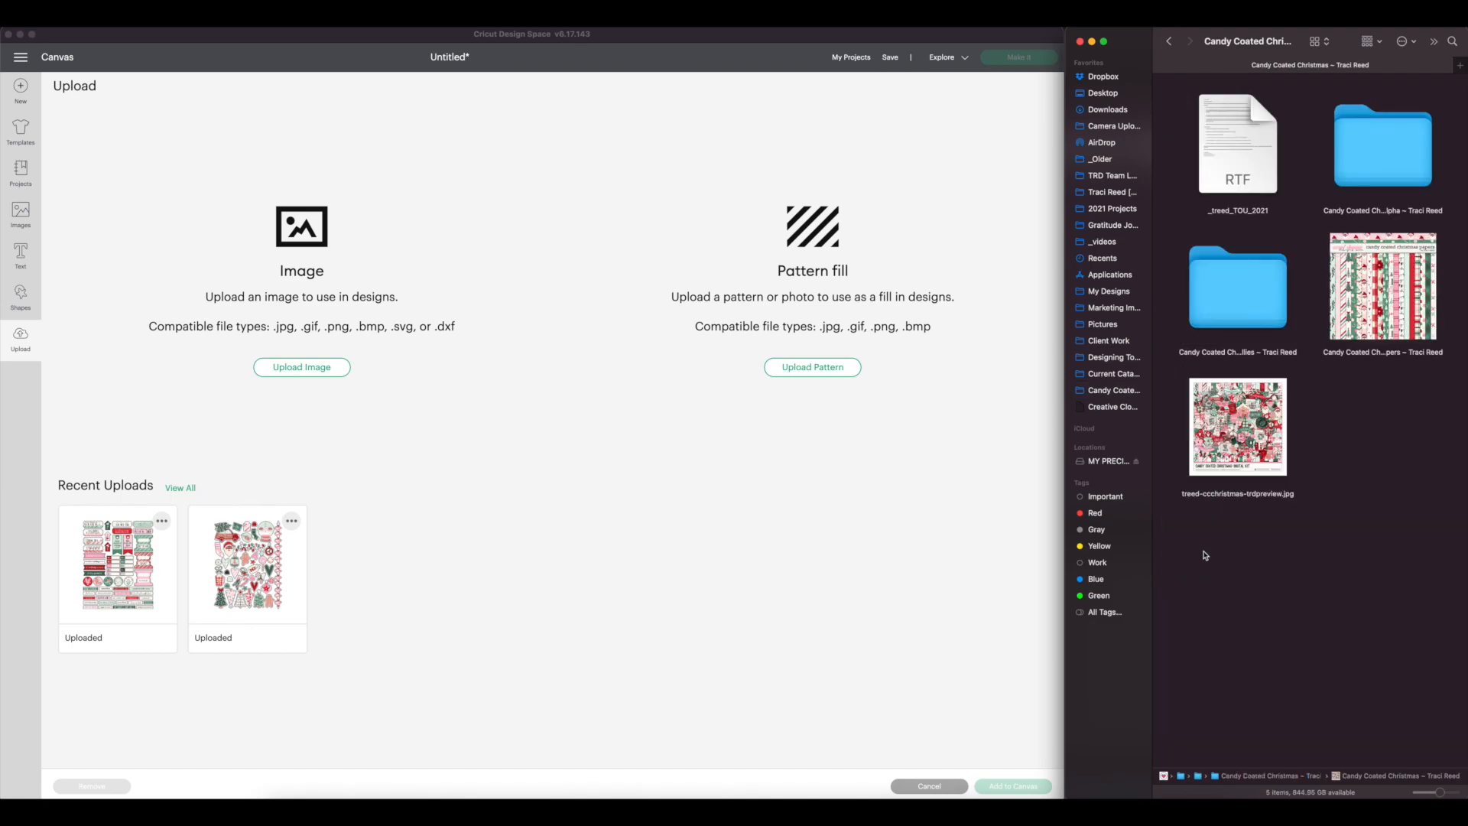
Step: Upload flag4.png from the Ellies folder as a Print Then Cut image
left_click(1237, 290)
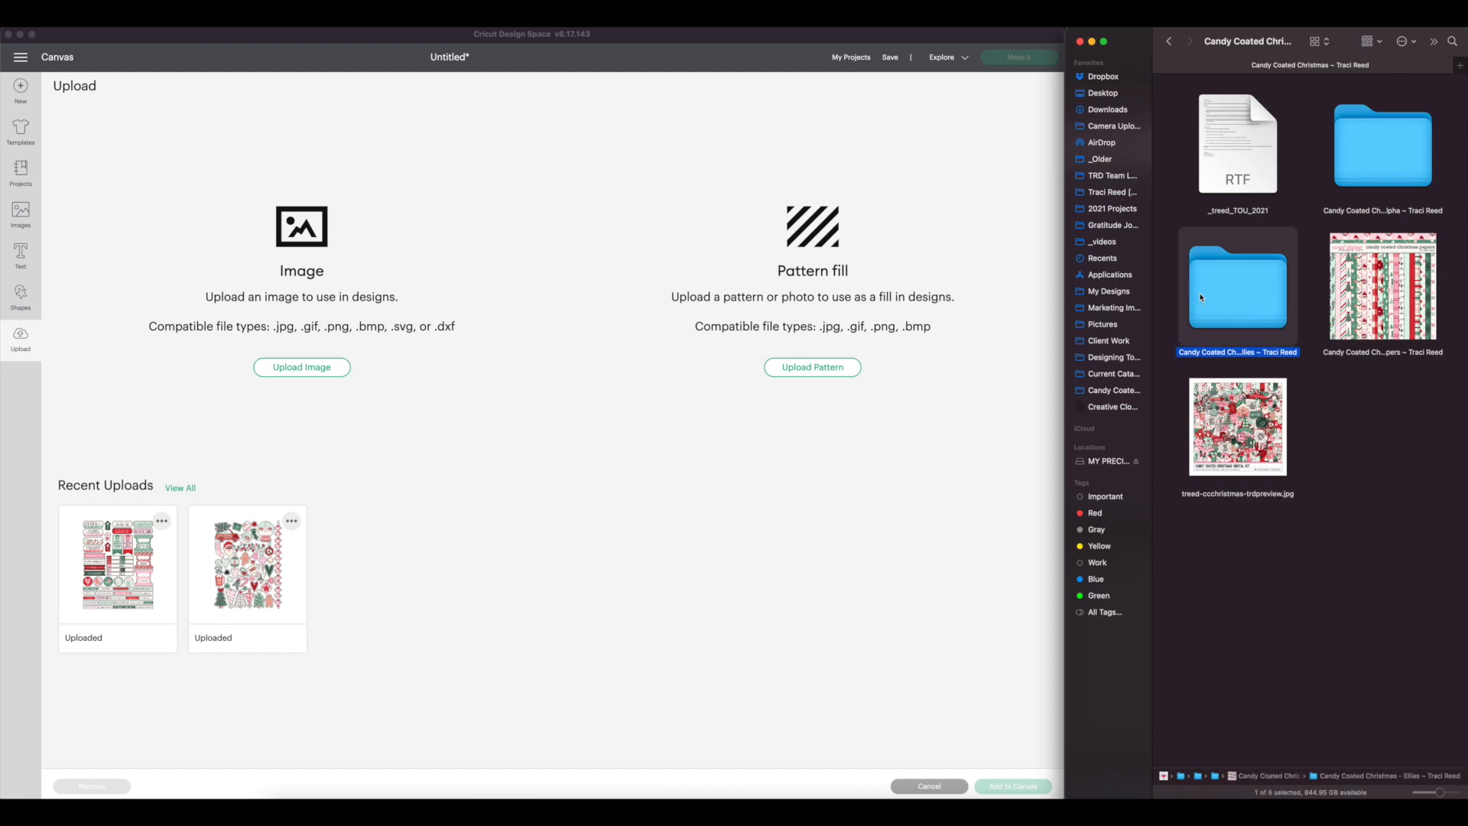
double_click(1238, 286)
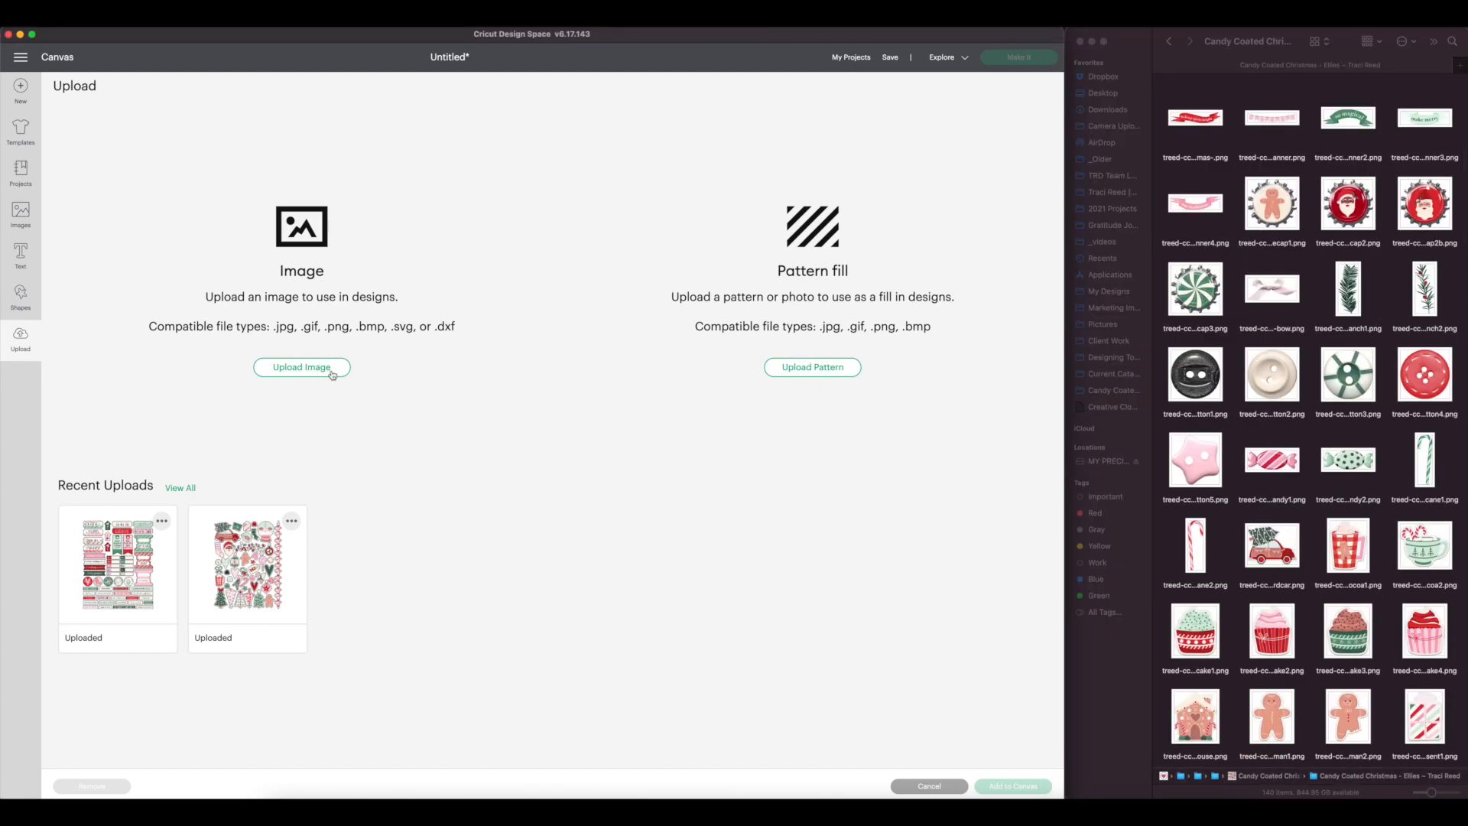
left_click(302, 367)
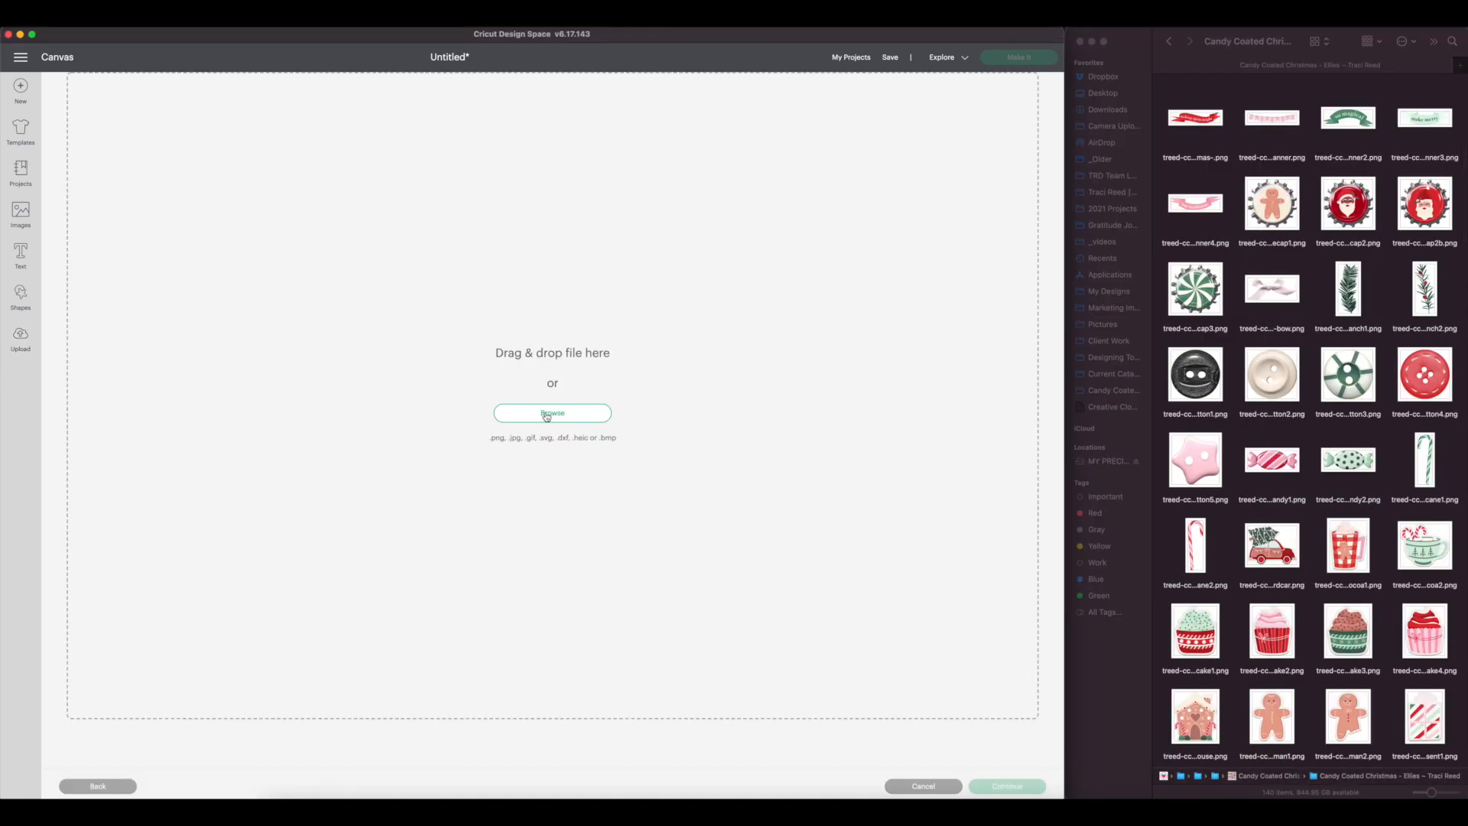
scroll("down", 3)
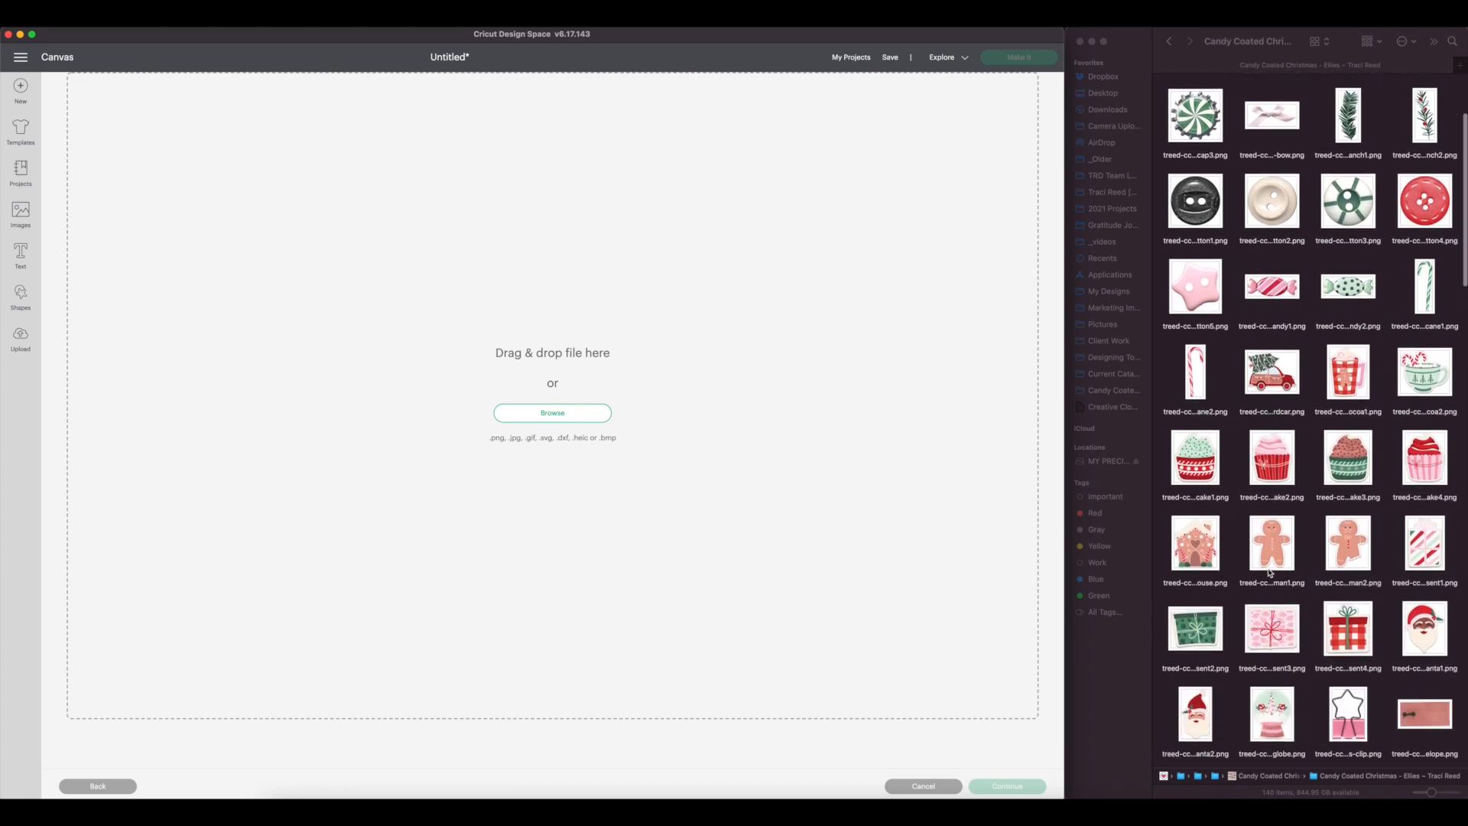
scroll("down", 3)
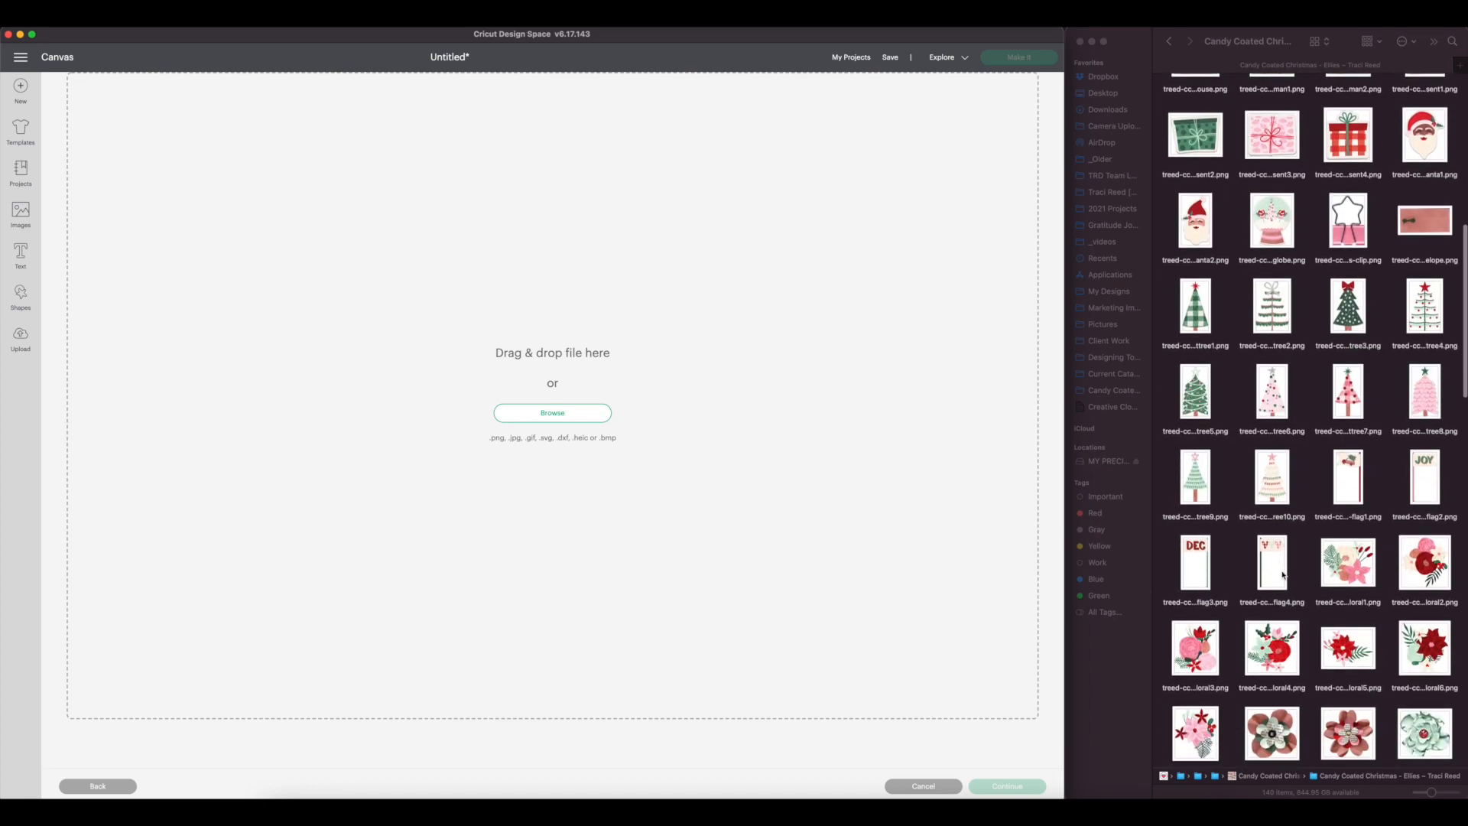
scroll("down", 3)
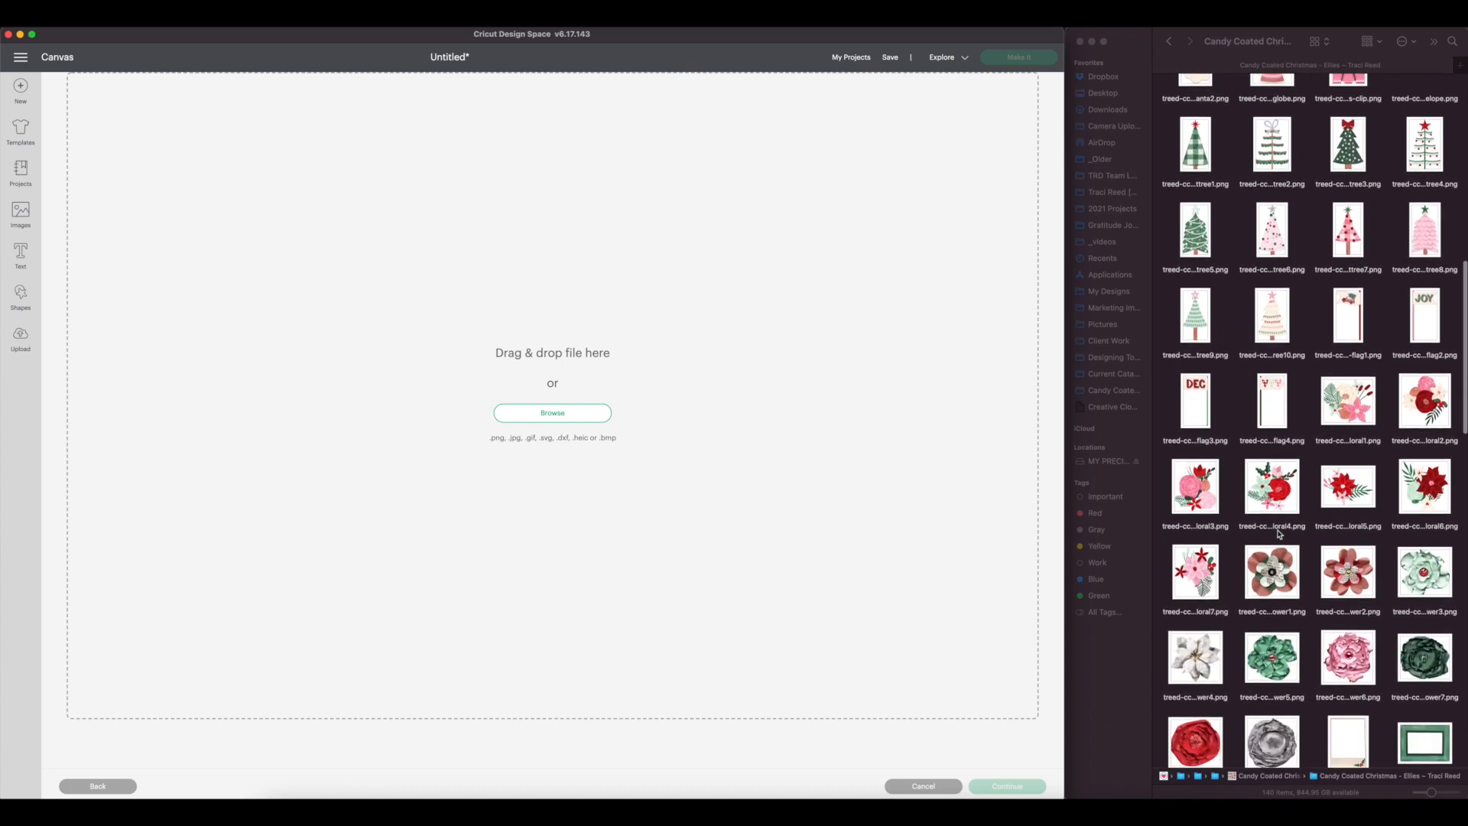
left_click(1271, 401)
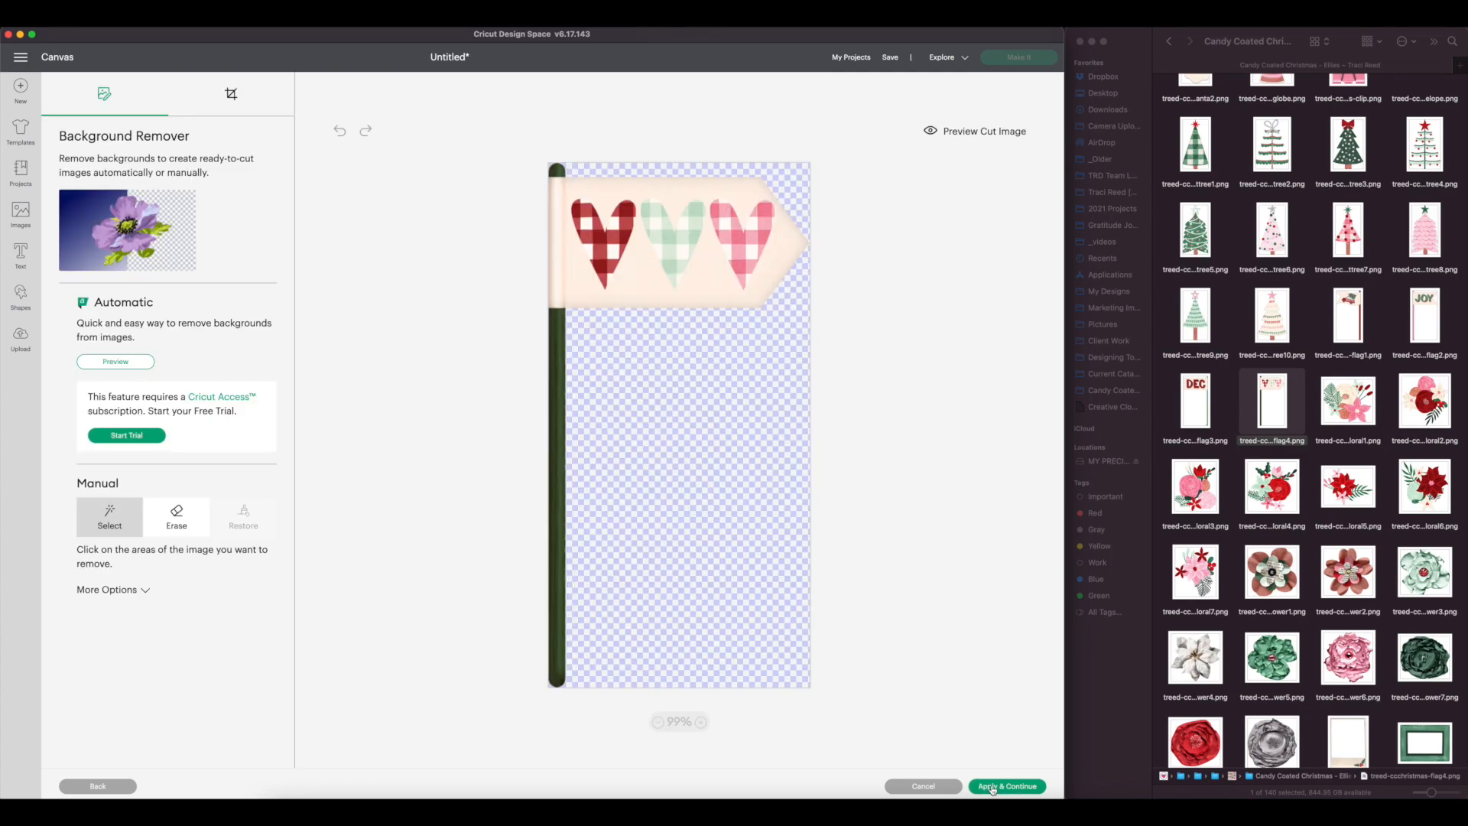
left_click(1007, 786)
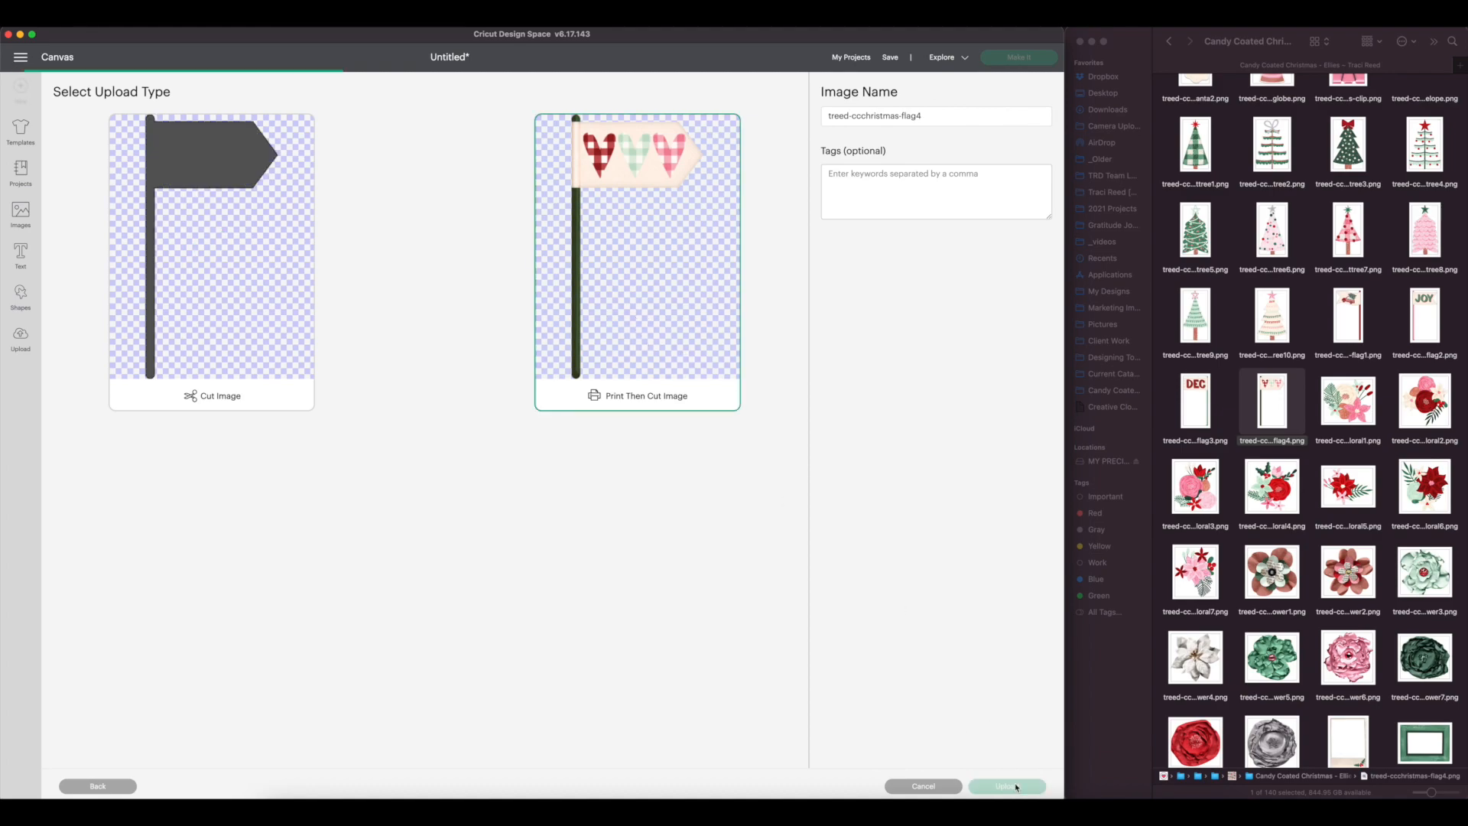
left_click(1006, 786)
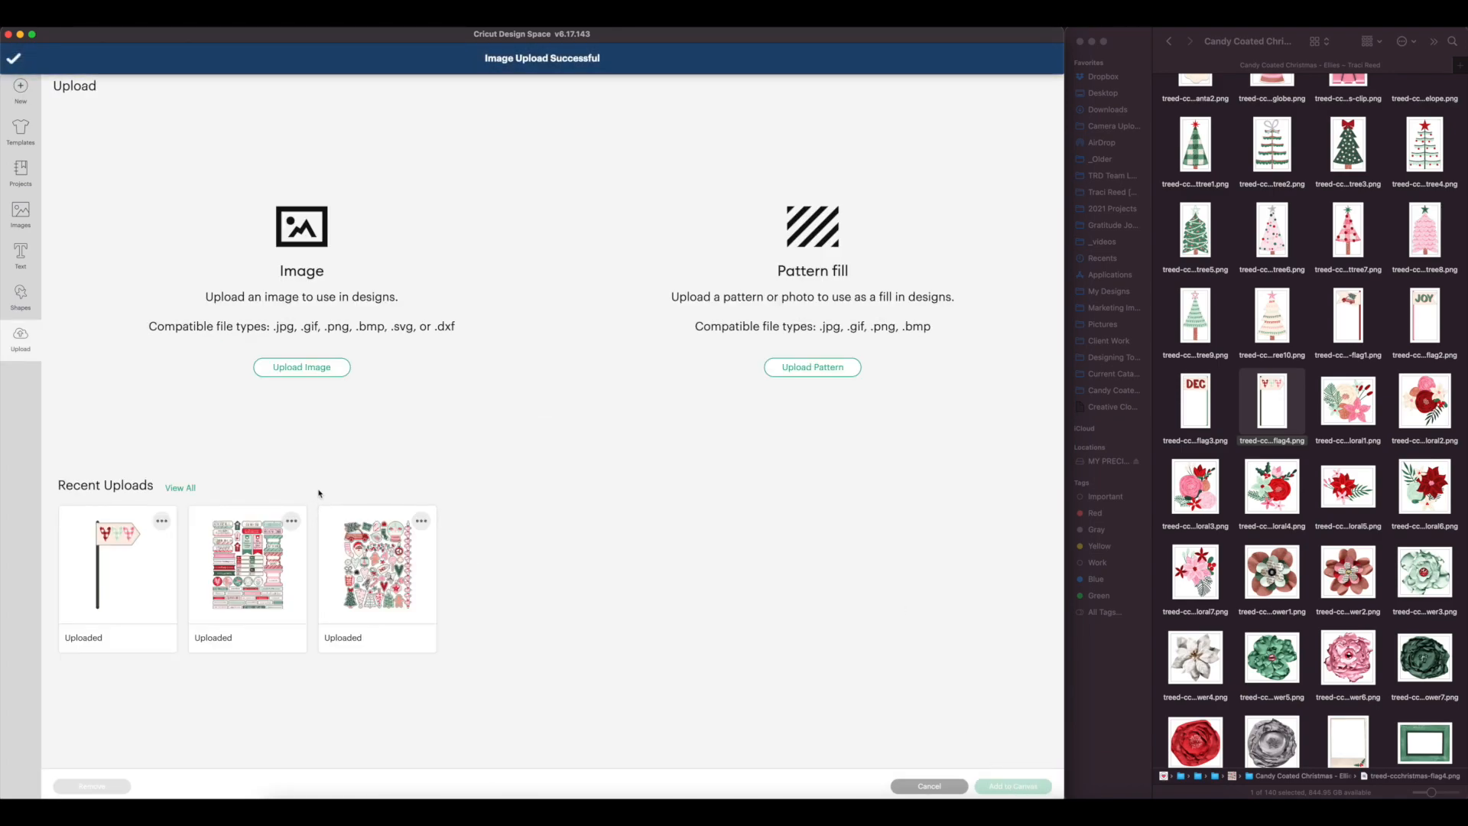
Step: Place the heart flag on the canvas and upload frame4.png as a Complex Print Then Cut image
left_click(117, 565)
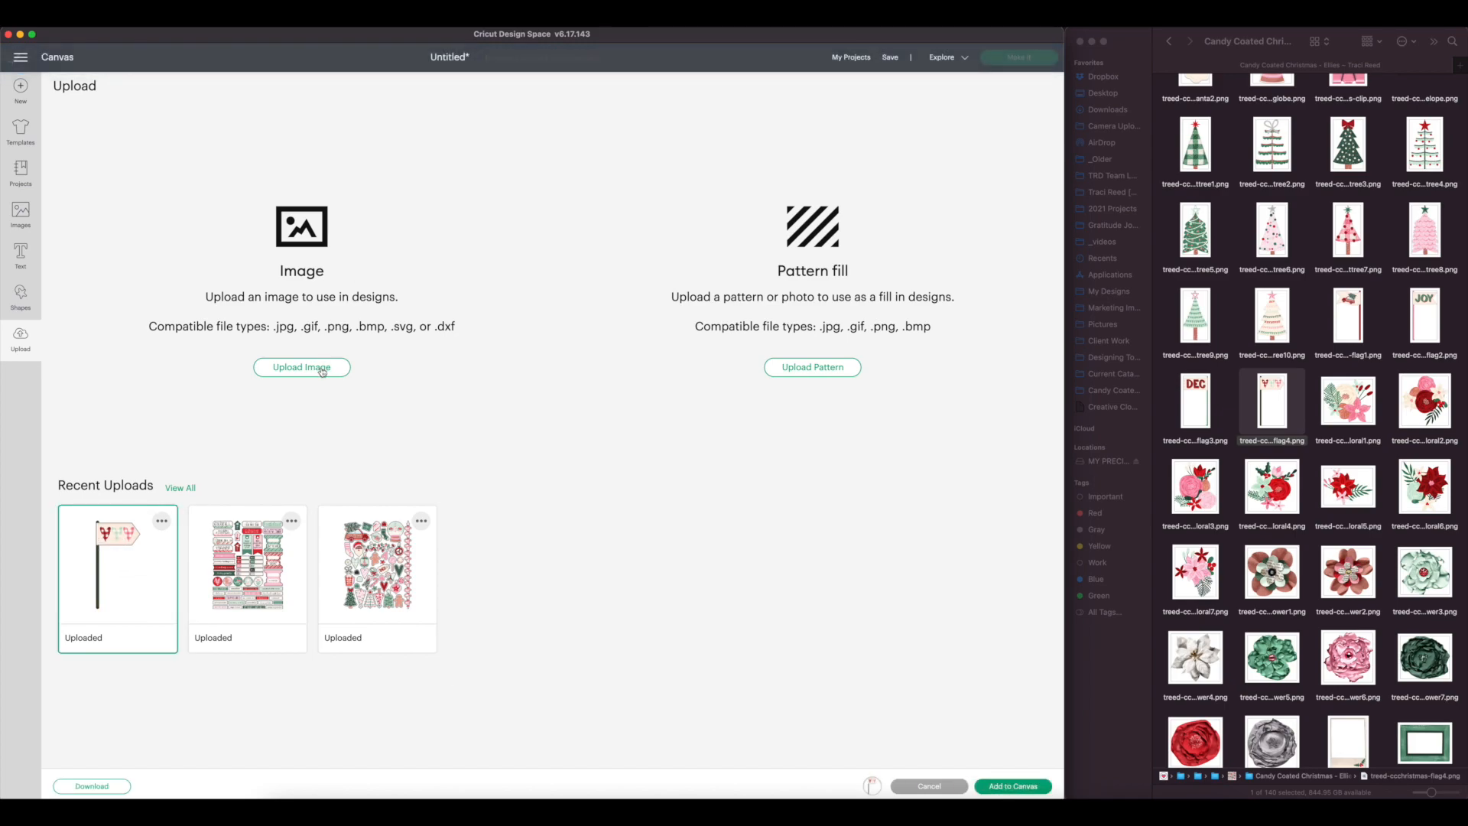
left_click(302, 367)
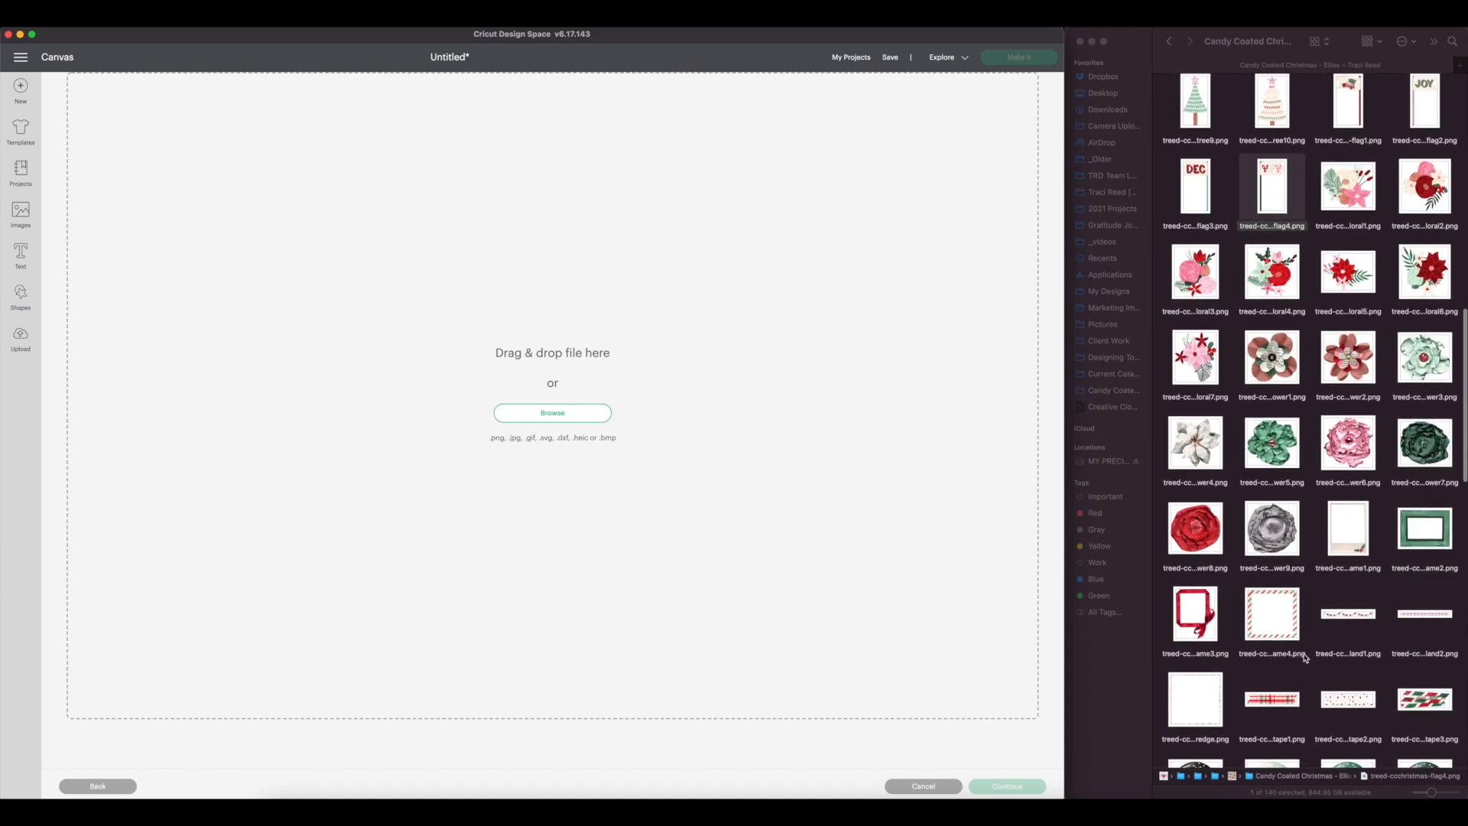
double_click(1271, 616)
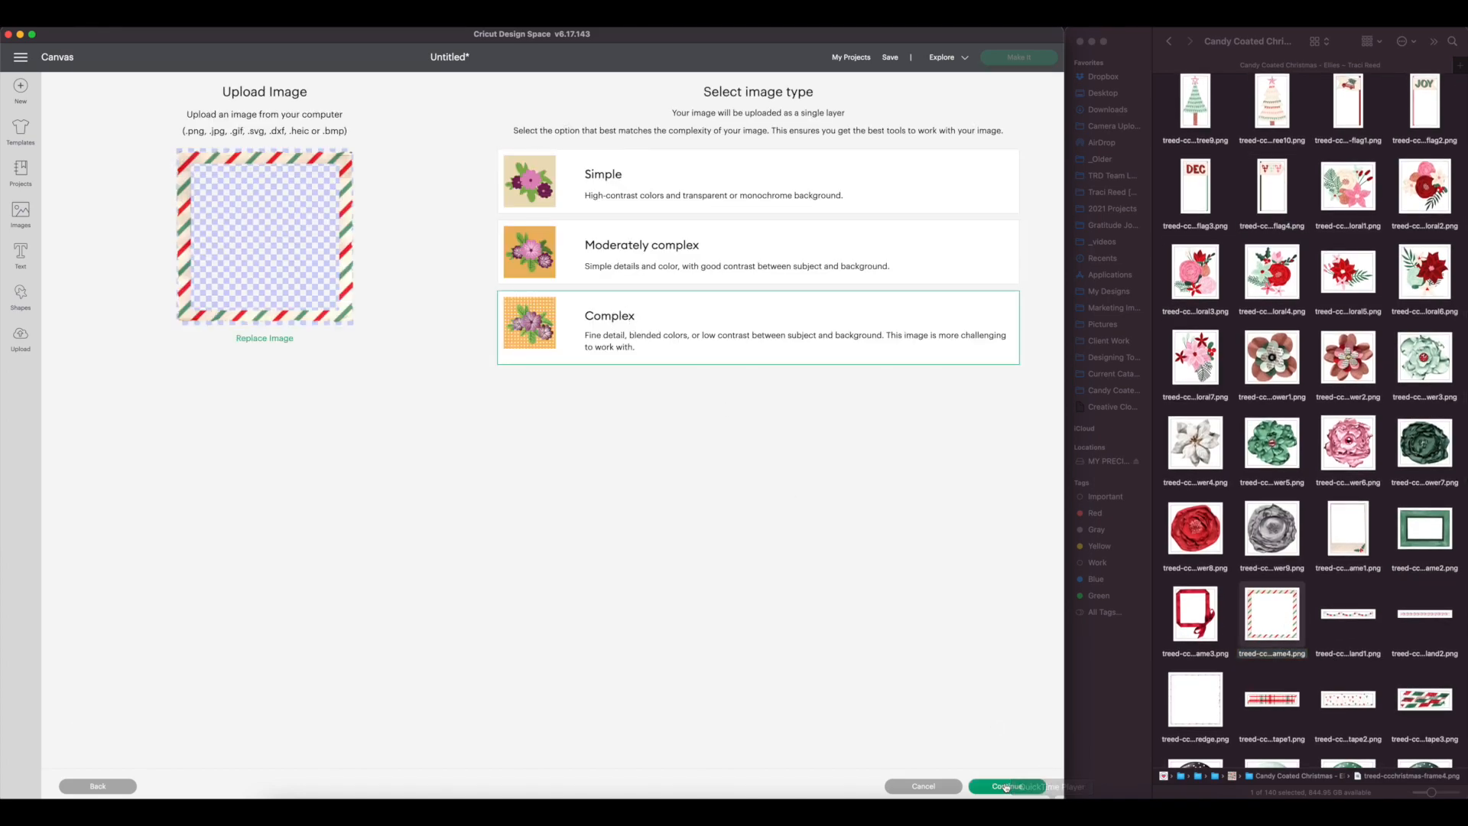
left_click(1004, 786)
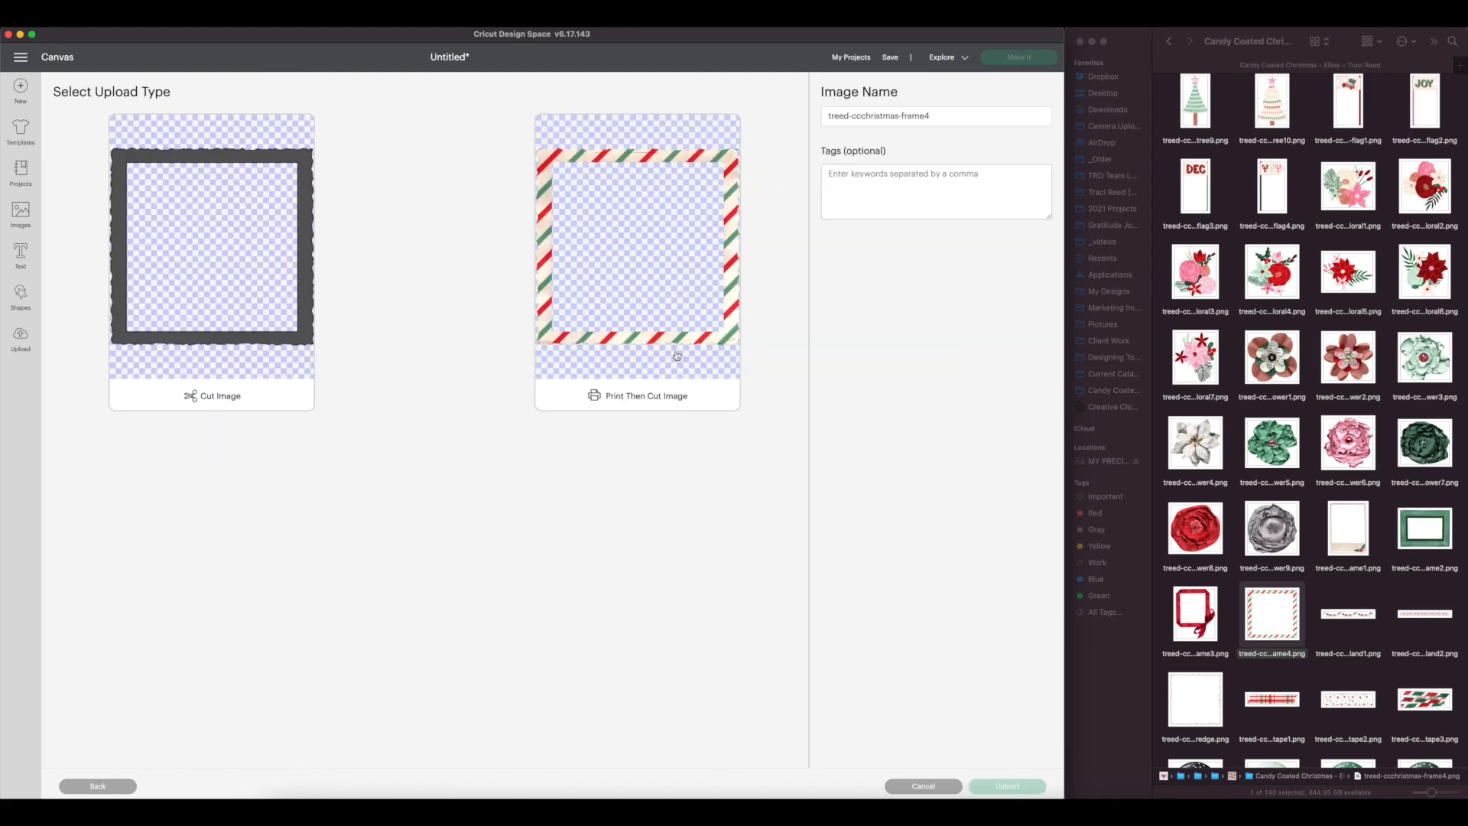
left_click(637, 260)
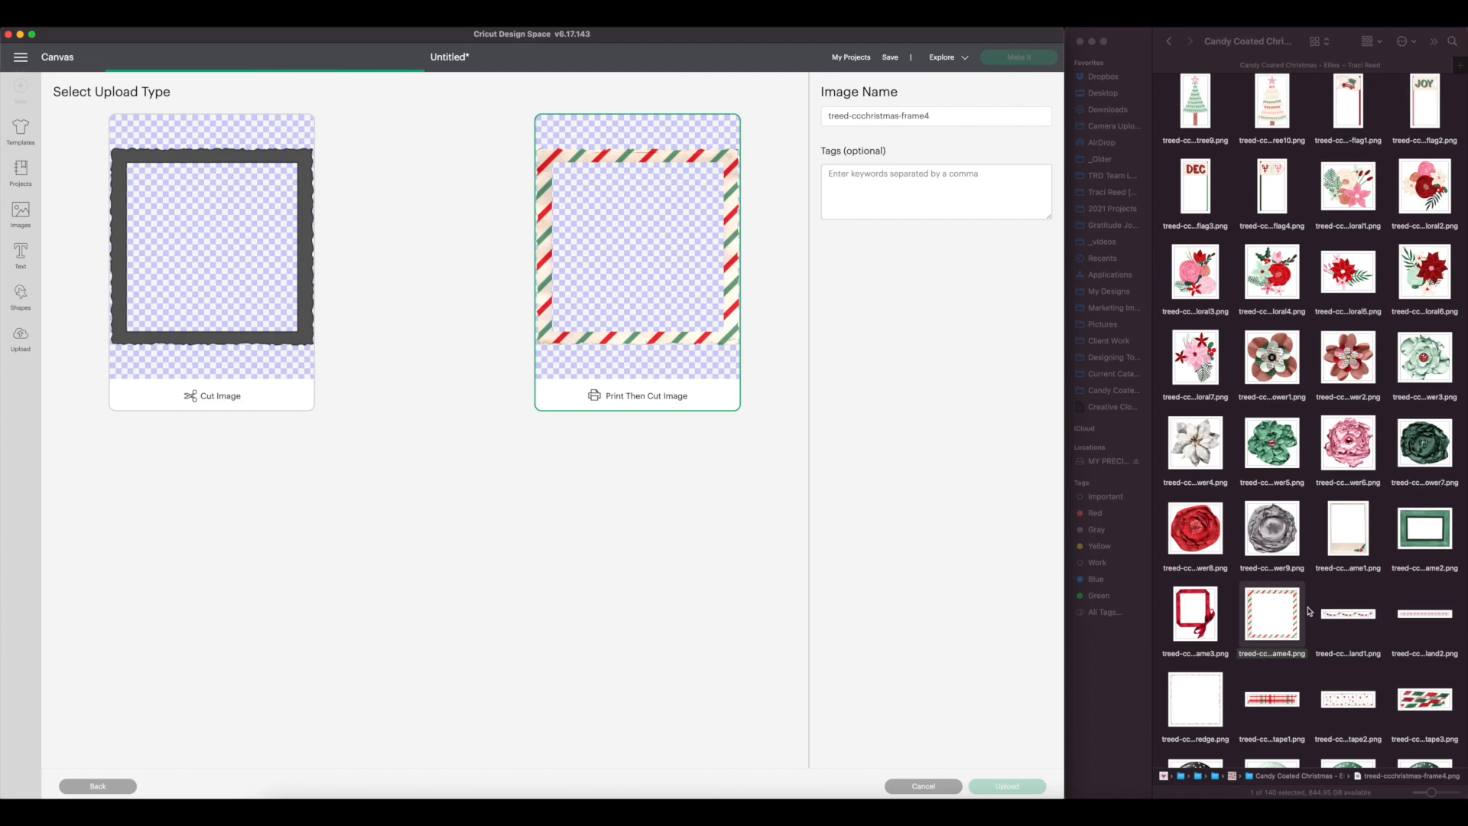
left_click(1008, 786)
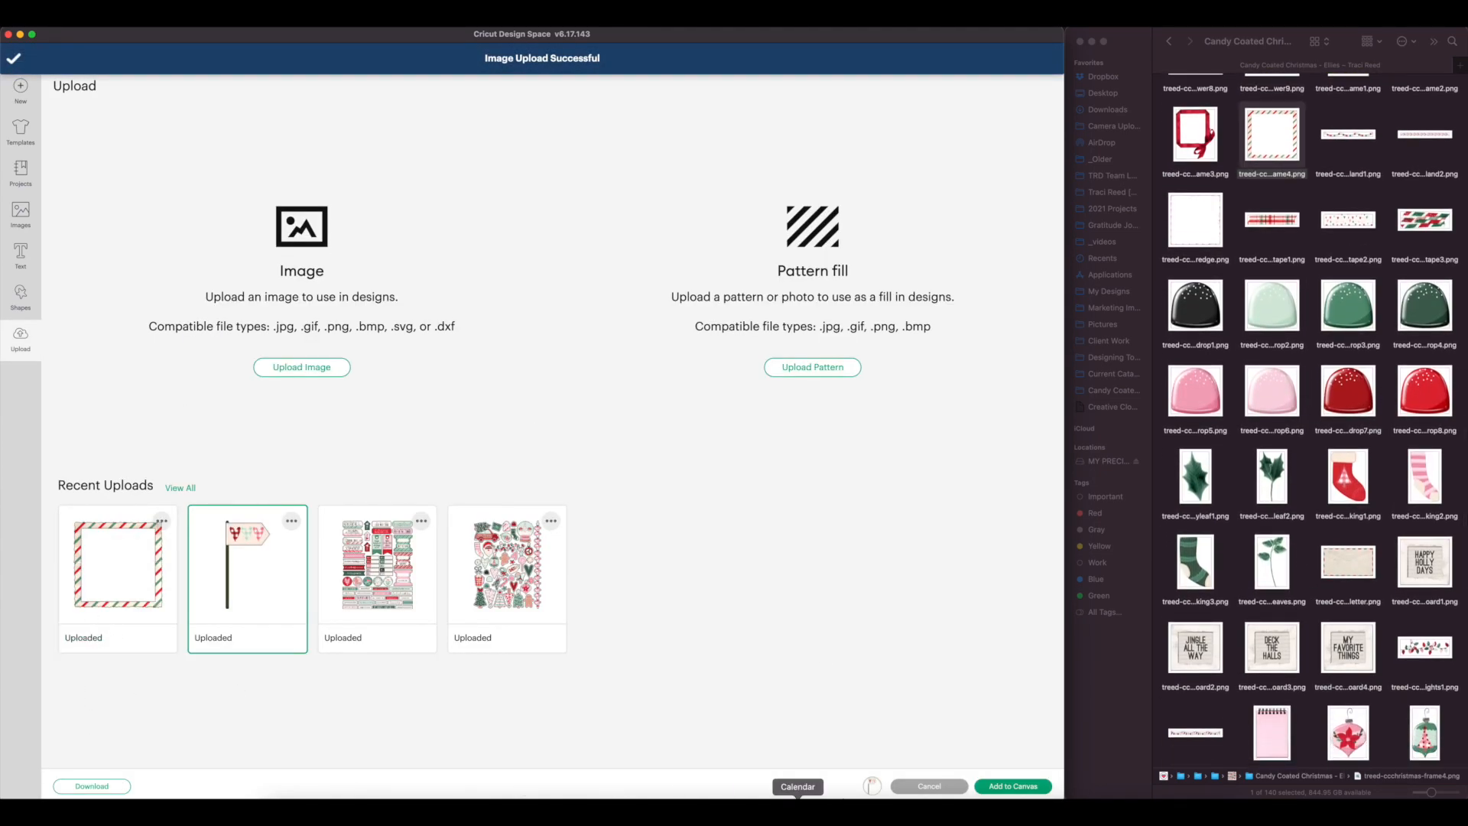
left_click(1012, 787)
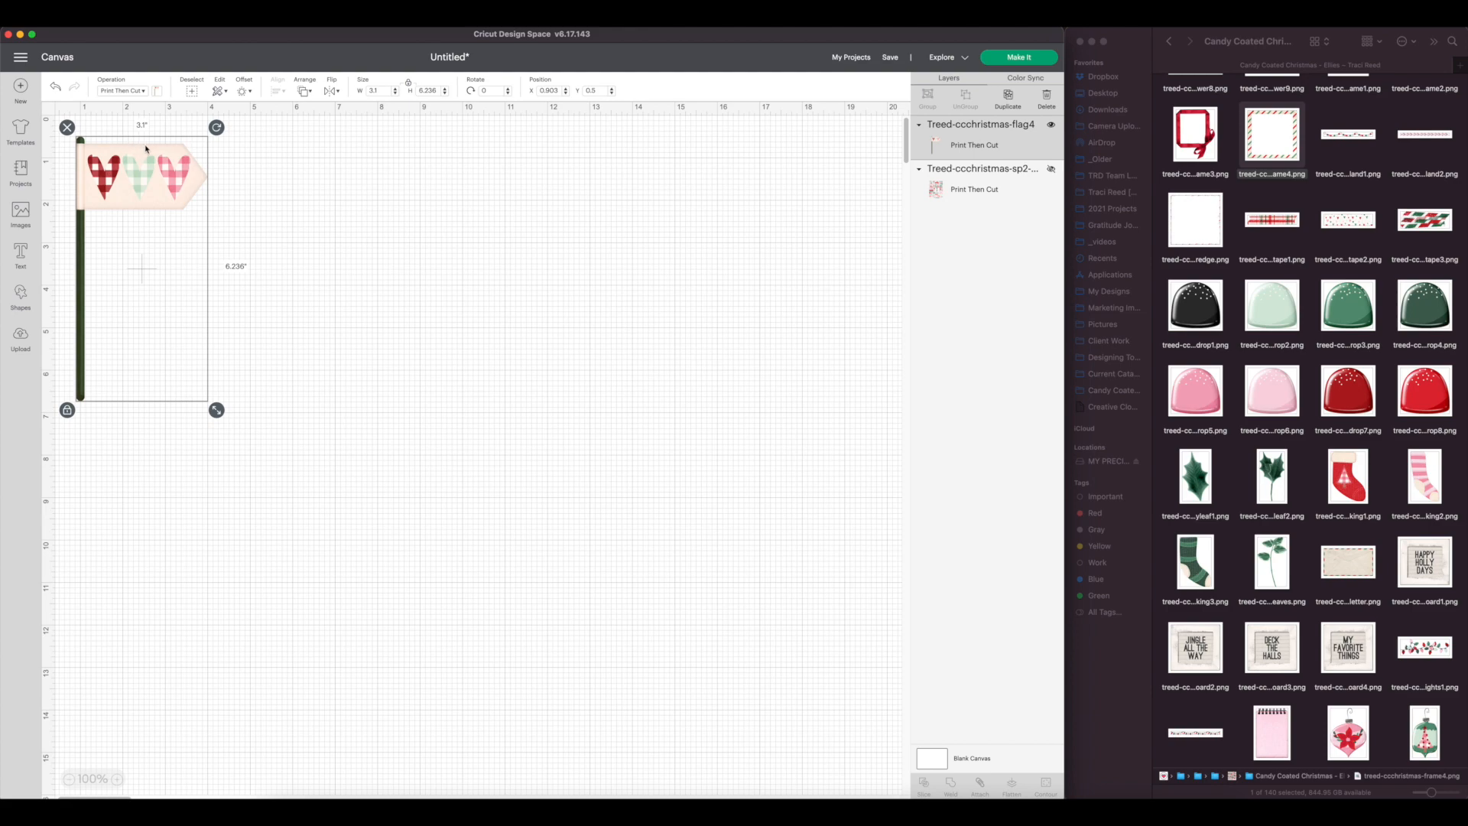
Step: Upload the Jingle All The Way letterboard as Print Then Cut and add it to the canvas
left_click(21, 336)
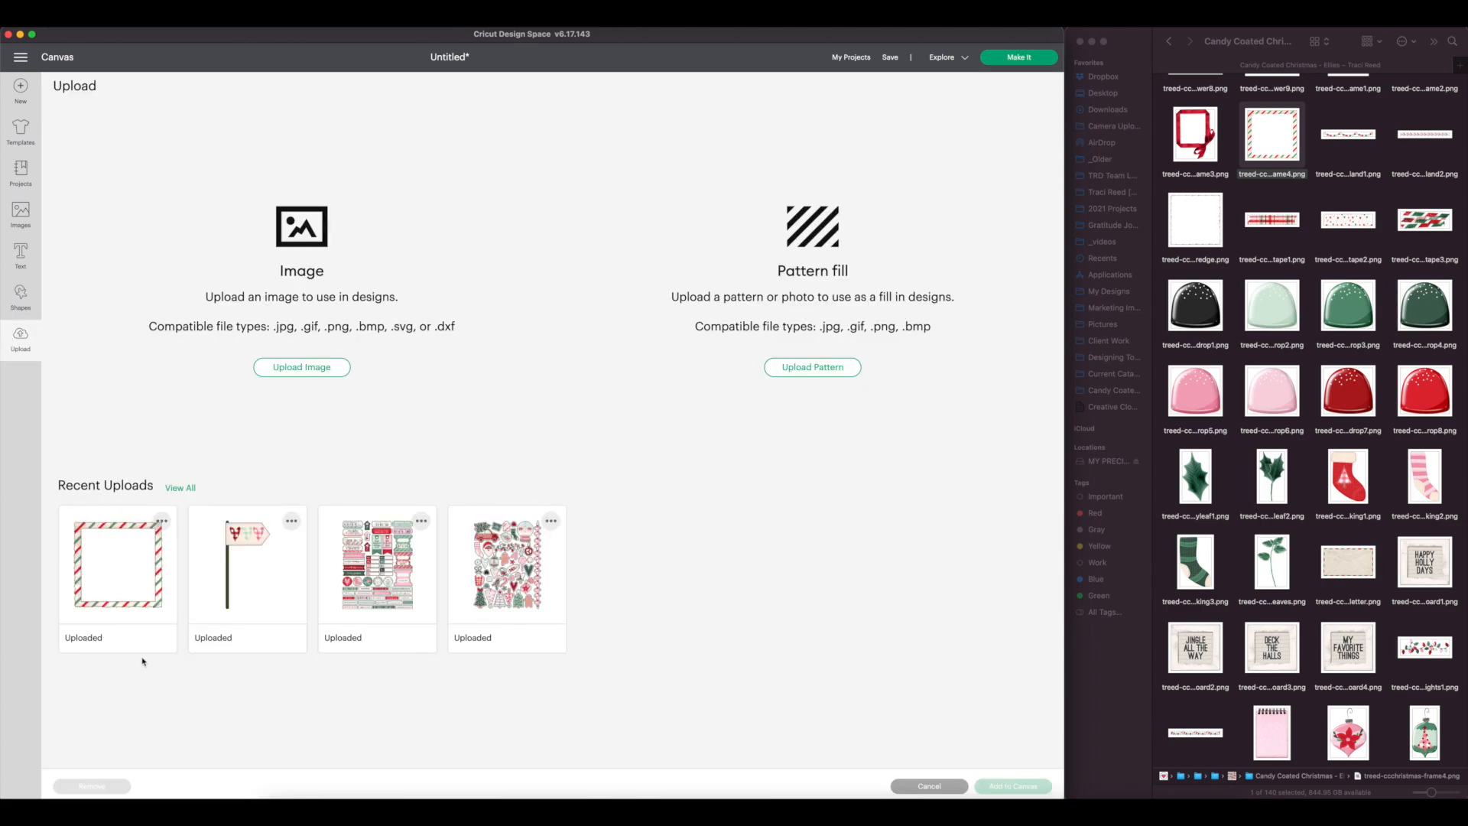
left_click(117, 570)
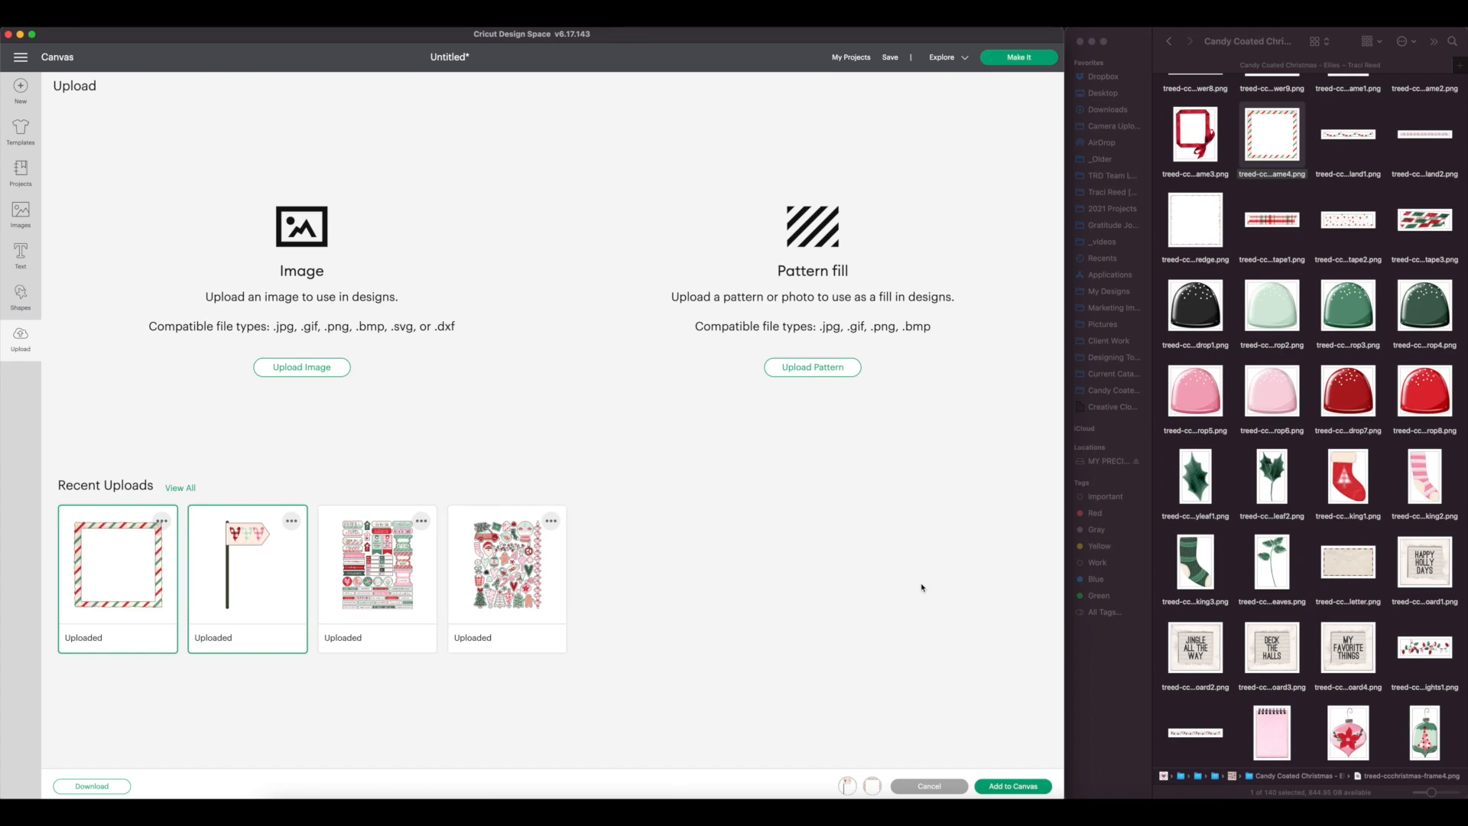
left_click(301, 367)
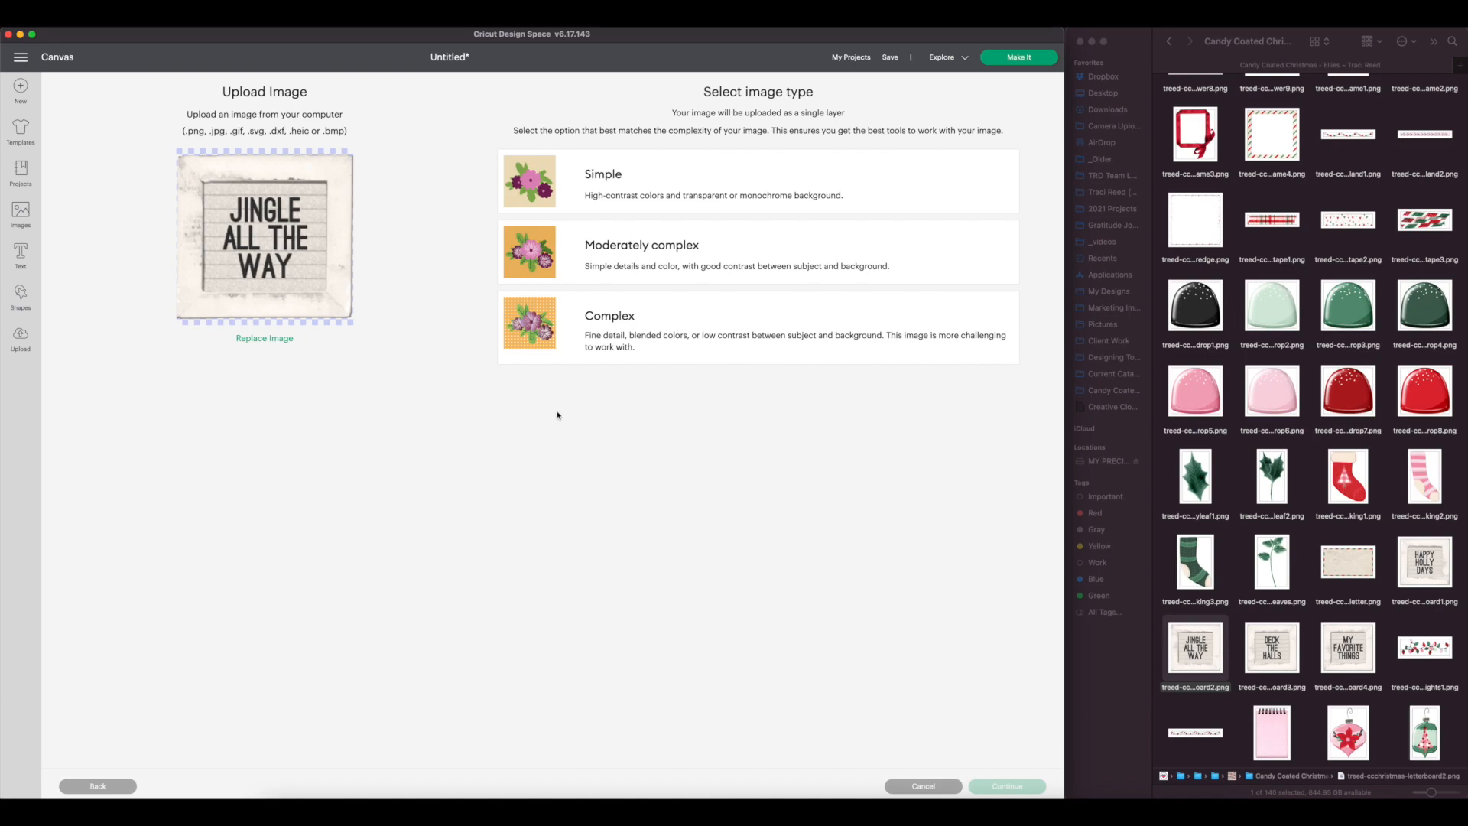
left_click(748, 328)
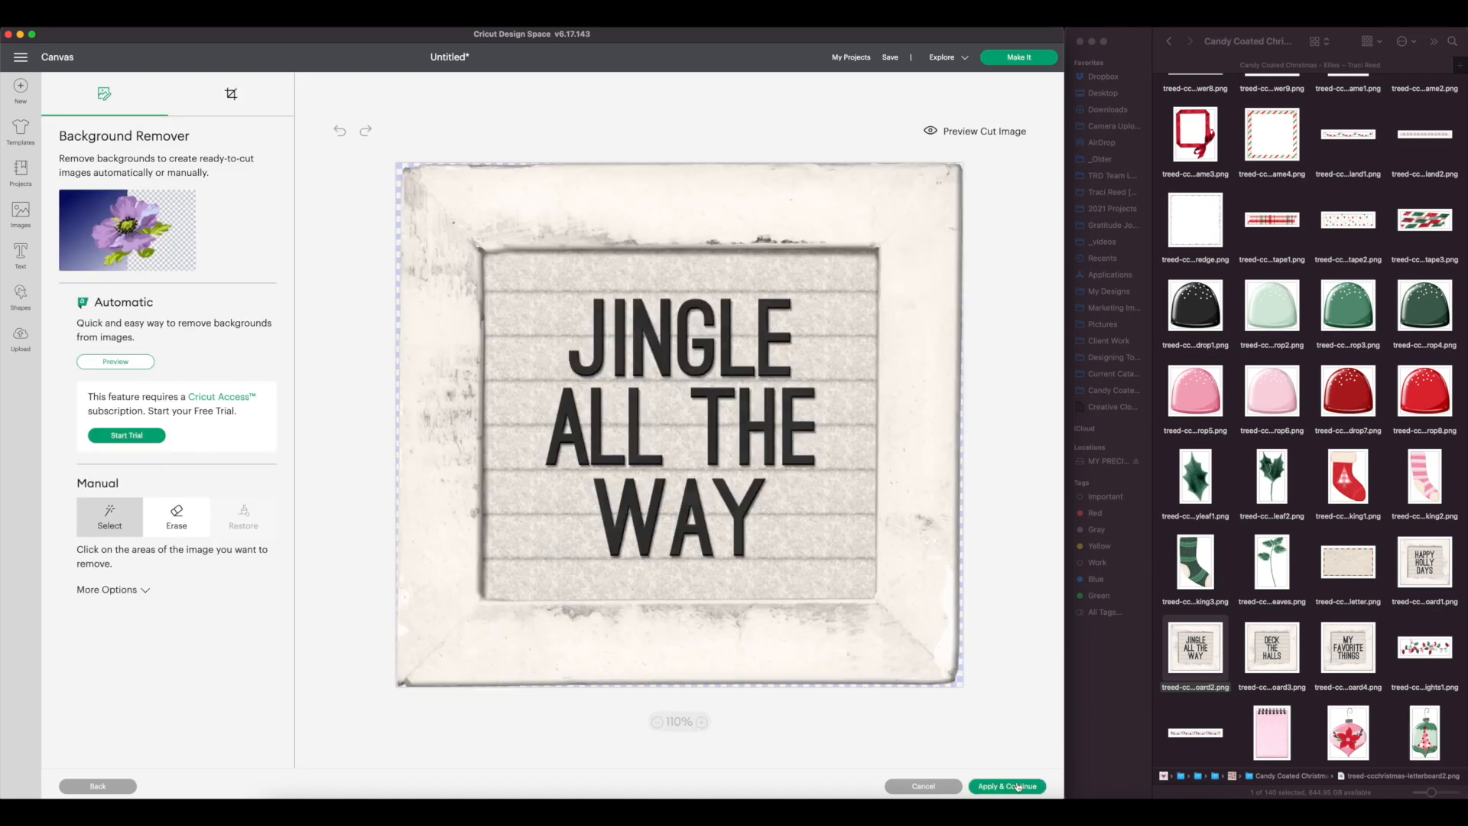
left_click(1007, 786)
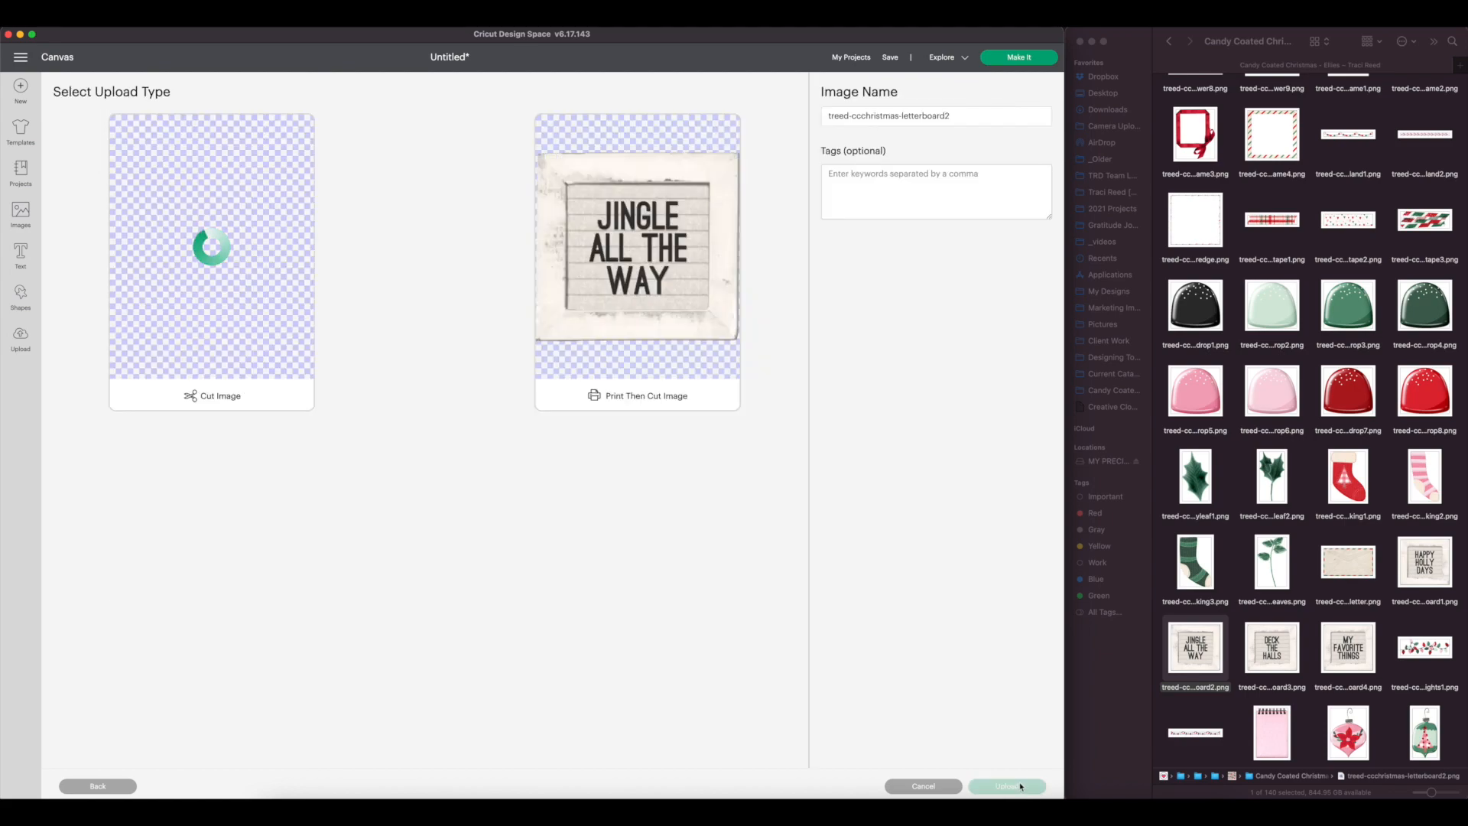
left_click(637, 268)
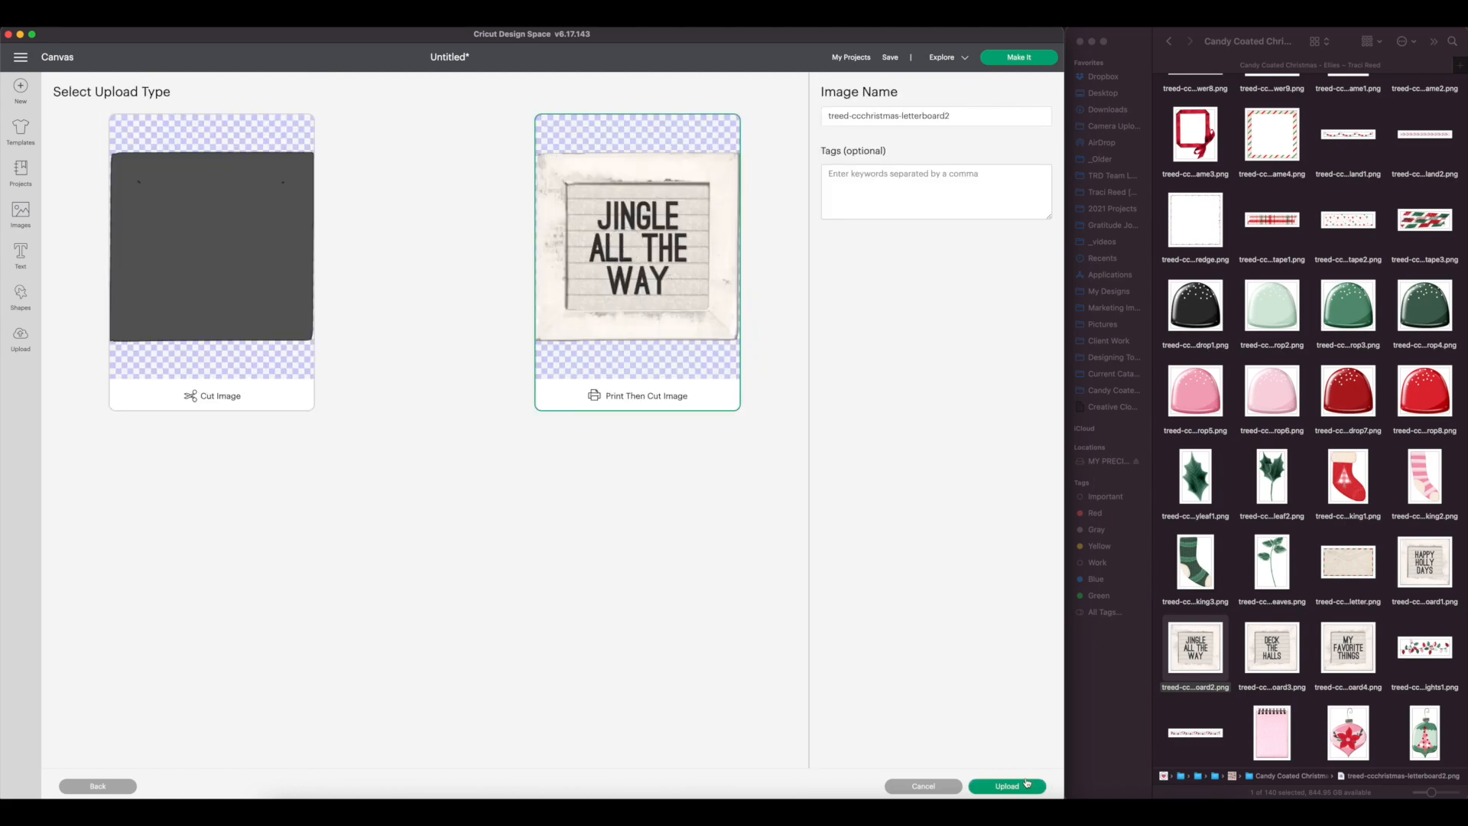
mouse_move(1001, 736)
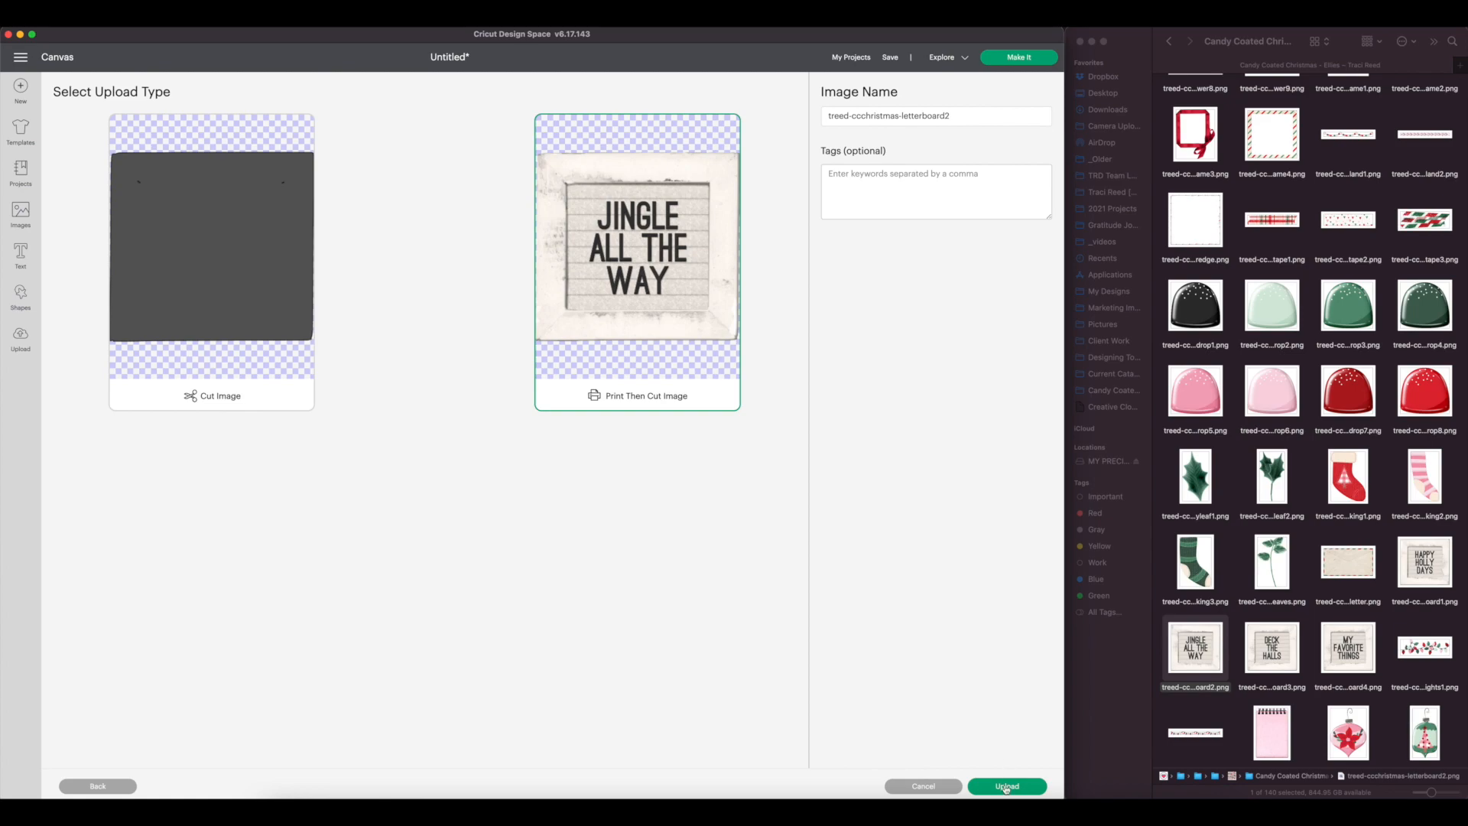
left_click(1008, 786)
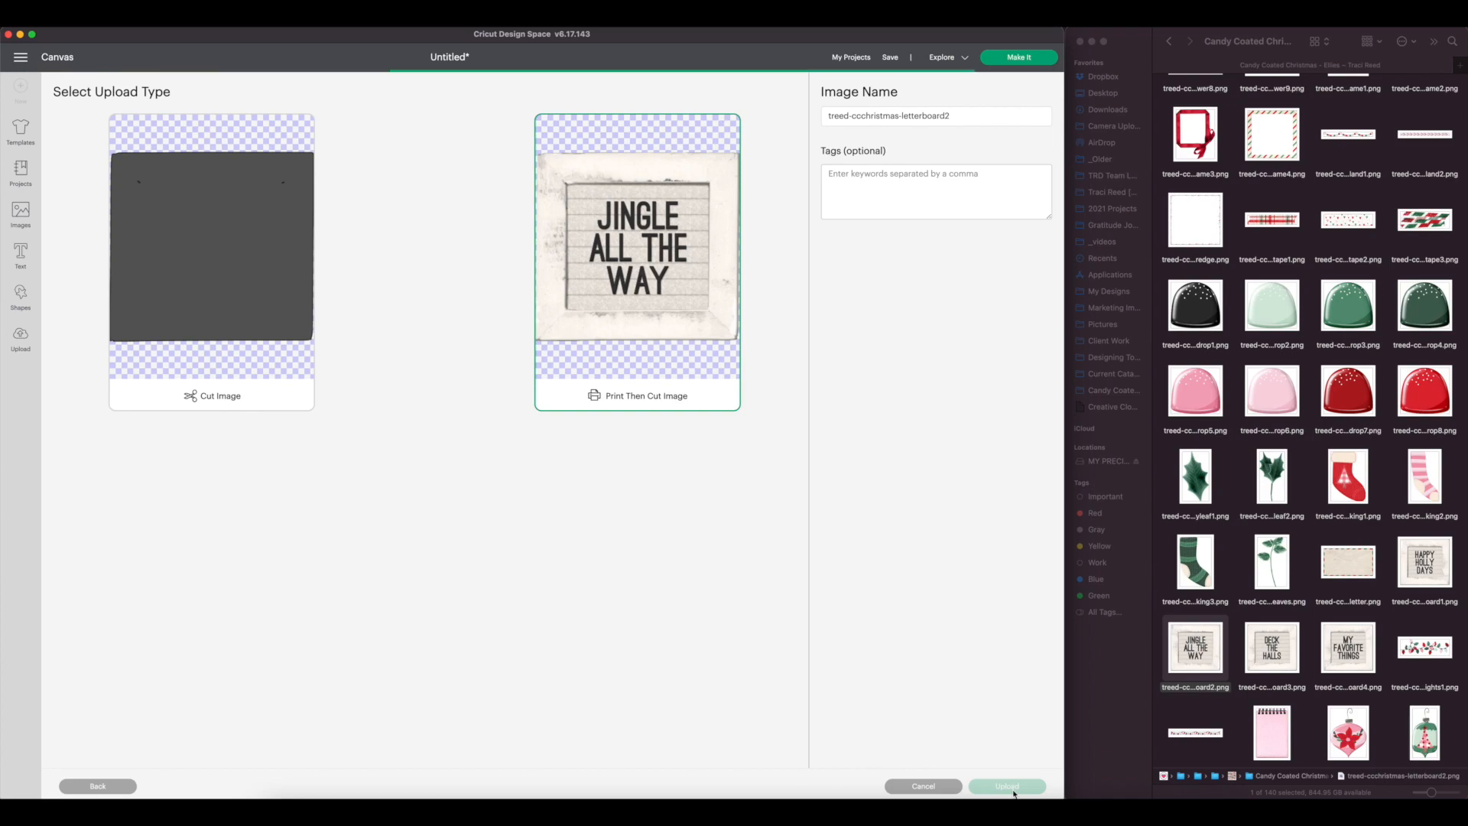
left_click(1007, 786)
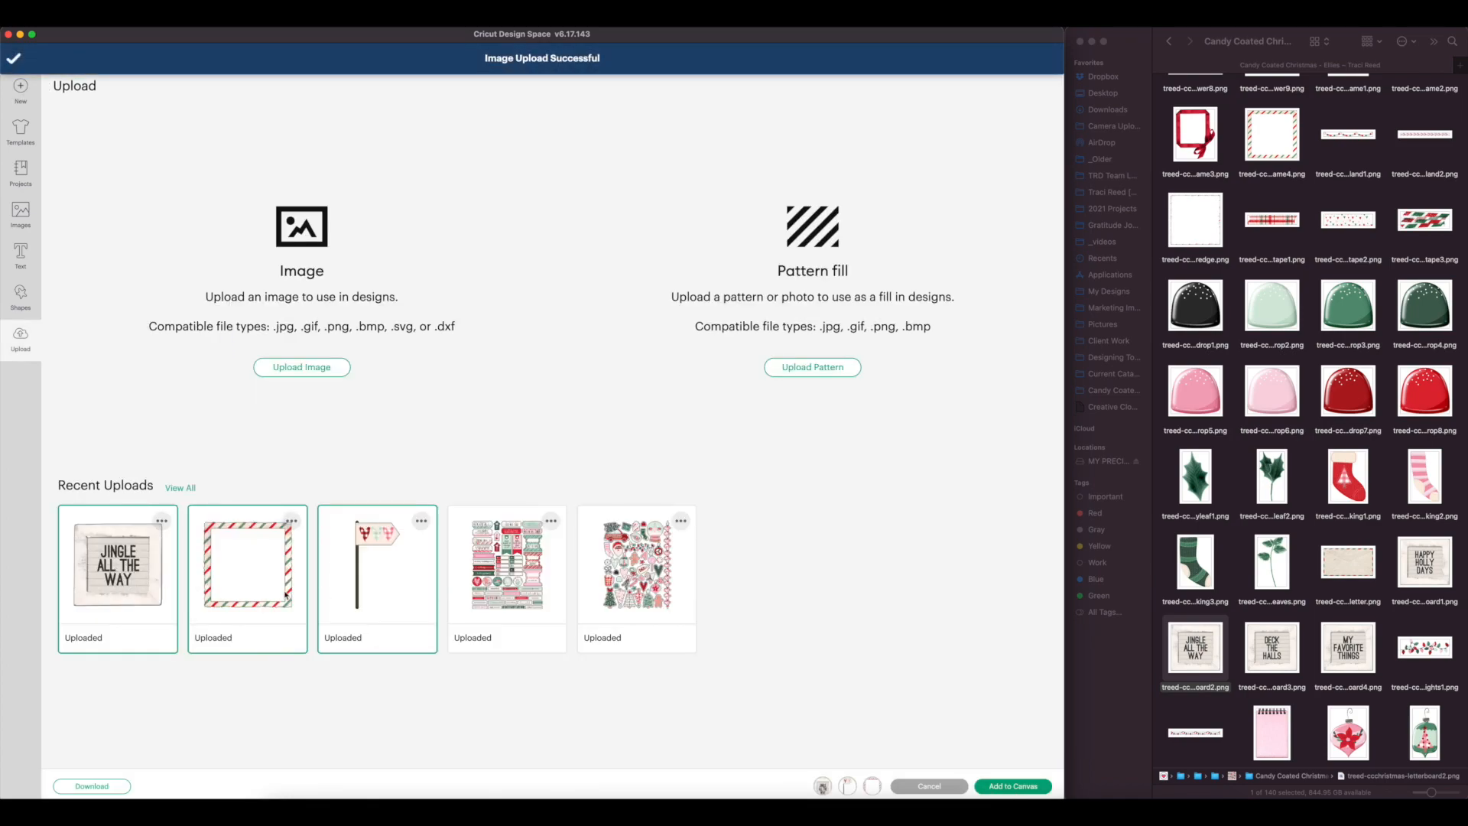
left_click(1012, 786)
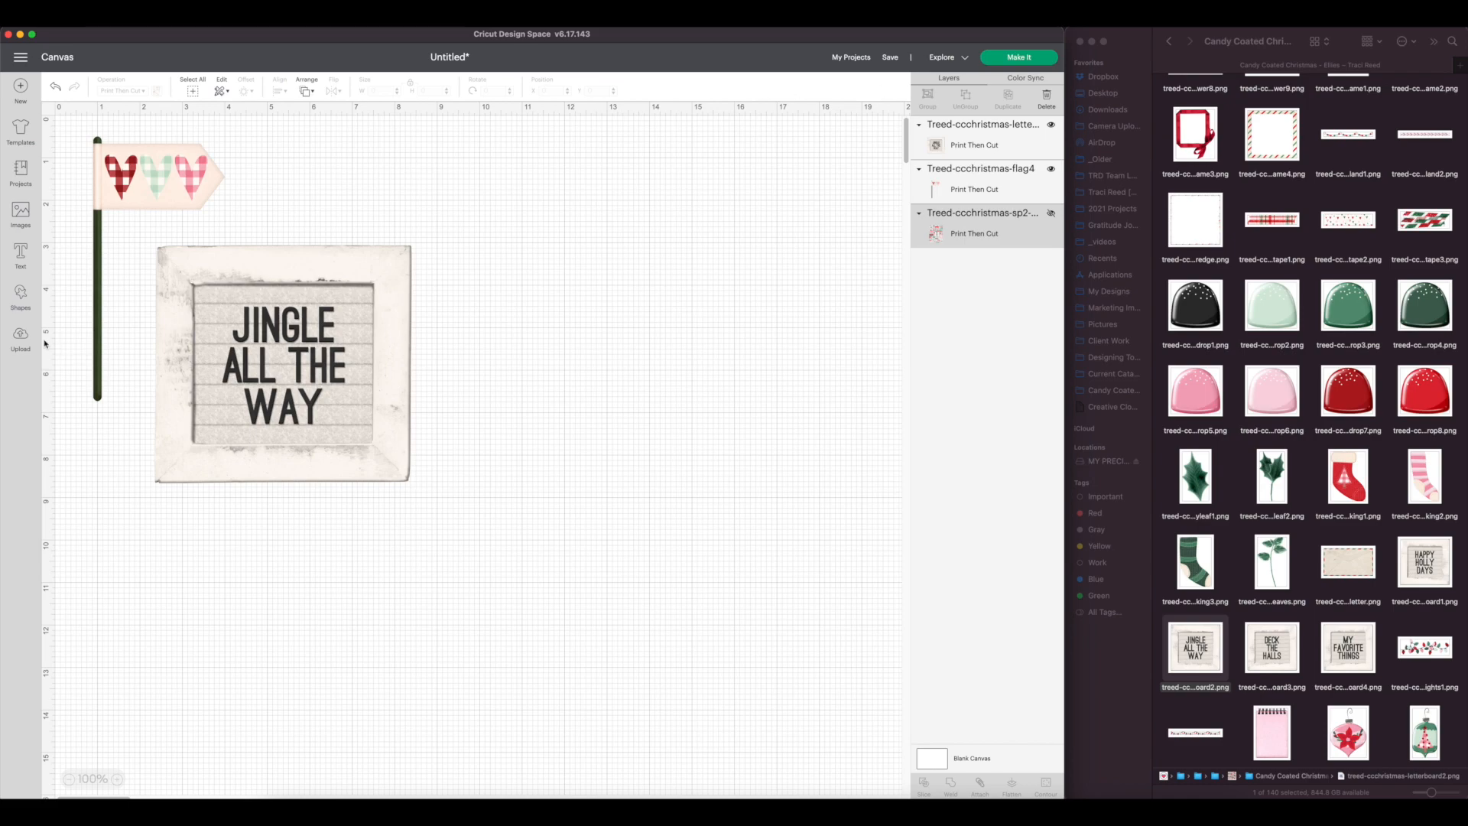
Step: Add the striped frame from Recent Uploads to the canvas and move it away from the flag
left_click(21, 336)
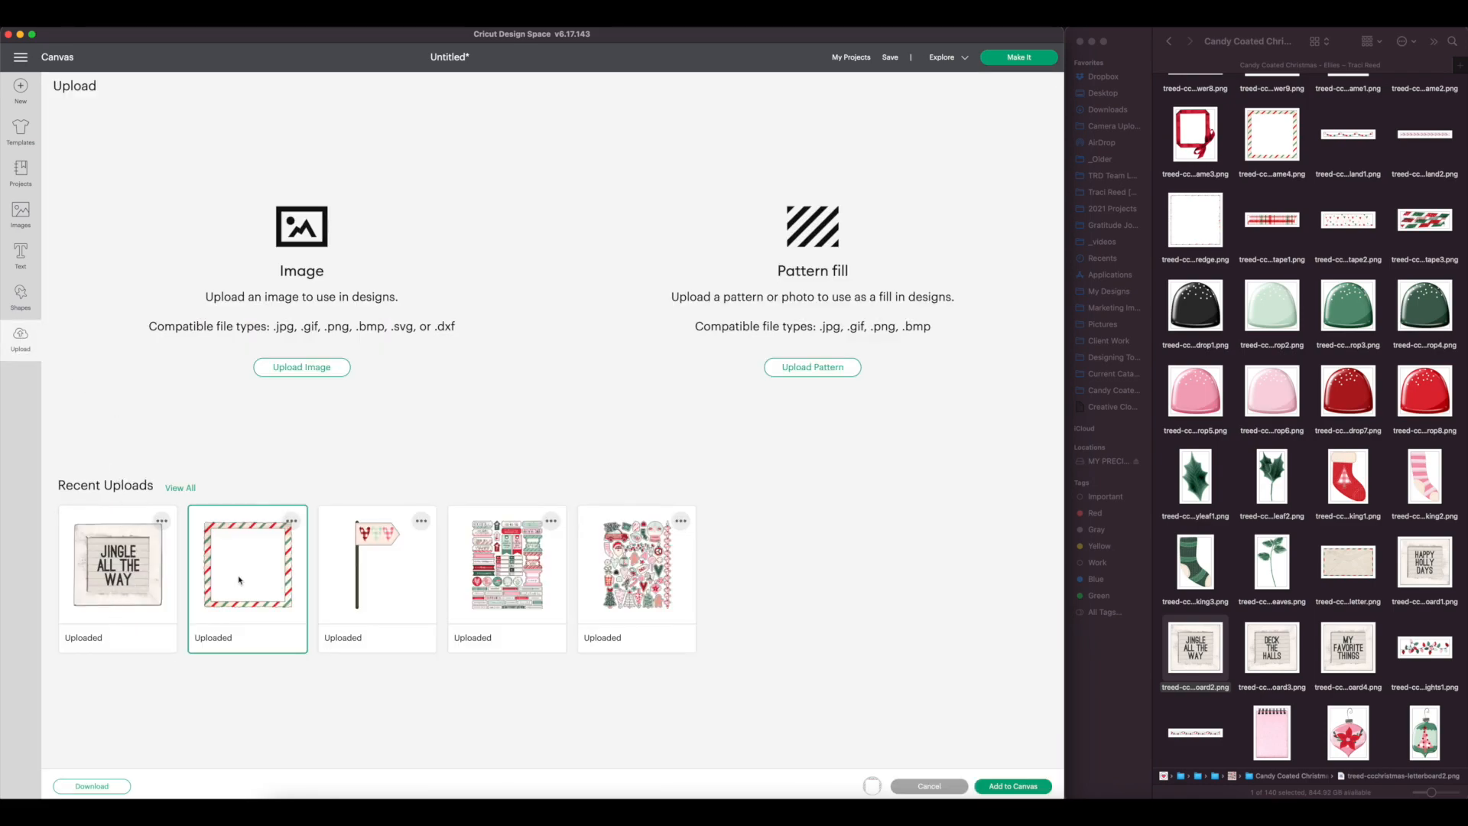
left_click(1012, 786)
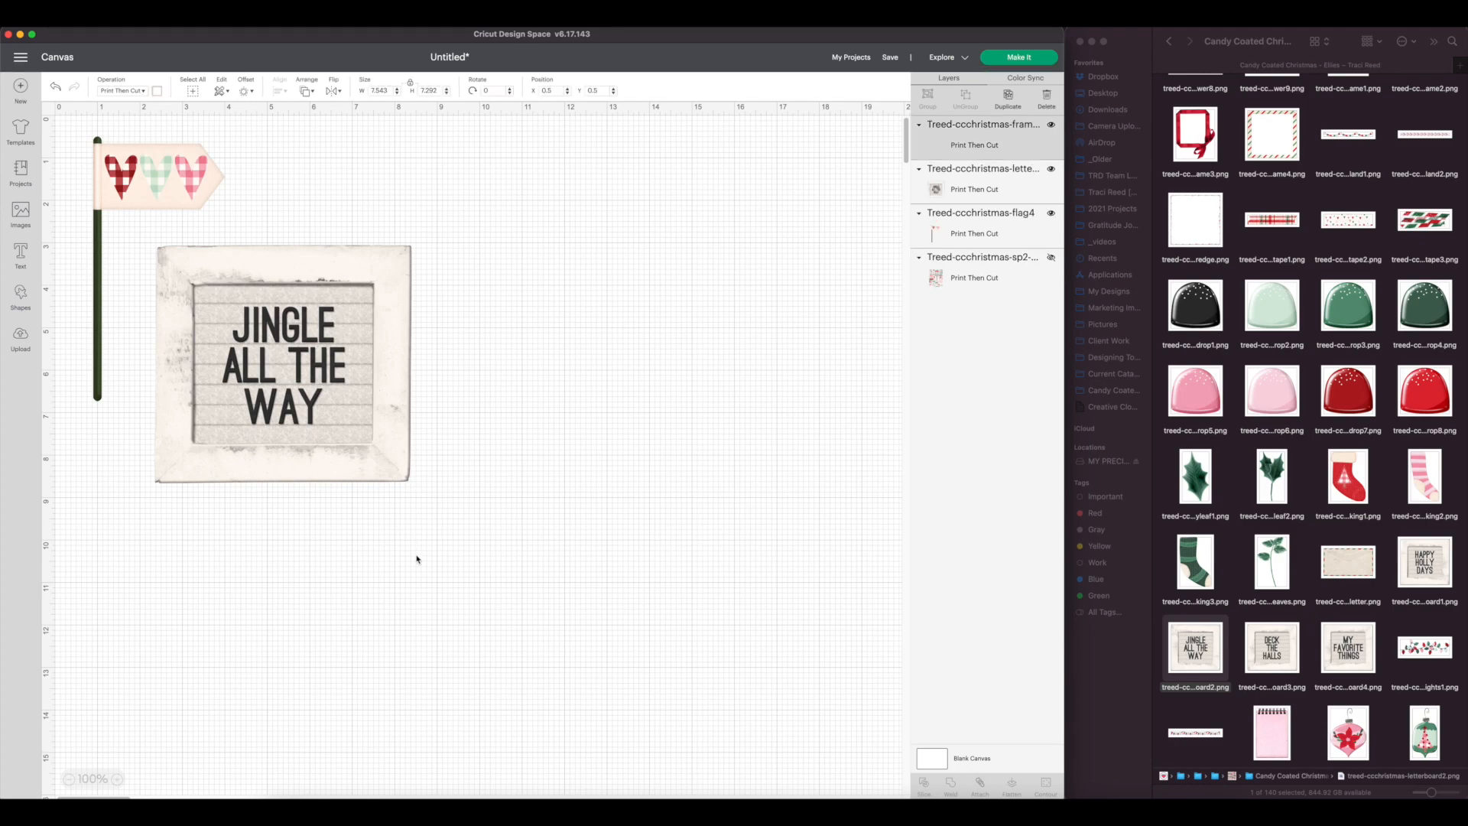
left_click(282, 365)
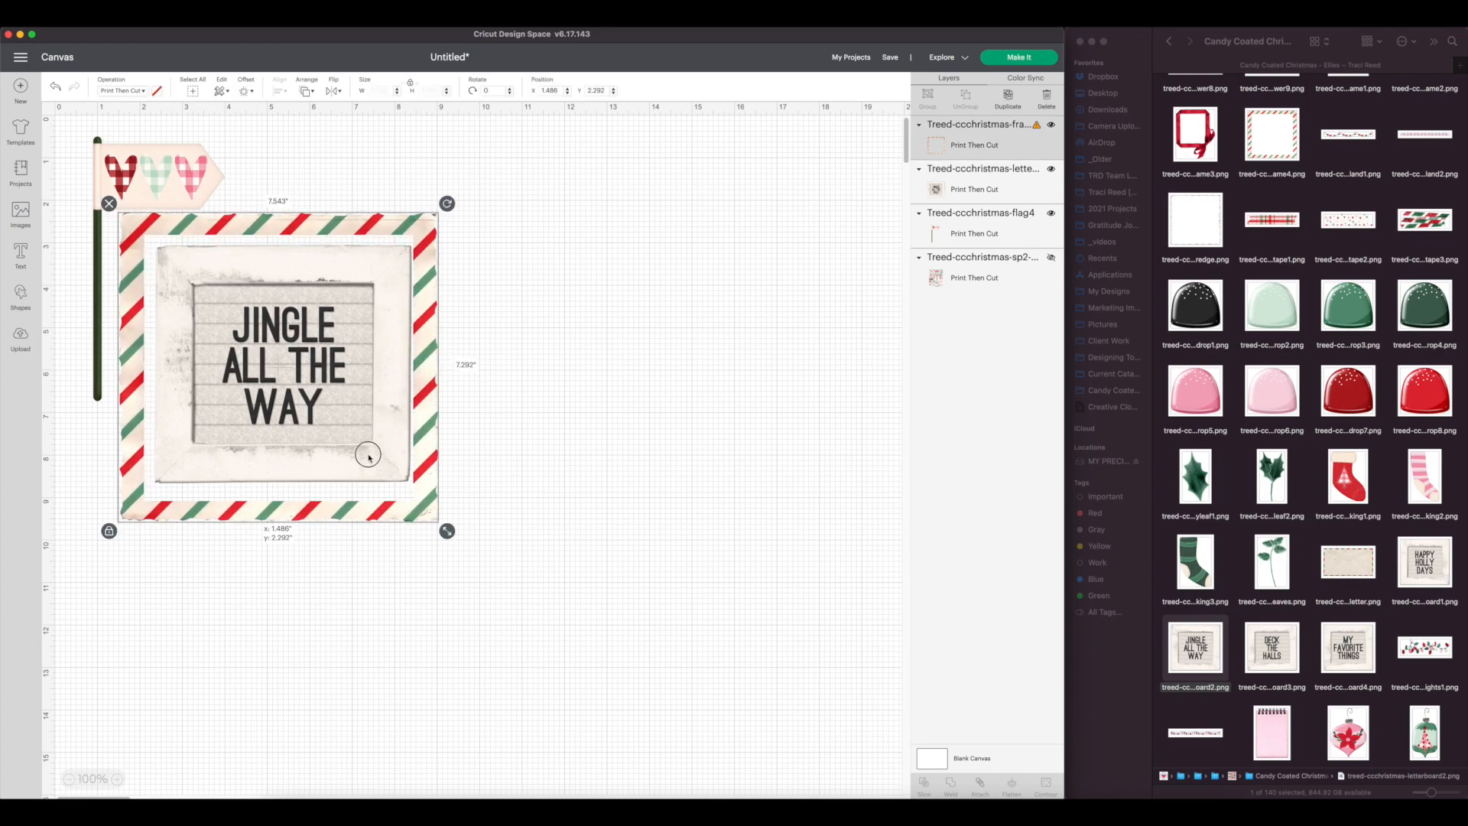
left_click_drag(368, 455, 690, 422)
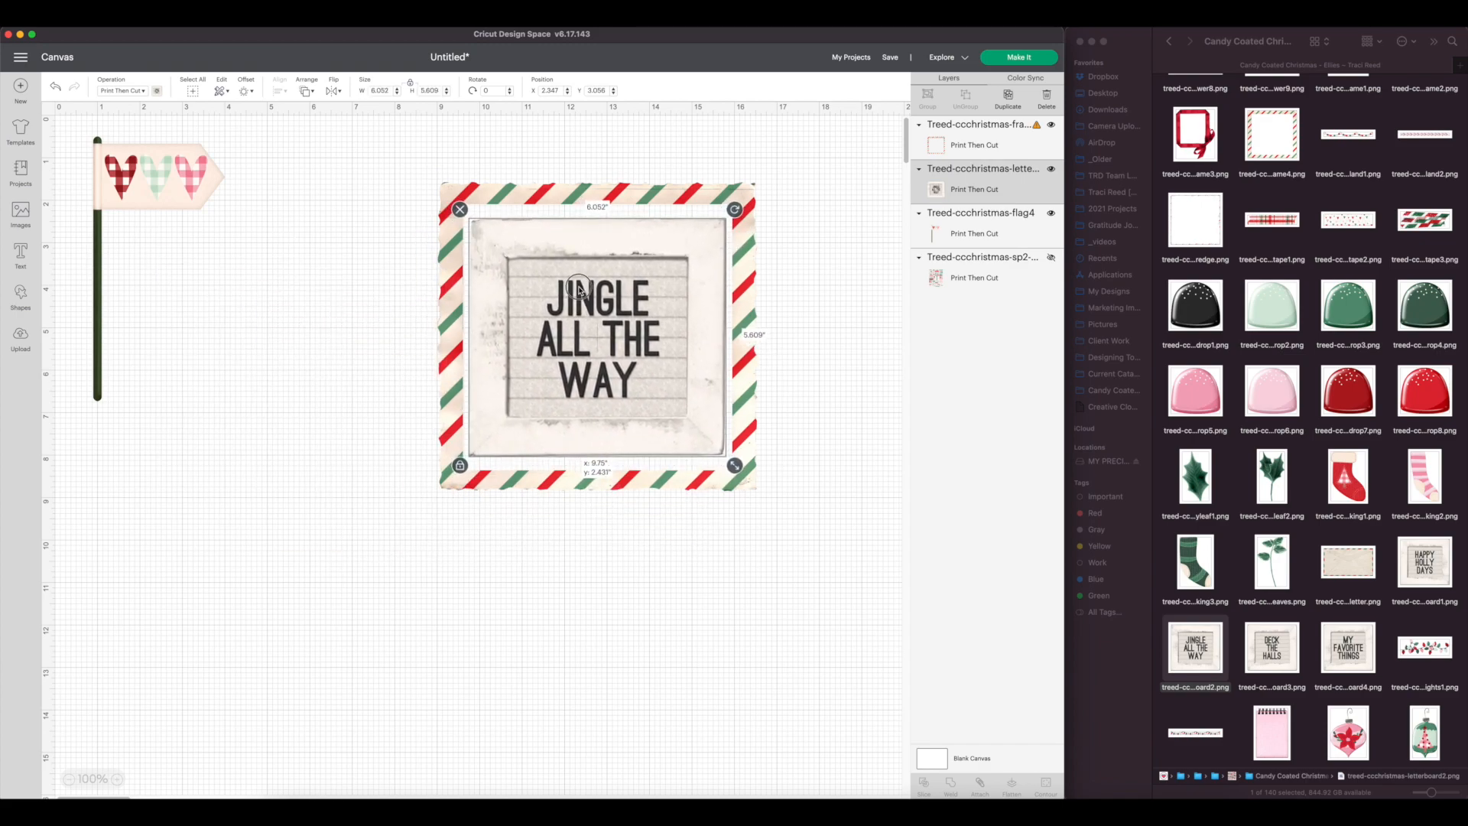
Step: Move the framed letterboard beside the flag and scale all pieces to 4 inches wide
left_click(811, 395)
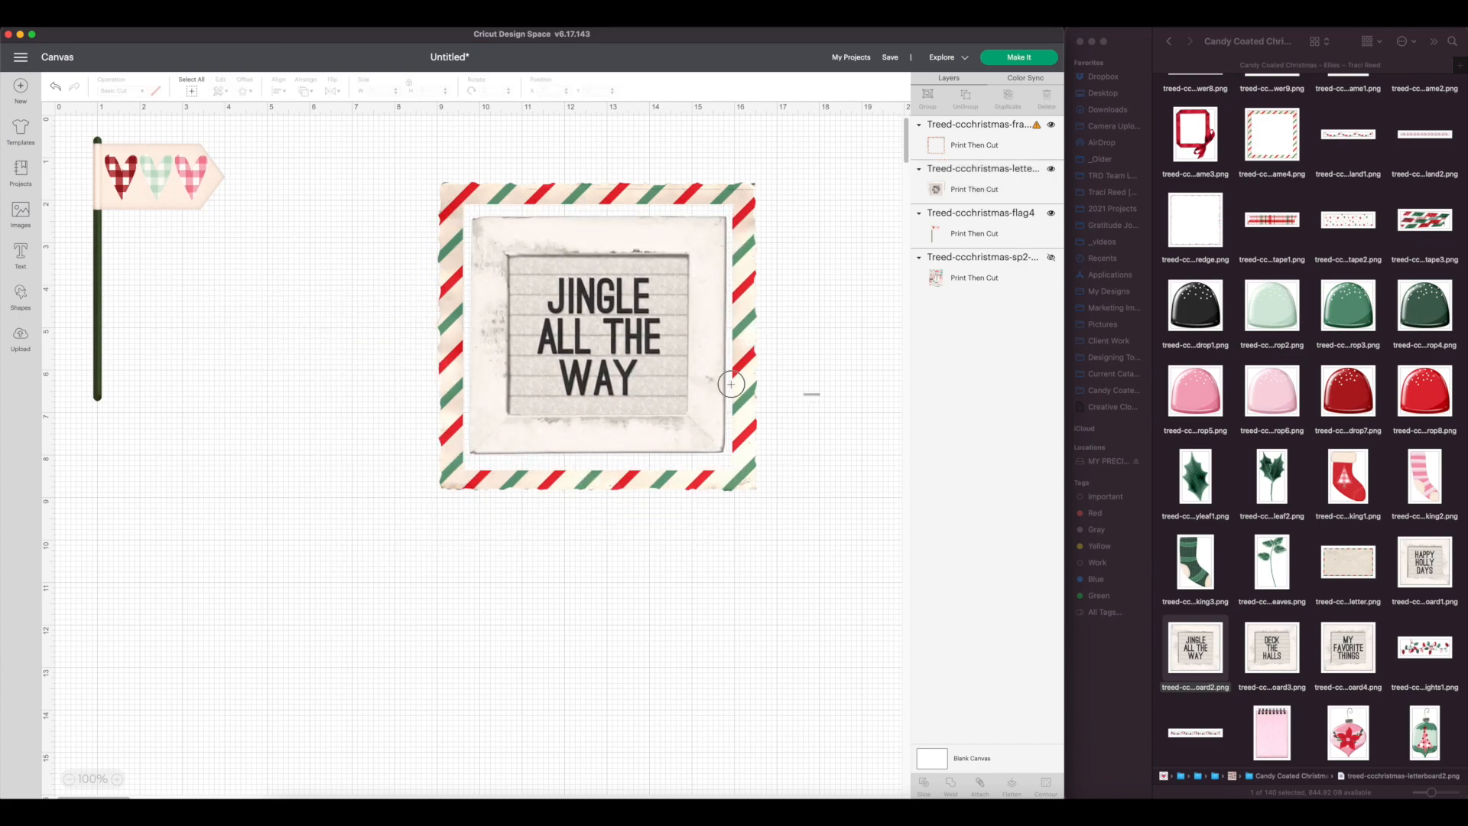
left_click_drag(596, 337, 281, 380)
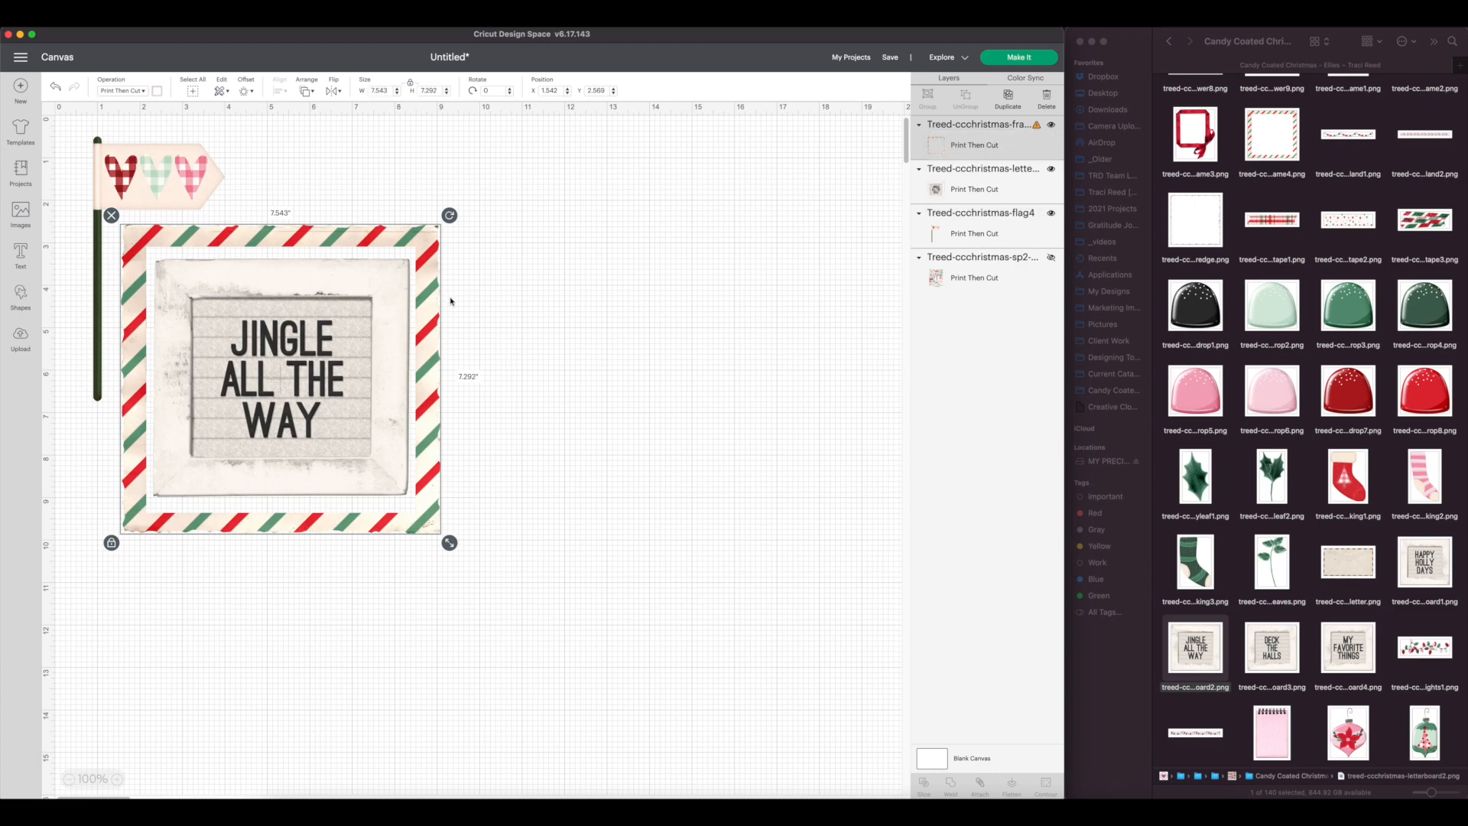
mouse_move(313, 114)
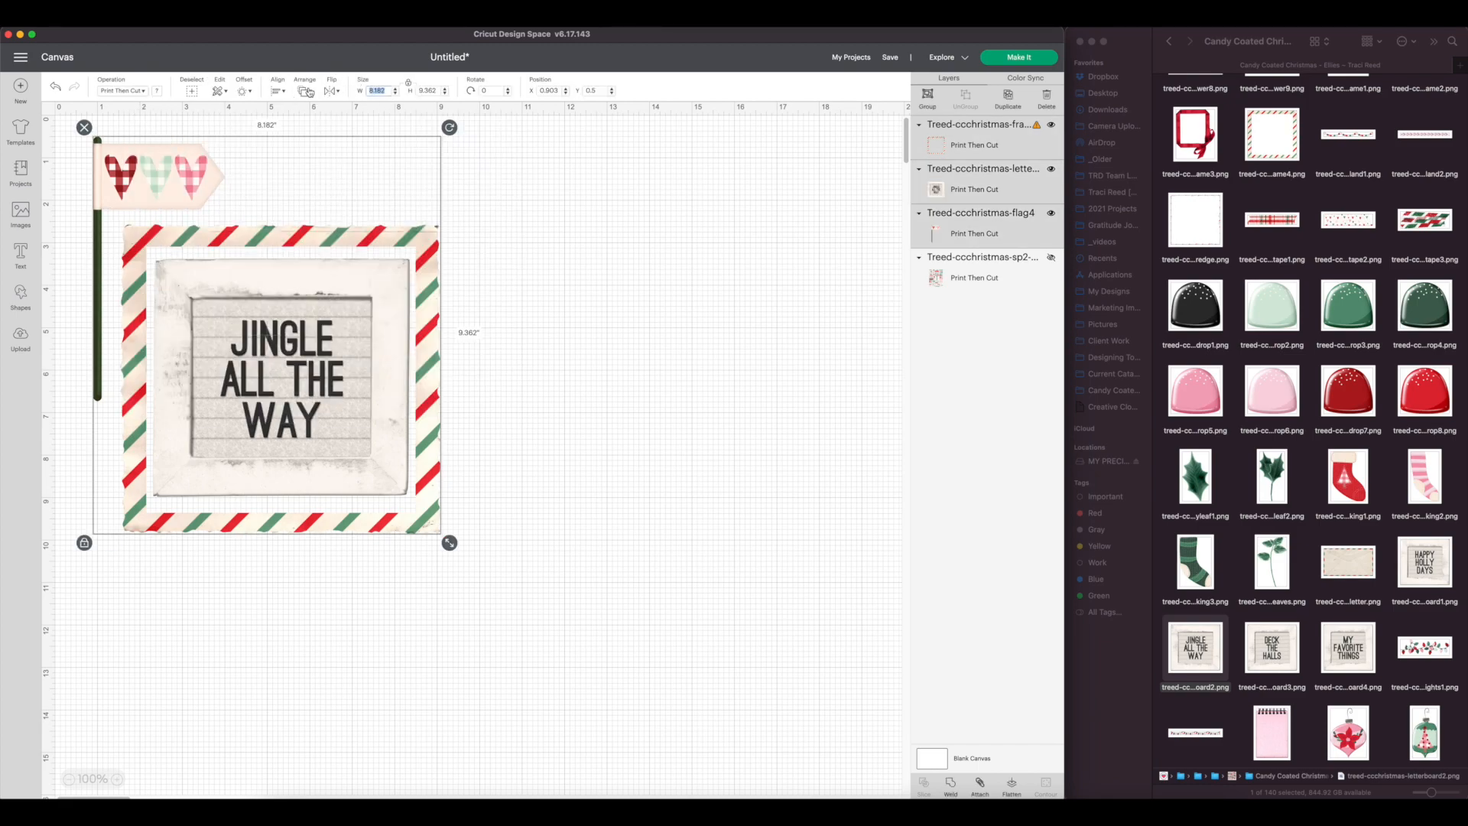
left_click_drag(449, 543, 271, 339)
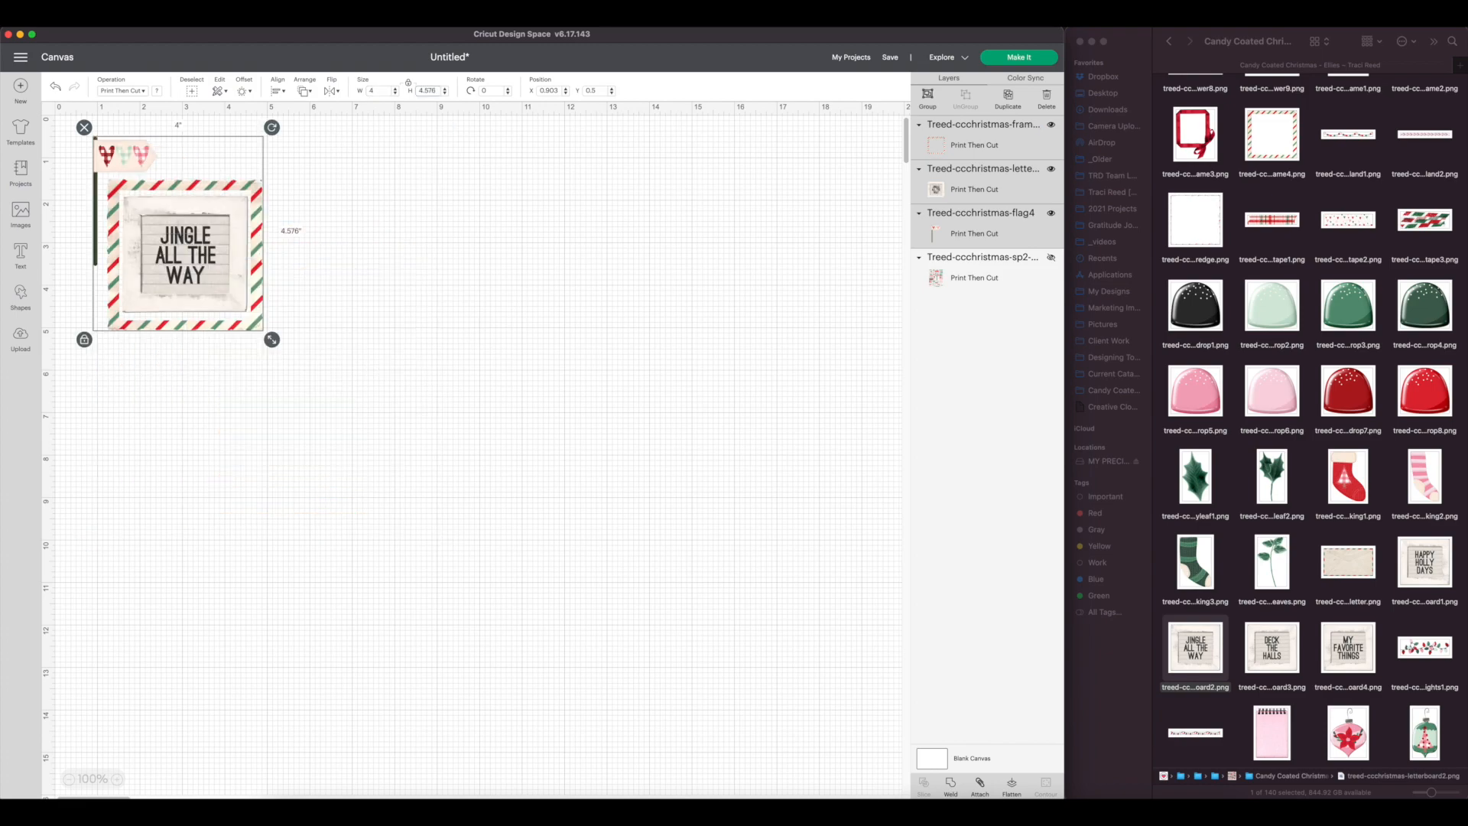
Step: Set the striped frame's width to 4 inches
left_click_drag(271, 339, 254, 333)
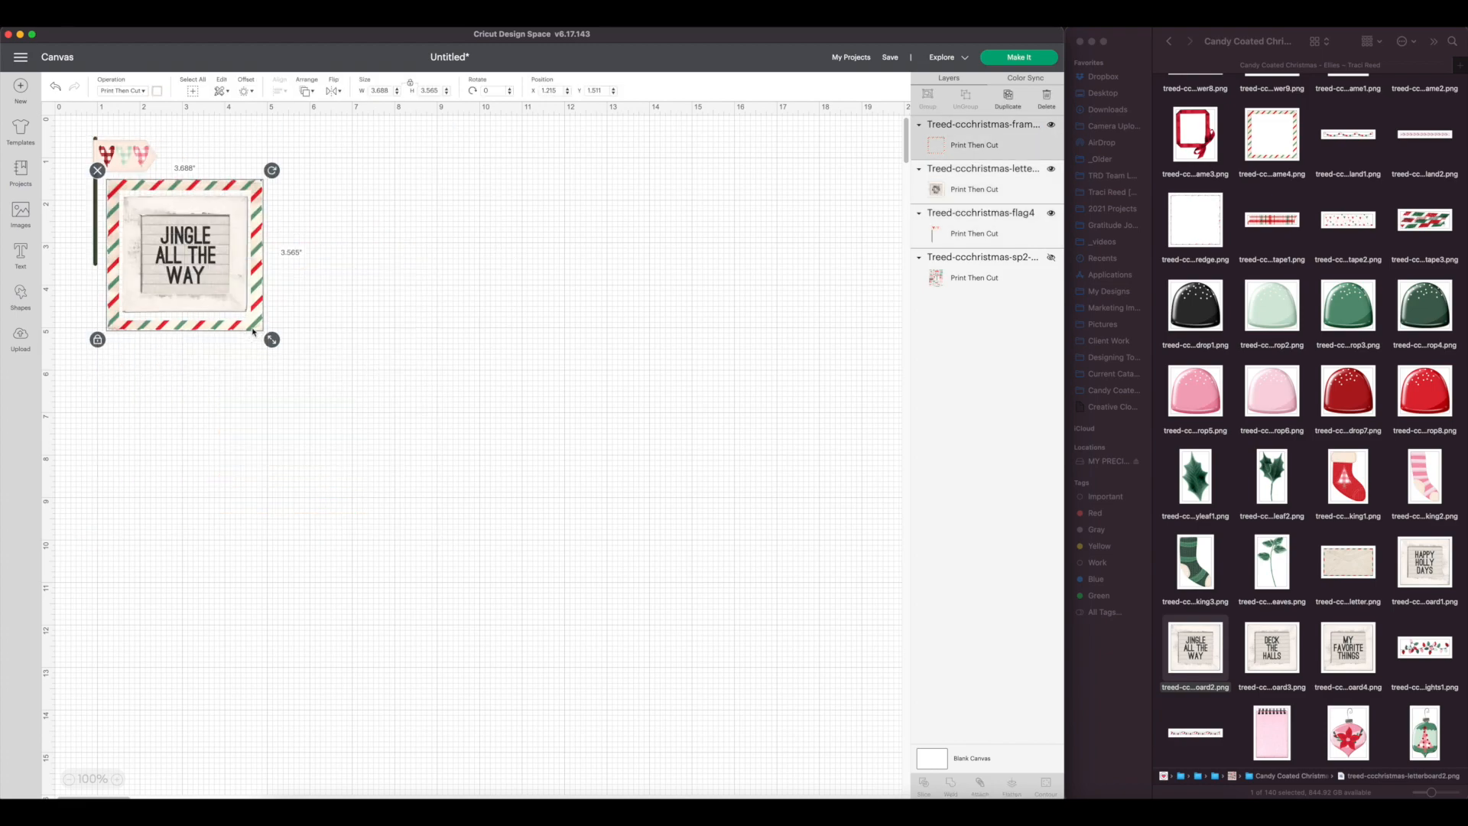
left_click(382, 91)
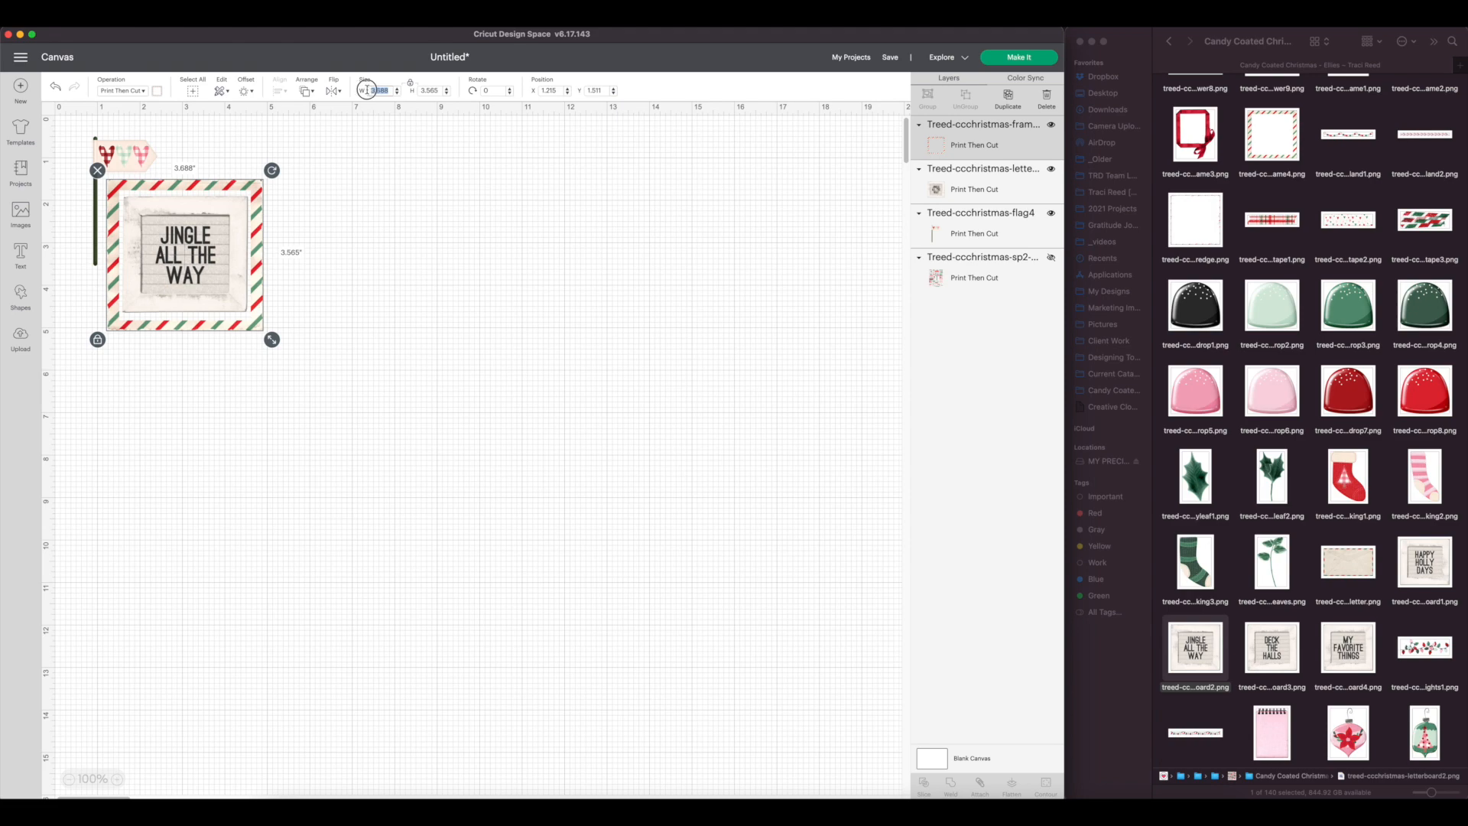
type("4.001")
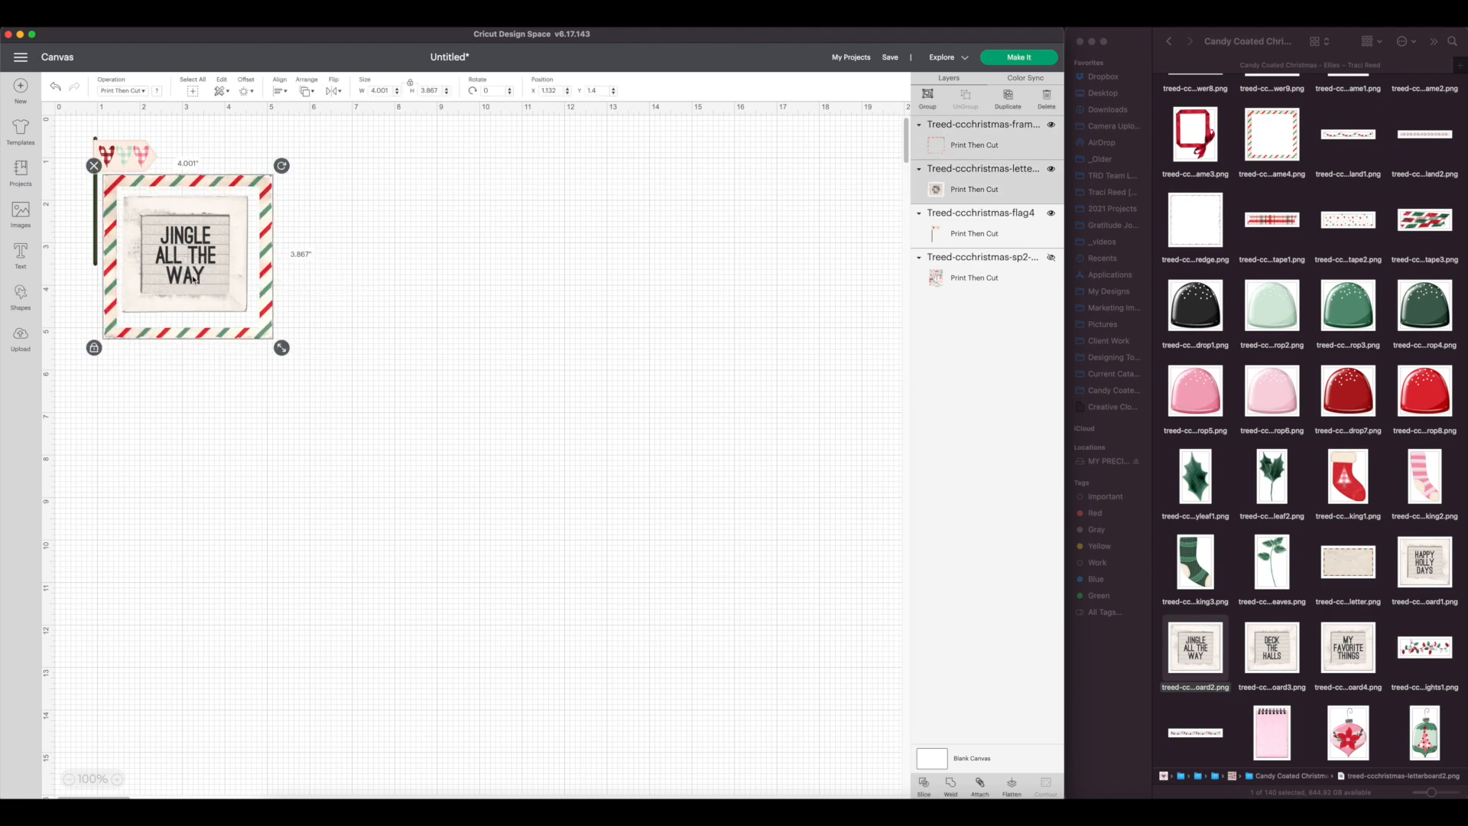
Step: Recenter the frame around the letterboard and send the design to the mat preview
left_click_drag(187, 257, 196, 264)
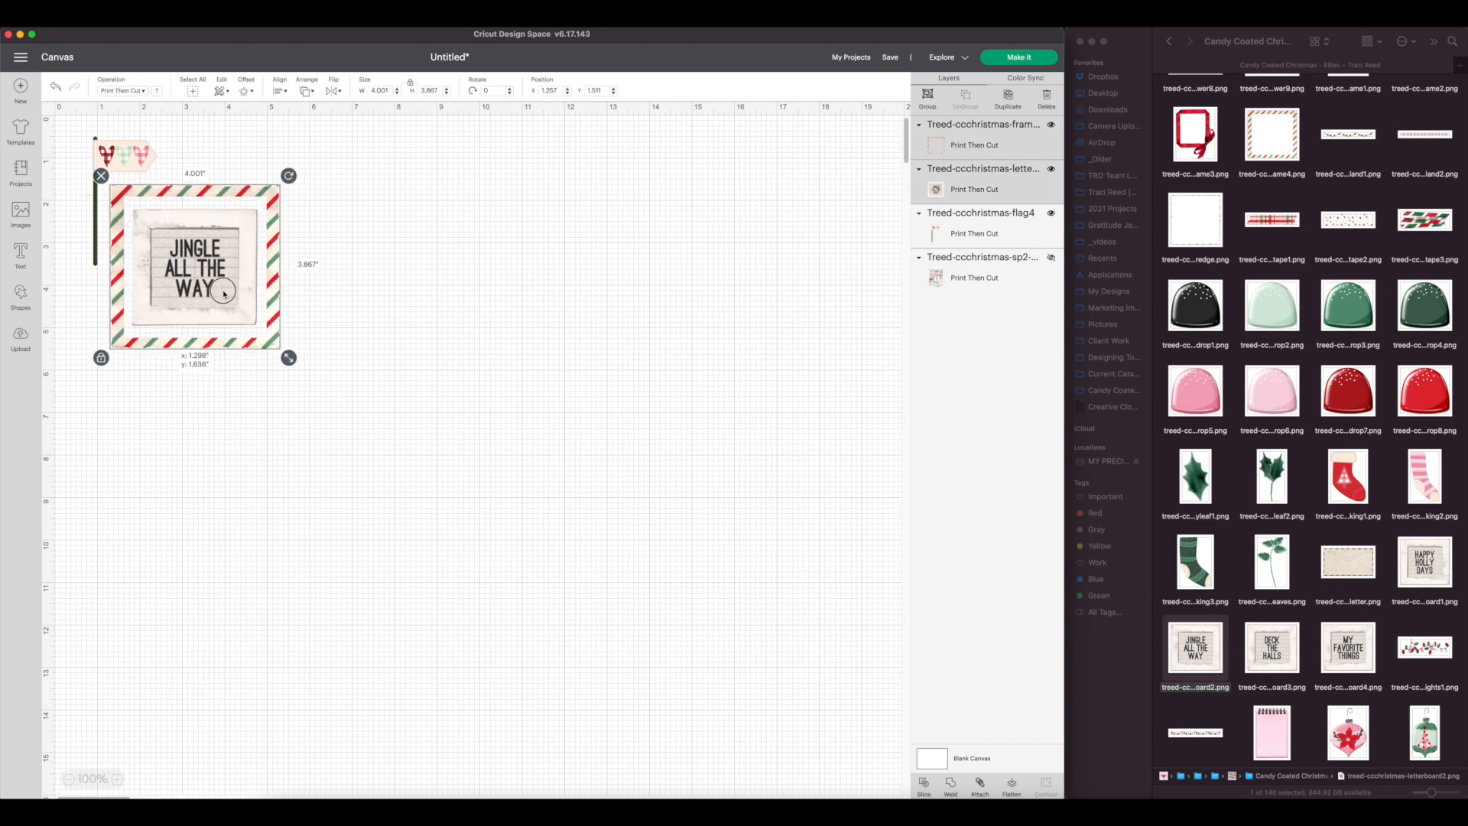
left_click(385, 273)
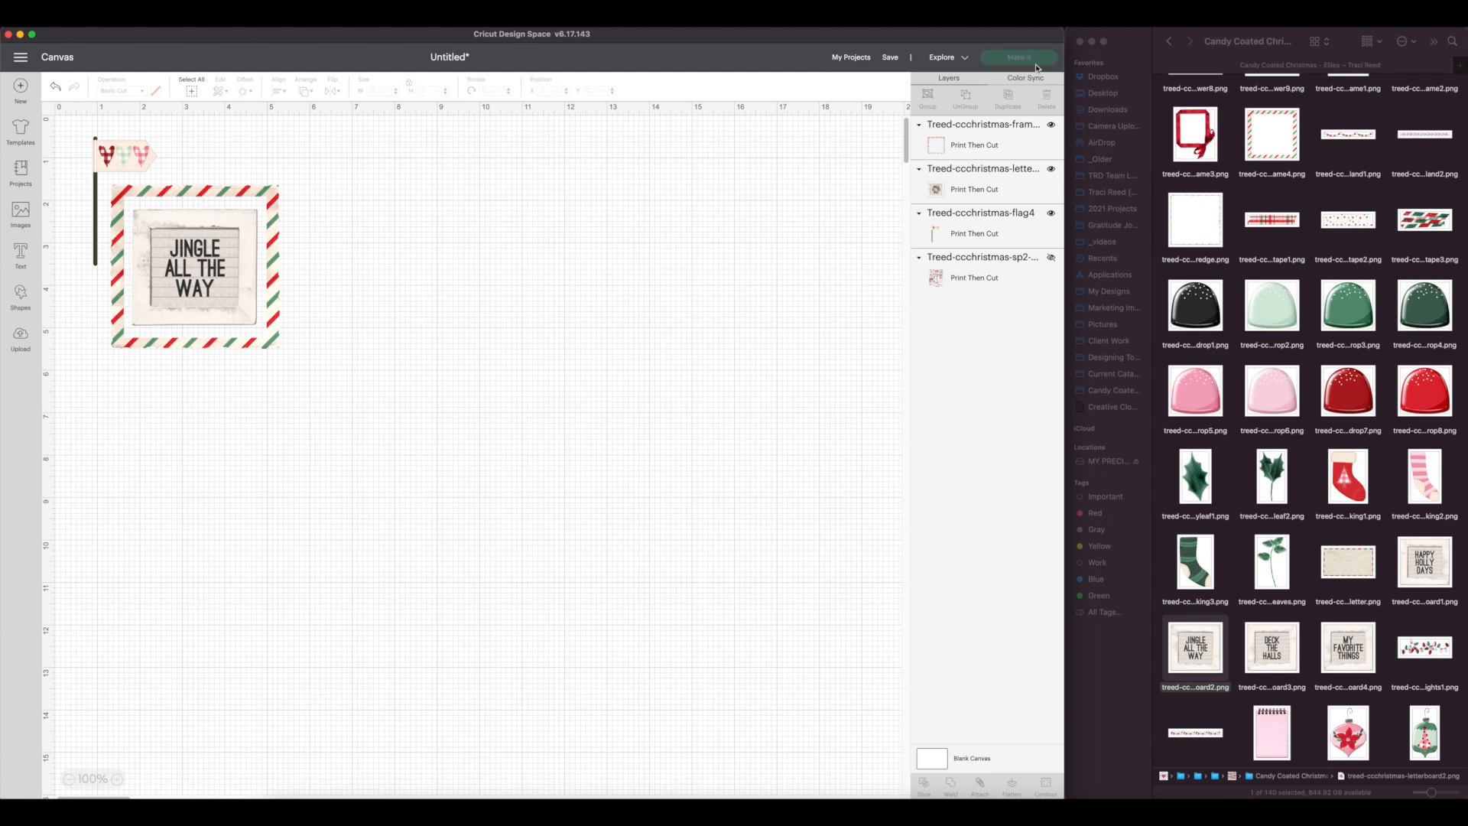
left_click(1019, 57)
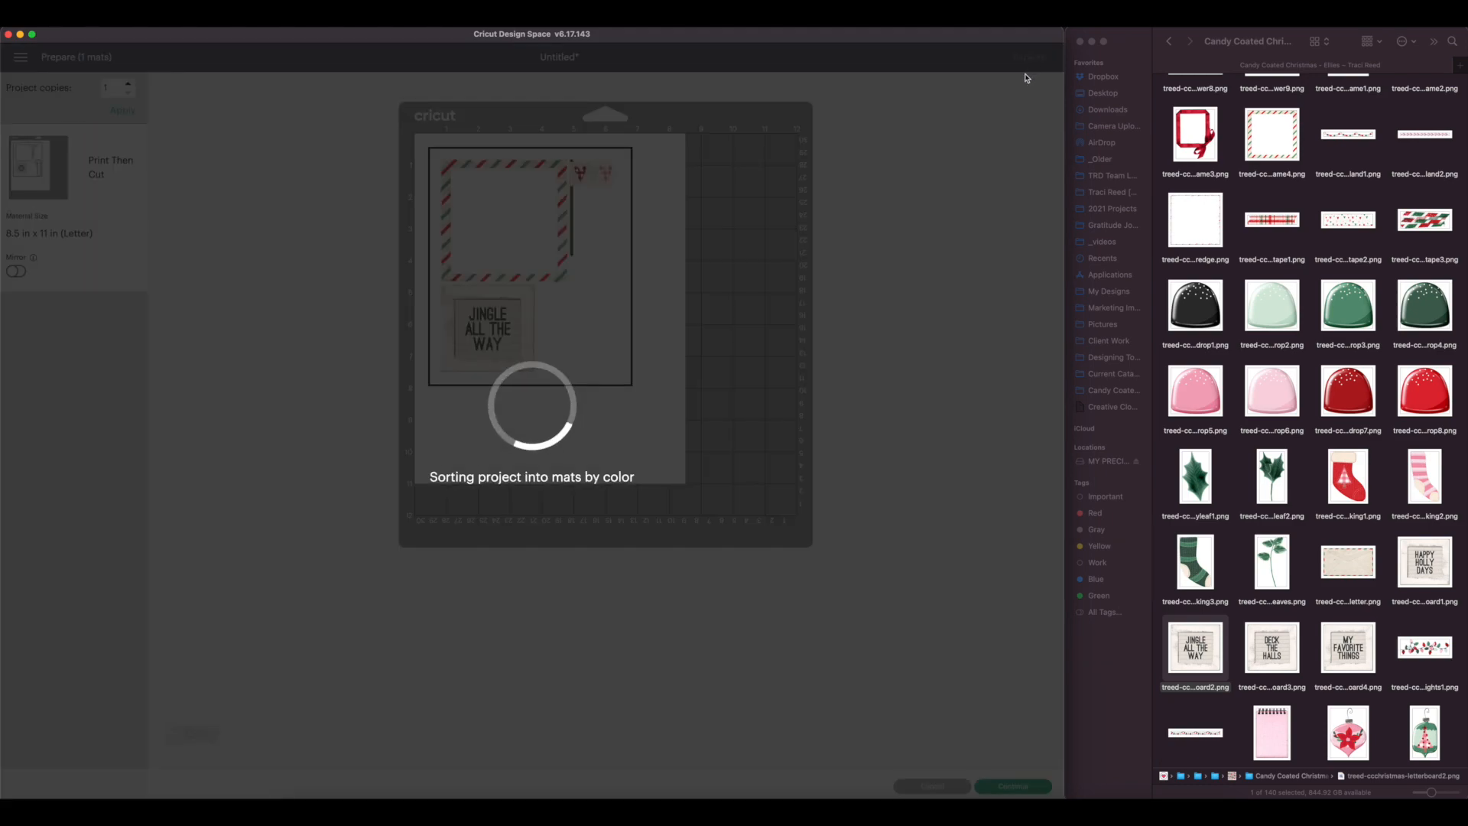